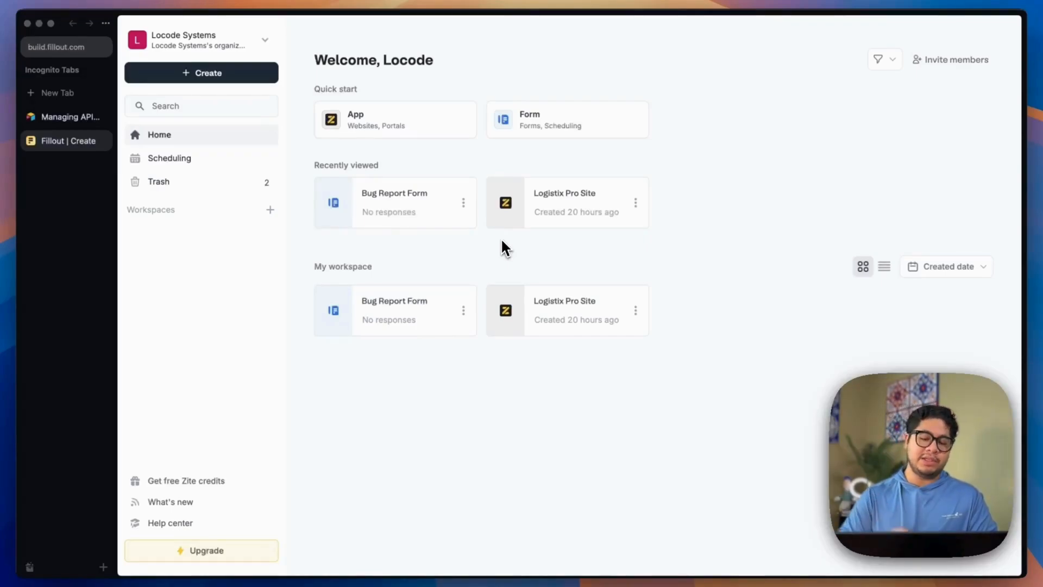
mouse_move(659, 118)
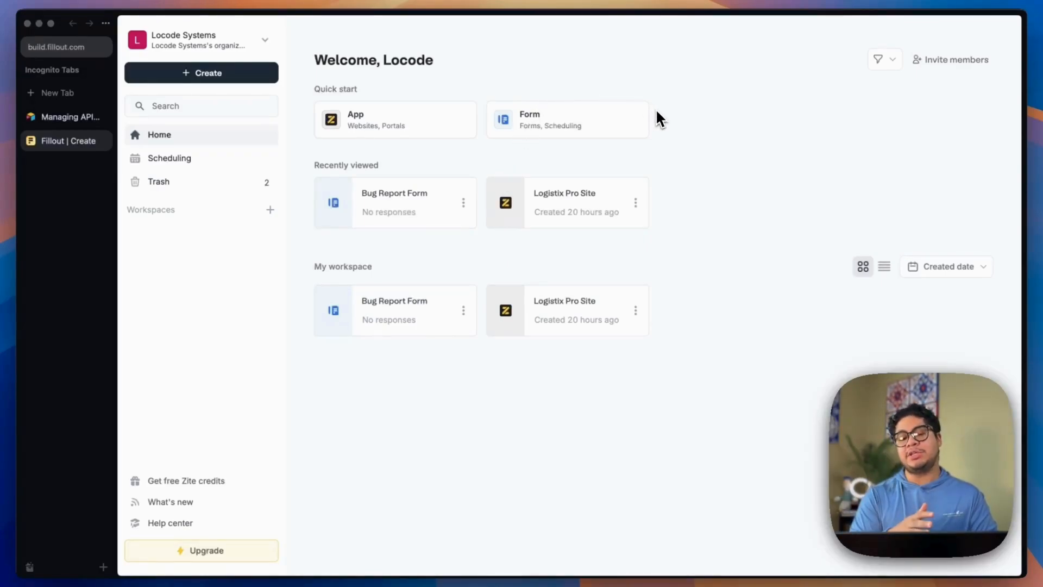
mouse_move(409, 145)
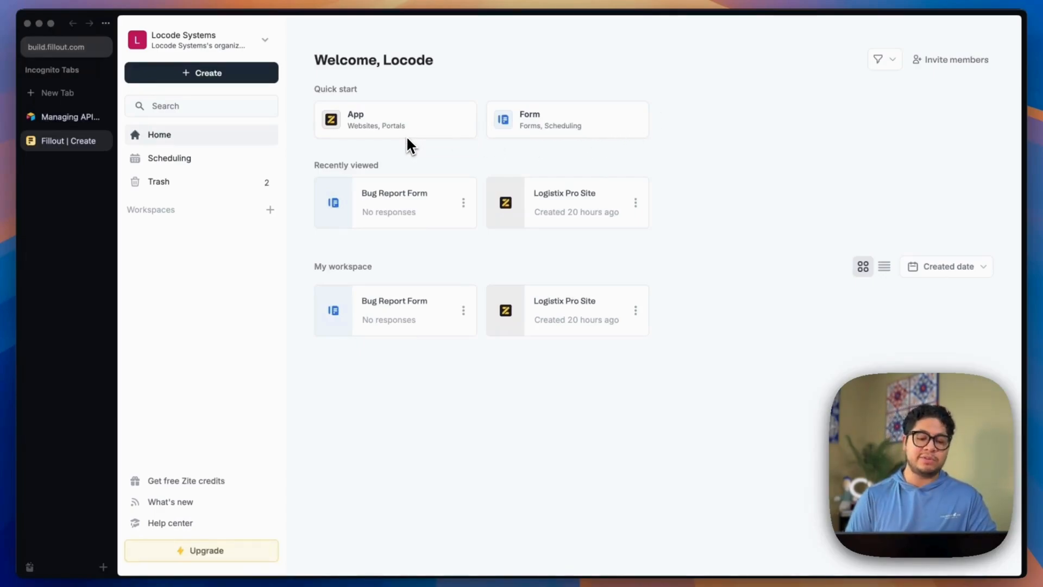
Start a new AI-built app from Quick start, bringing up the Make a Zite dialog.
click(394, 119)
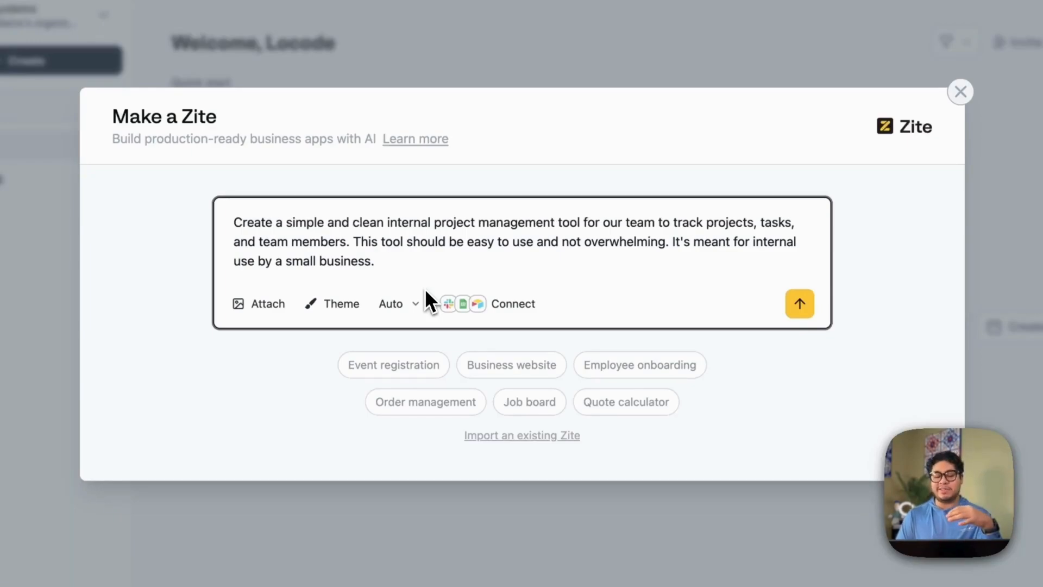
mouse_move(389, 286)
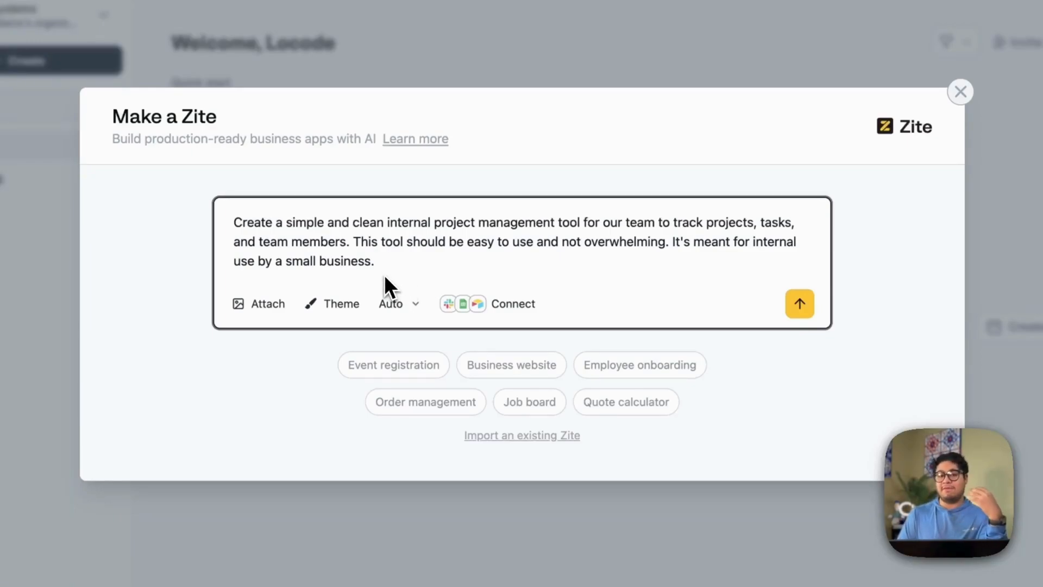
Scroll through the pasted project-management spec: features, tables, Kanban, overdue-task and team-directory pages.
scroll(down, 3)
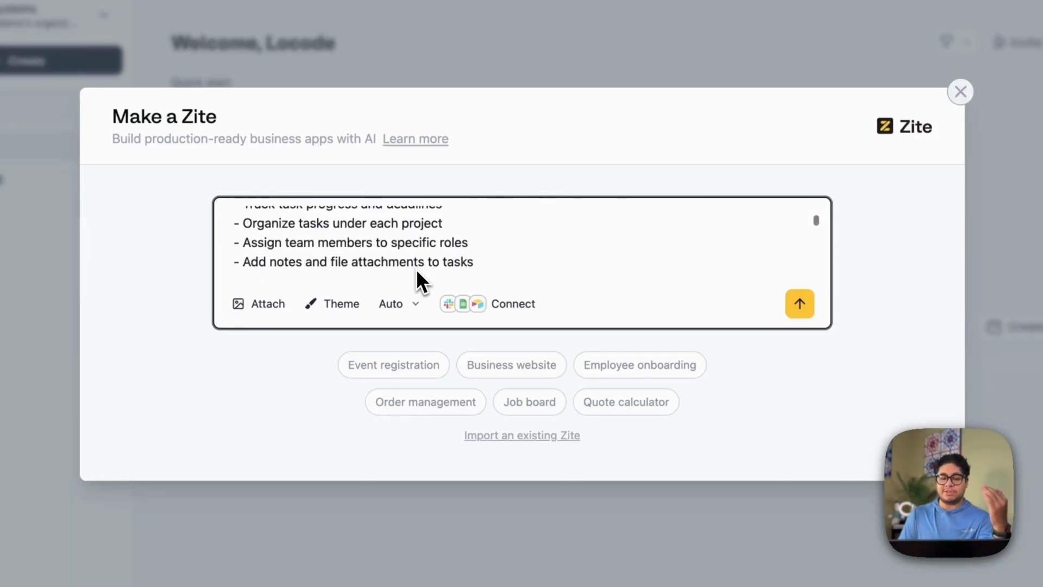
scroll(up, 3)
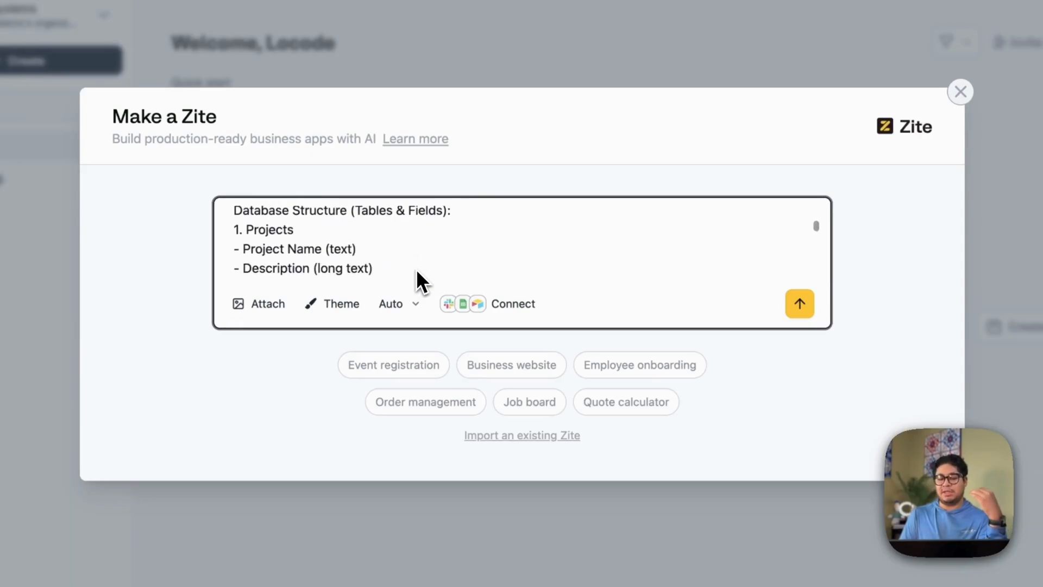
scroll(down, 3)
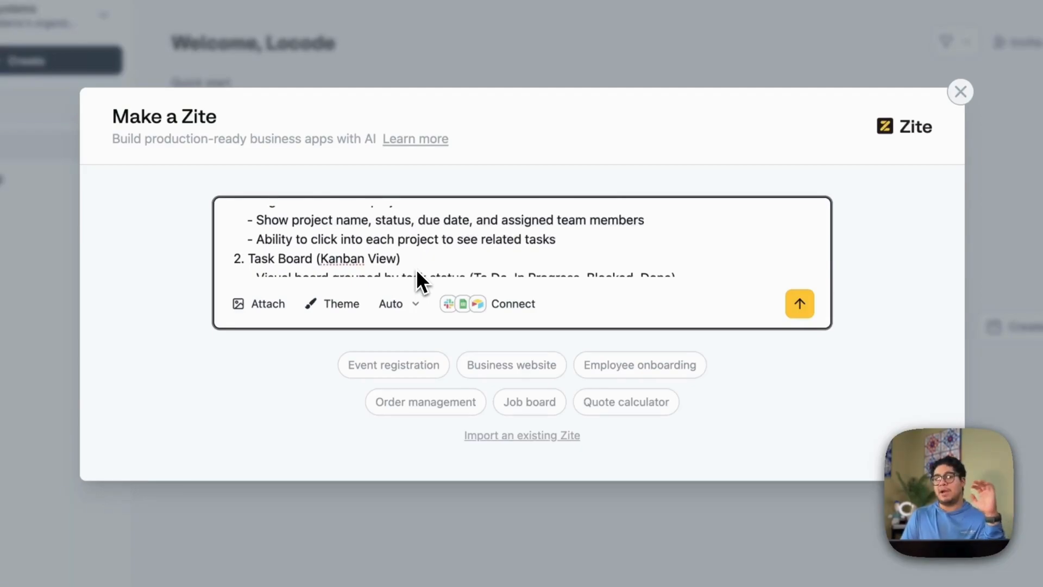
scroll(down, 3)
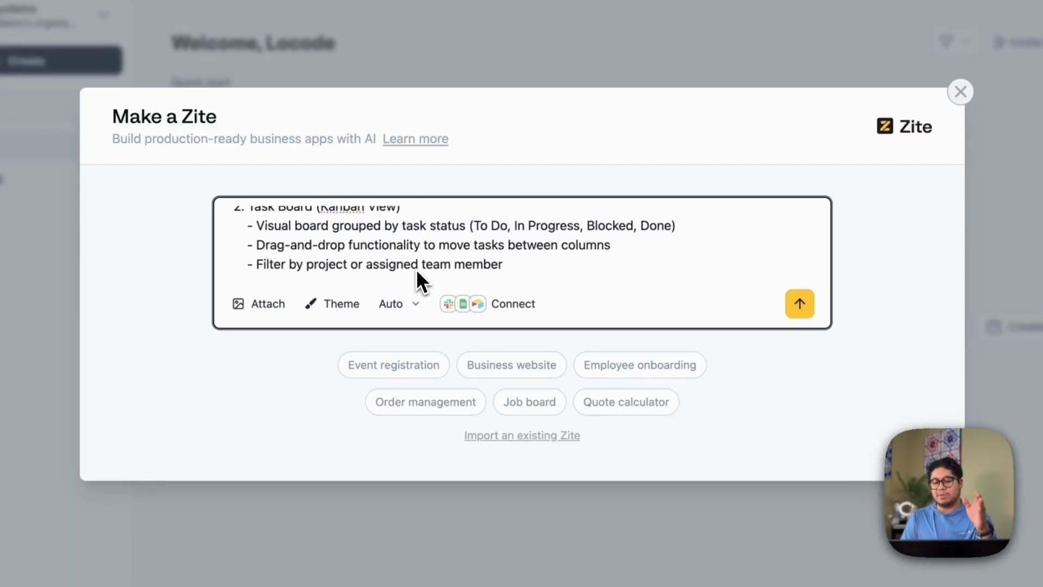
scroll(down, 3)
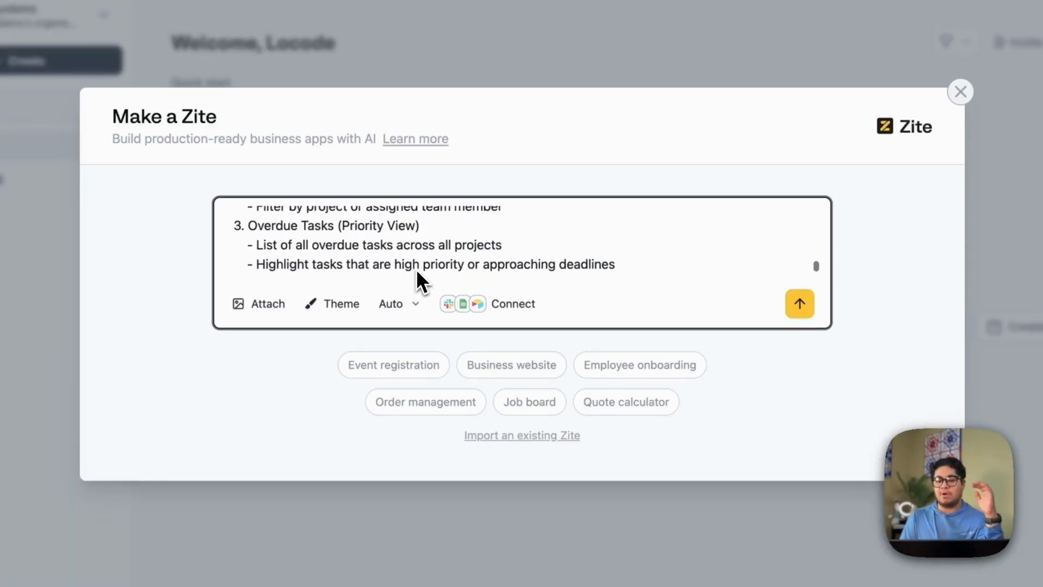
scroll(down, 3)
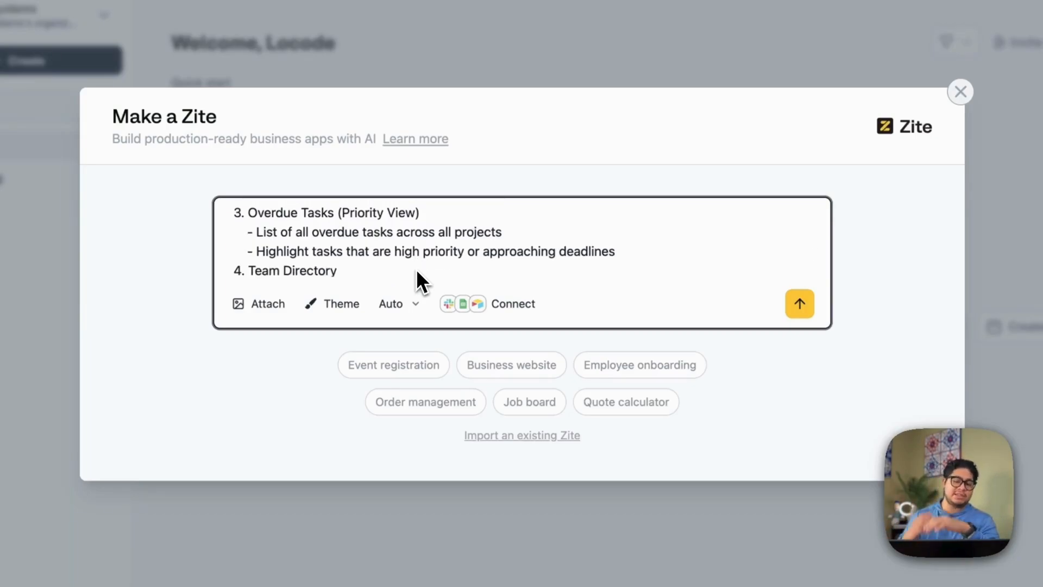
scroll(down, 3)
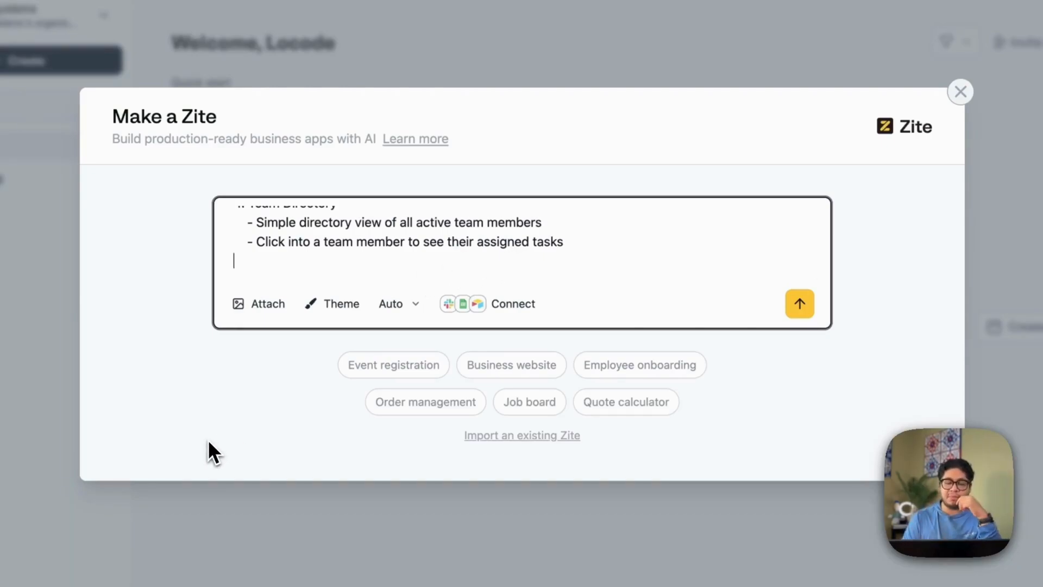
mouse_move(258, 304)
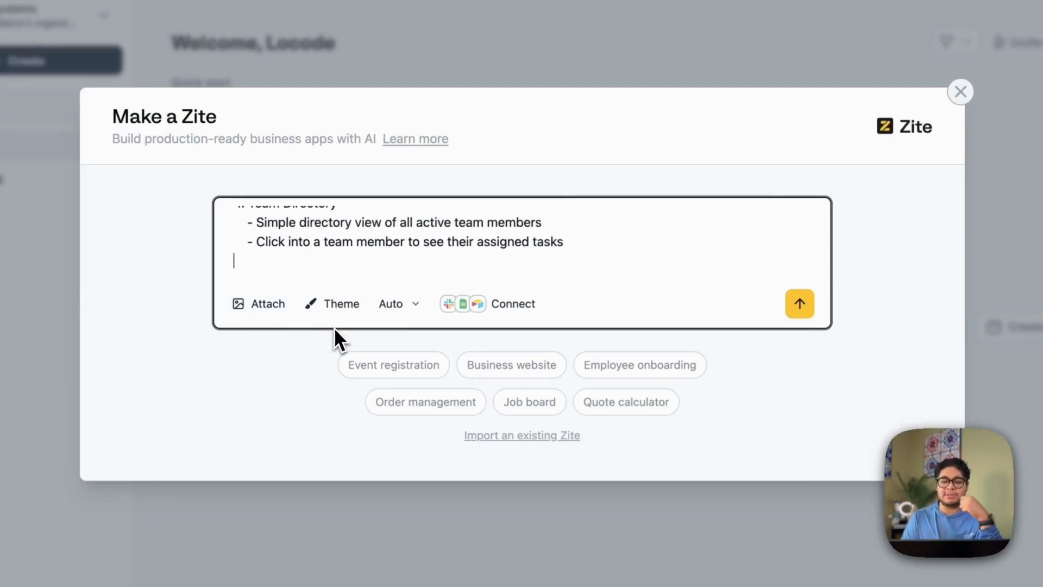
Apply the Light Modern theme to the app and review the model choices, leaving Auto set.
click(333, 303)
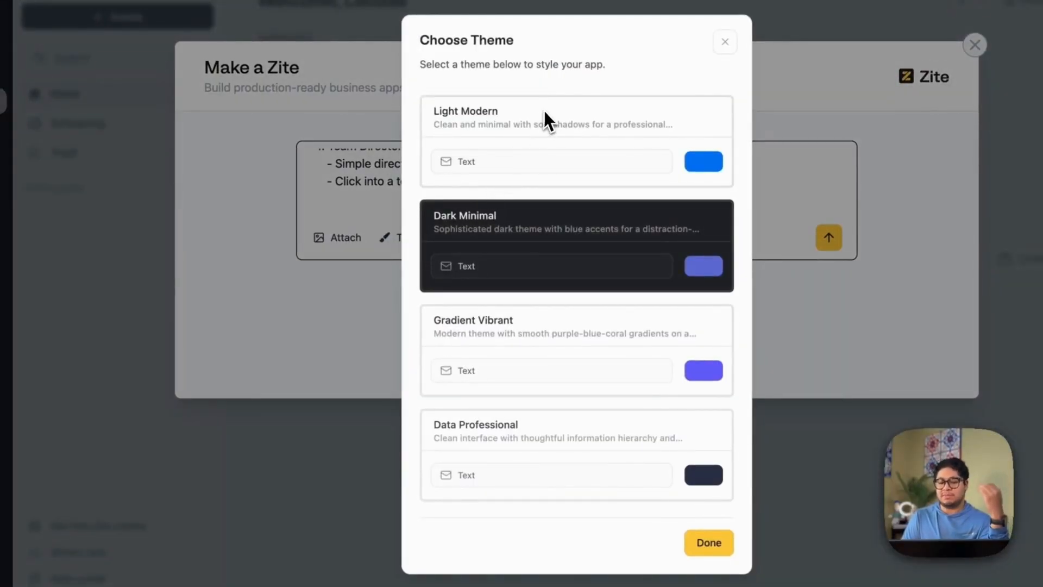
mouse_move(586, 363)
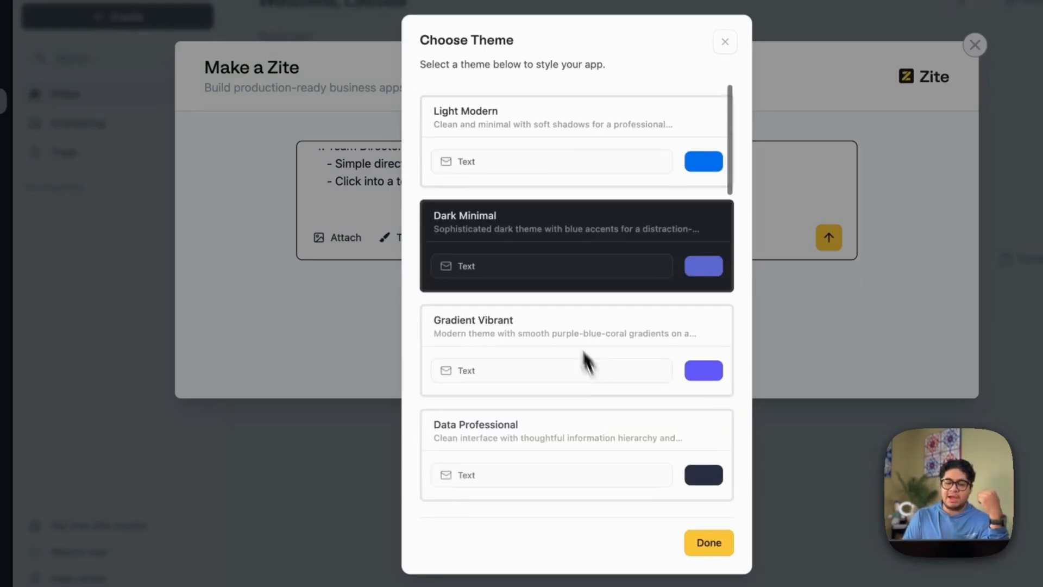
click(575, 139)
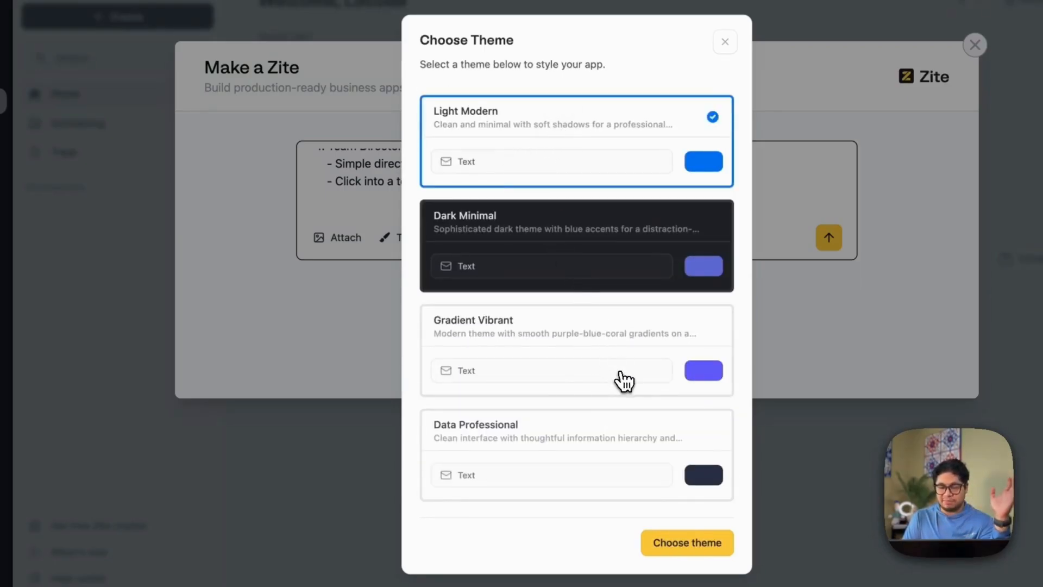
scroll(down, 3)
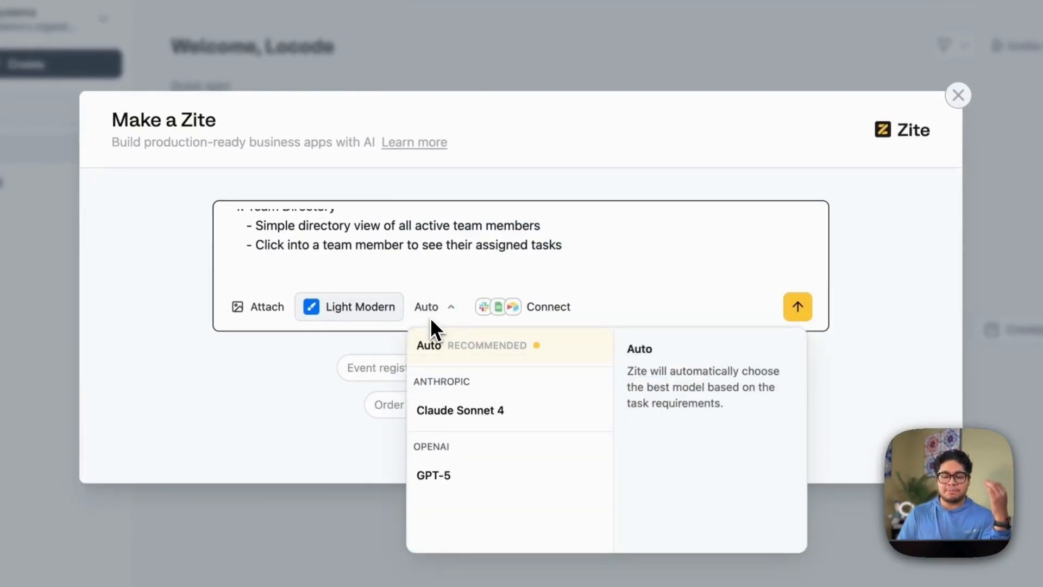
mouse_move(326, 393)
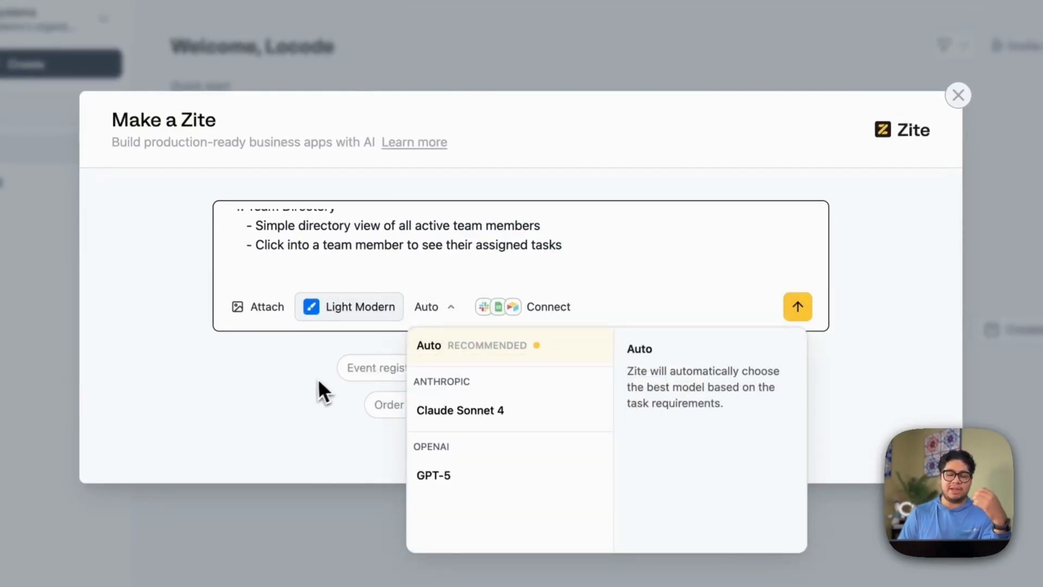
click(548, 306)
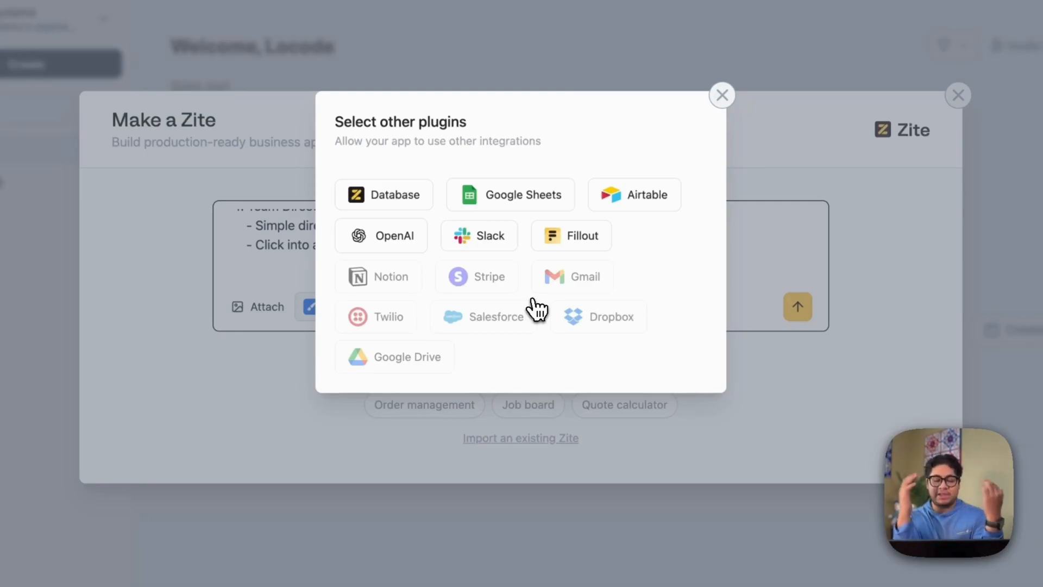
mouse_move(722, 143)
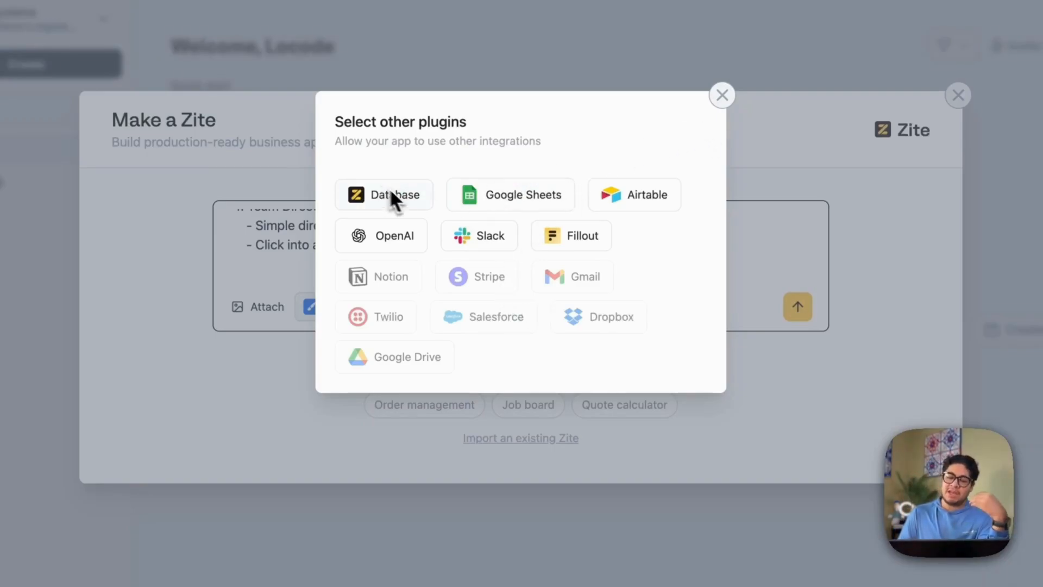
mouse_move(411, 213)
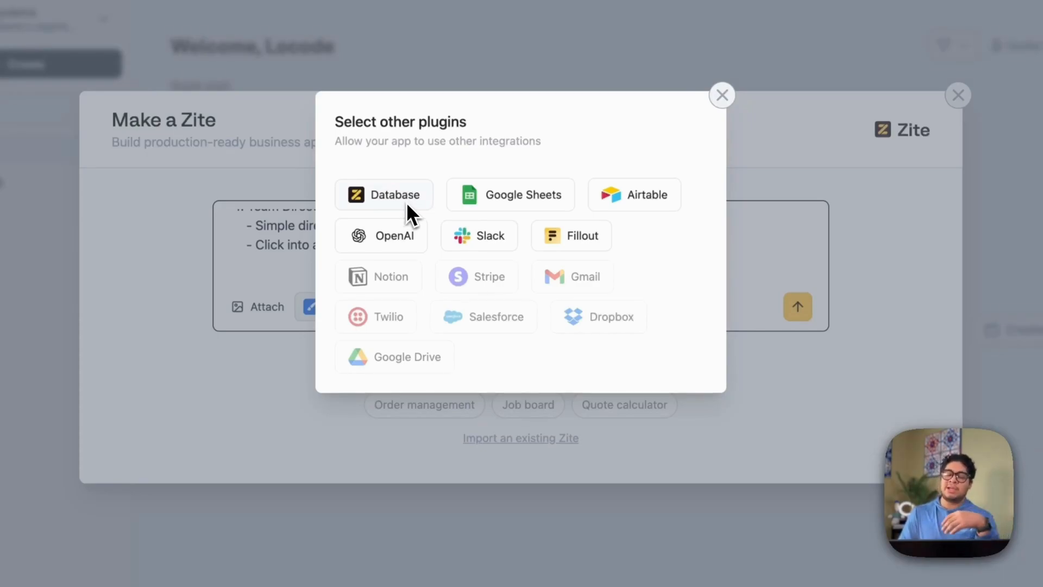
click(722, 95)
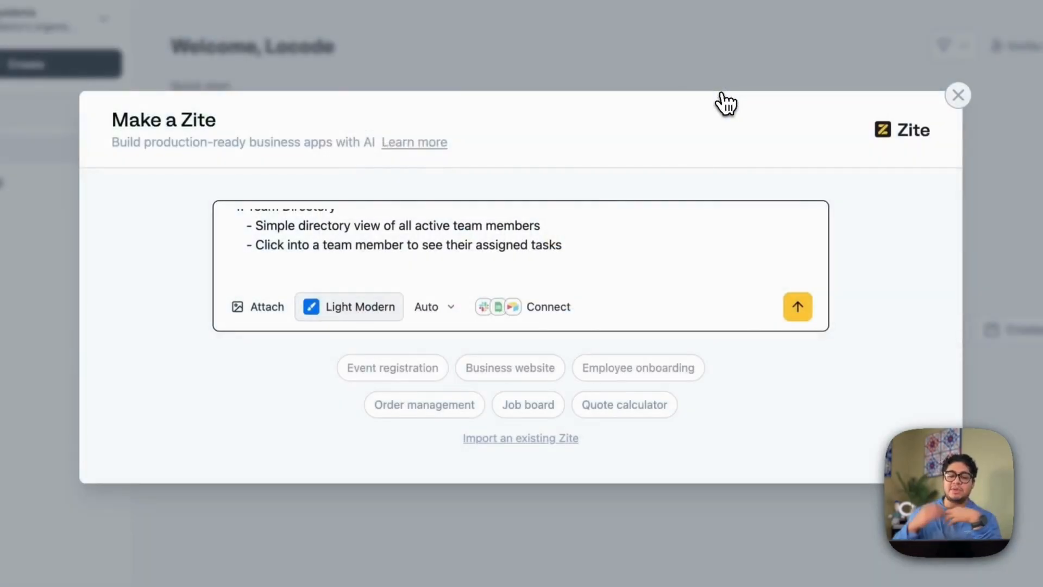
mouse_move(749, 290)
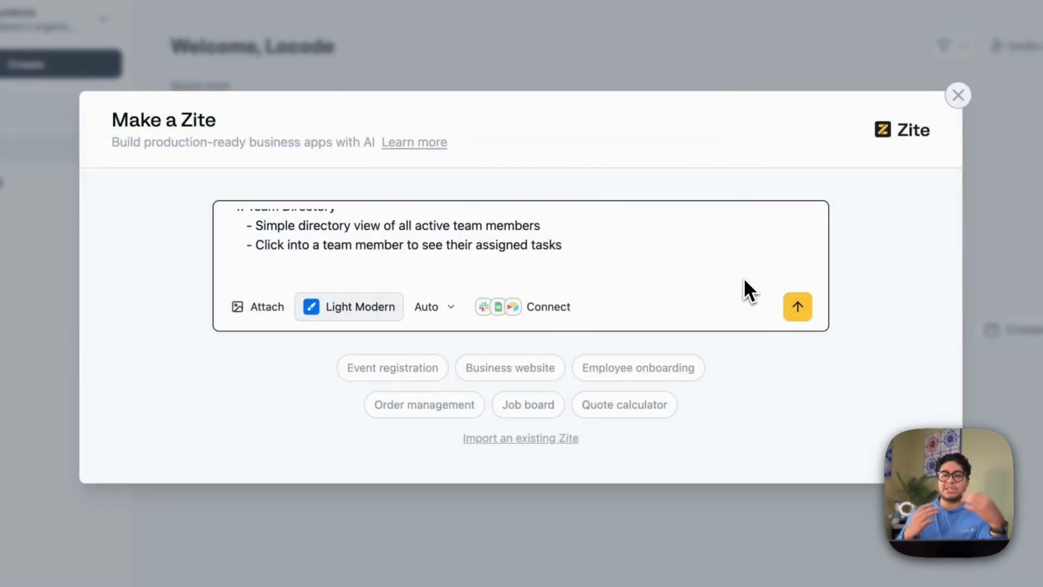
Submit the description and connect a database, revealing proposed Projects, Tasks and Team Members tables.
click(797, 306)
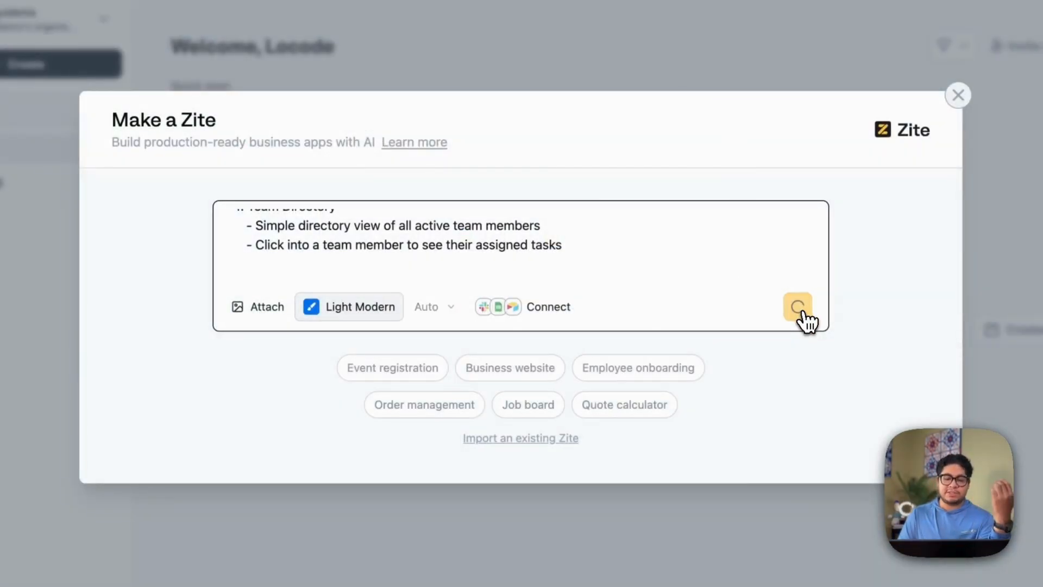
click(798, 306)
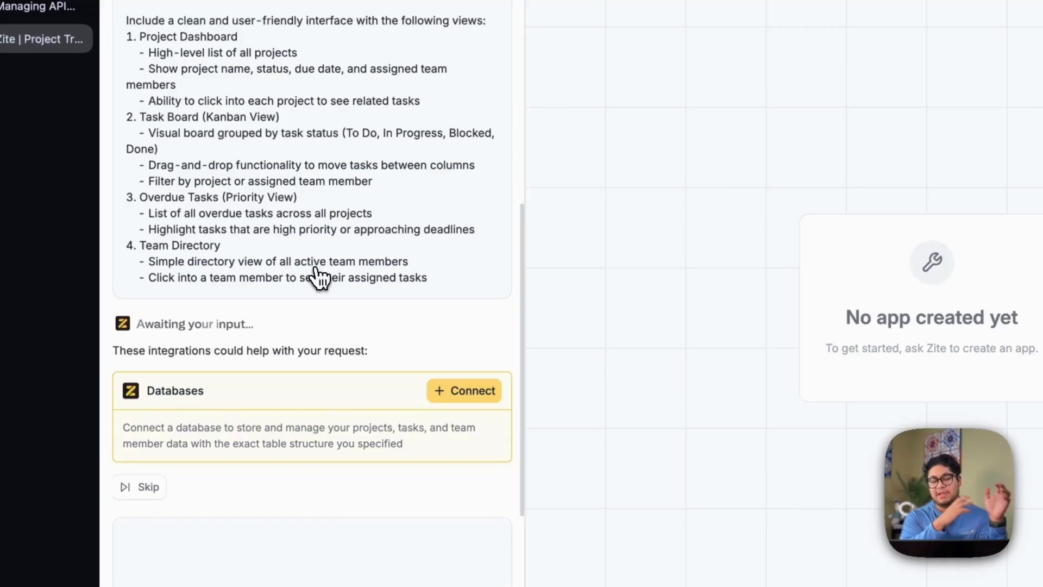
mouse_move(333, 286)
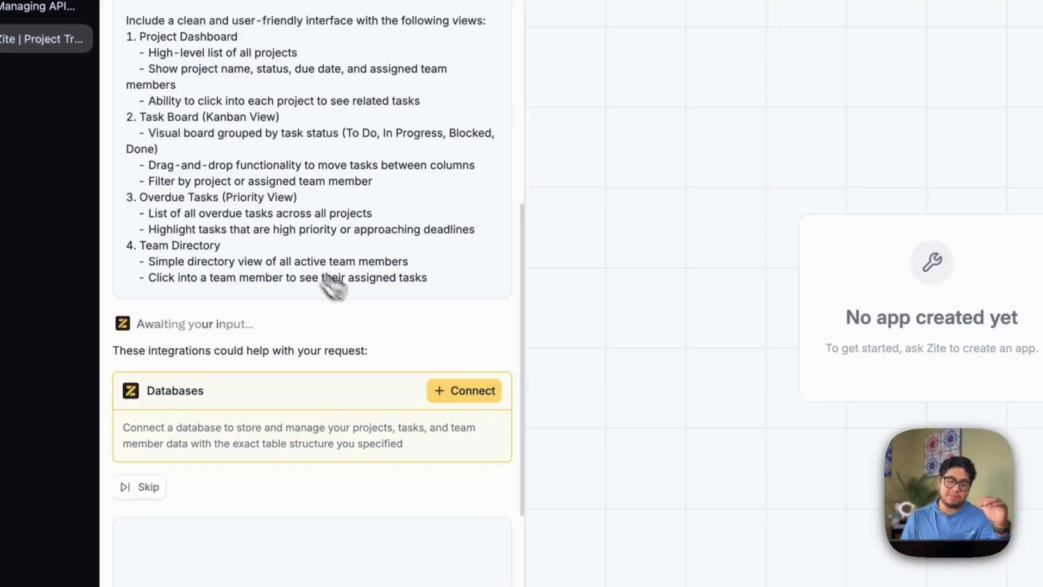
mouse_move(472, 391)
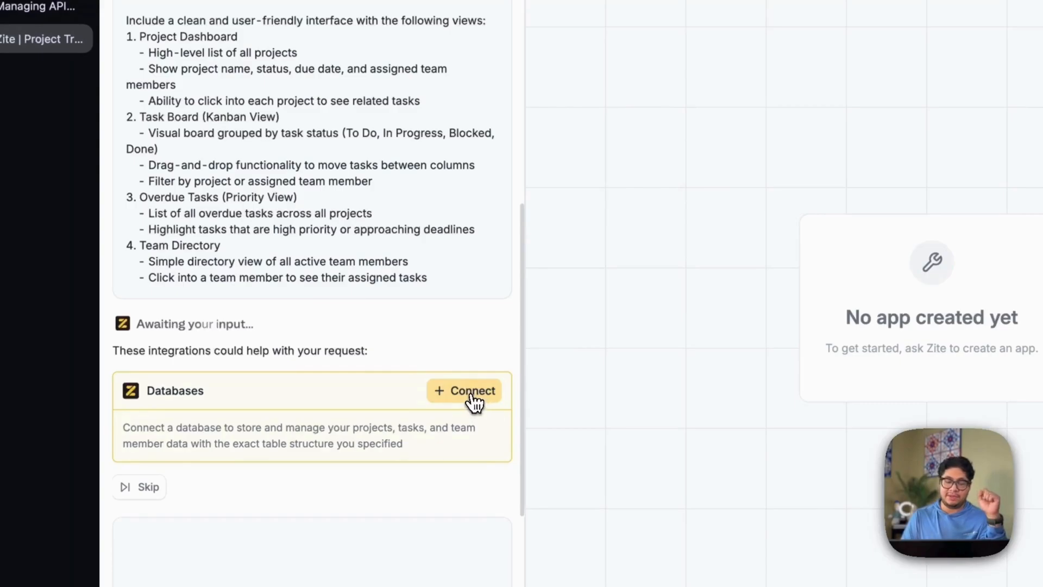
click(463, 391)
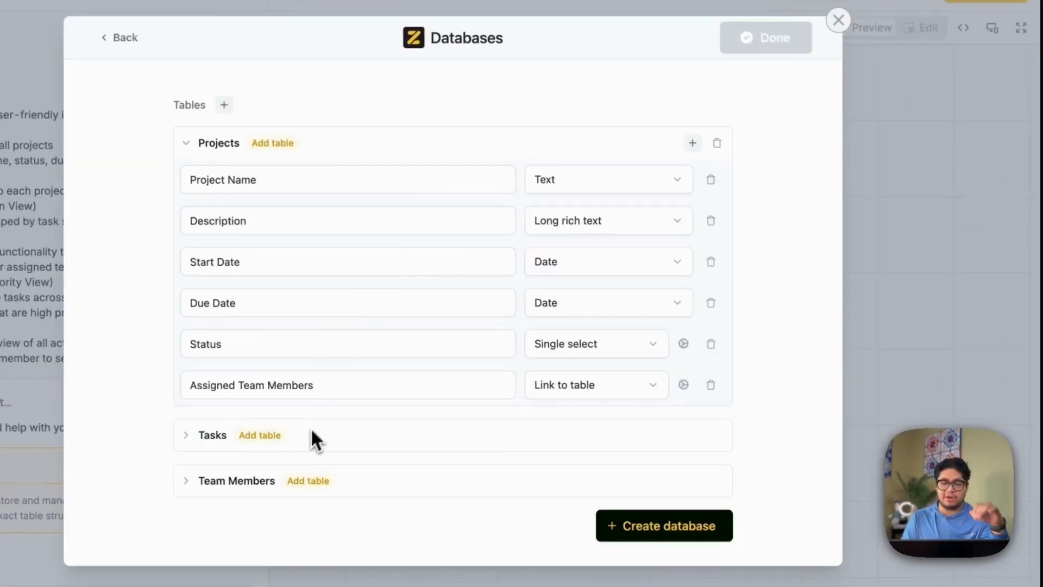
Expand the Tasks table and scroll through the proposed fields and types of all three tables.
click(186, 435)
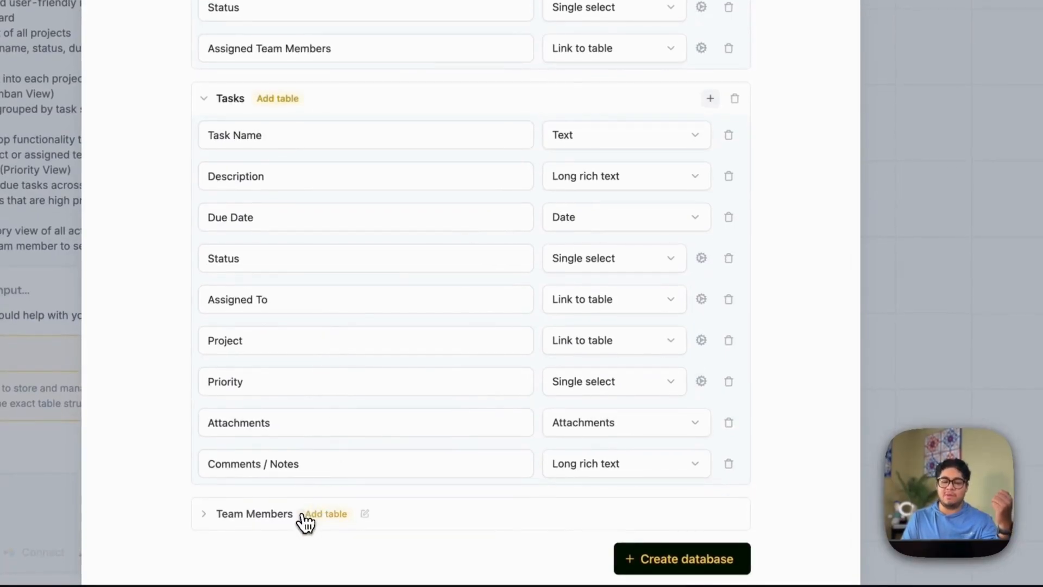
scroll(up, 3)
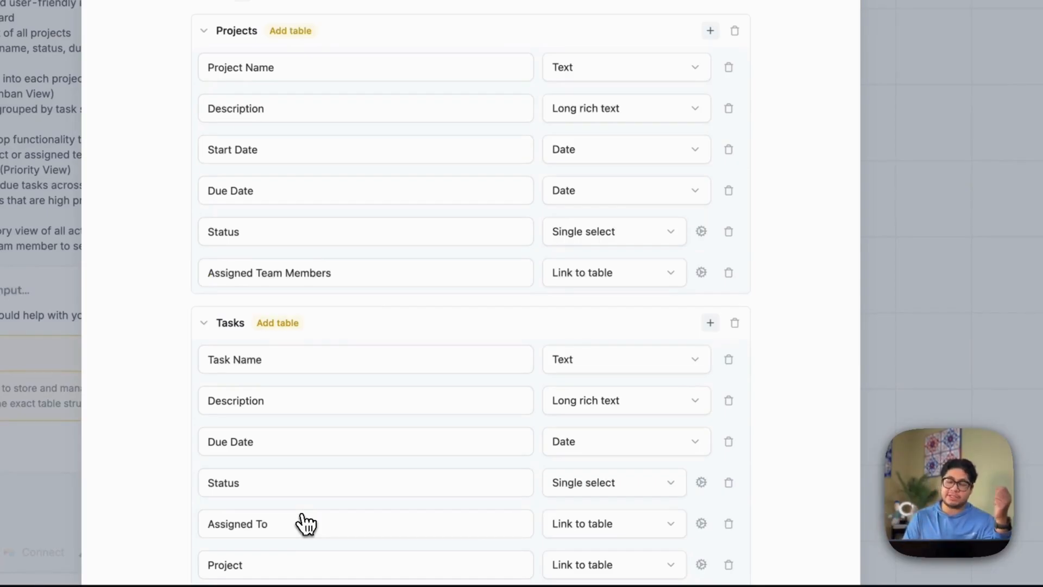
scroll(down, 3)
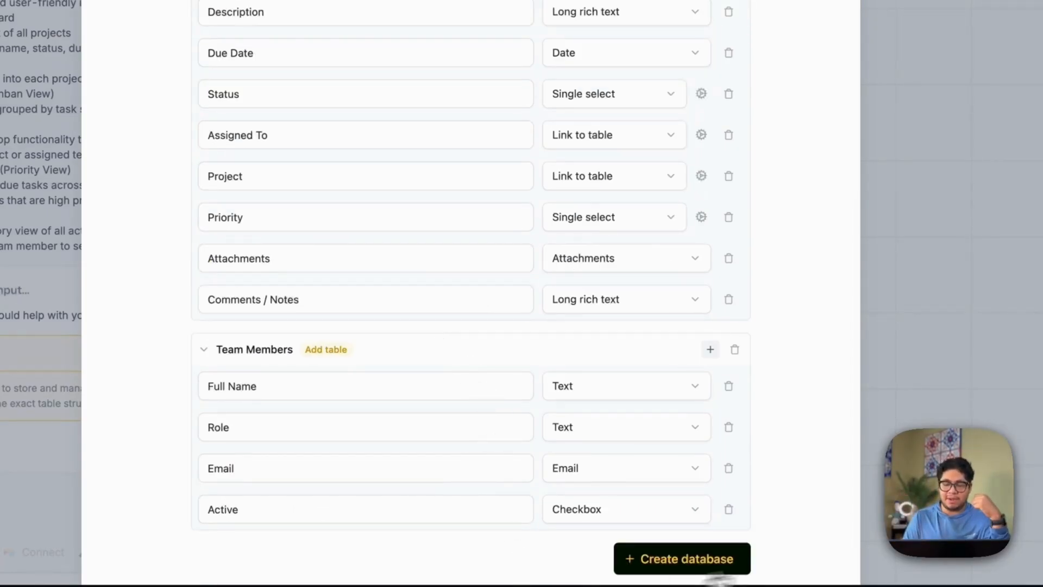
scroll(up, 3)
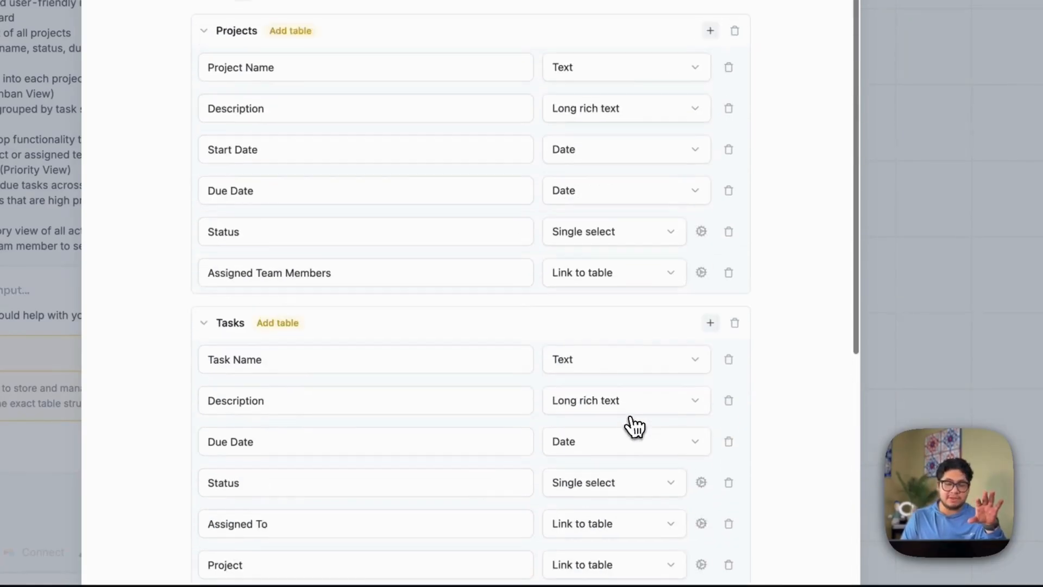
scroll(down, 3)
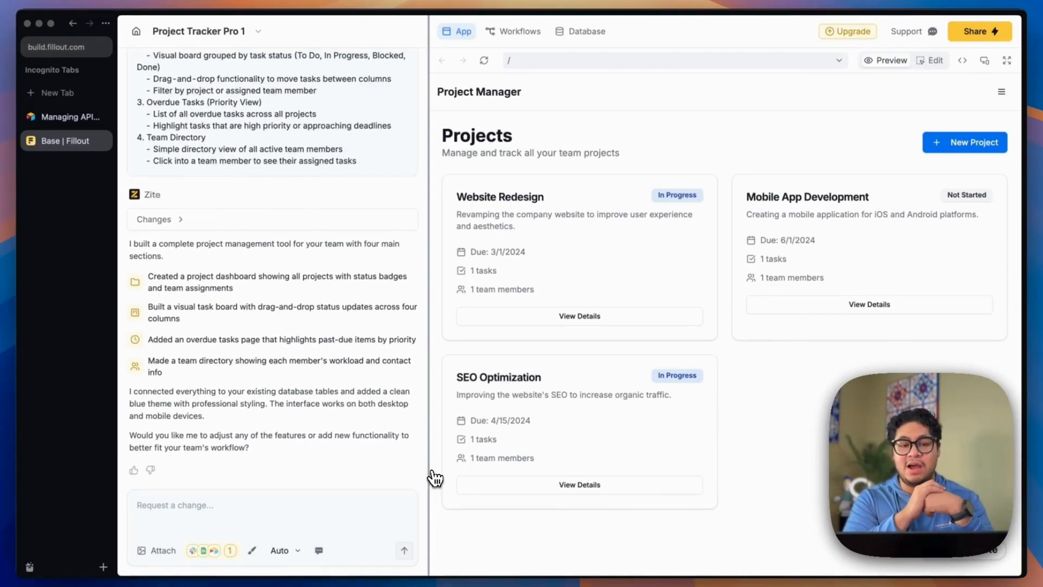
mouse_move(497, 464)
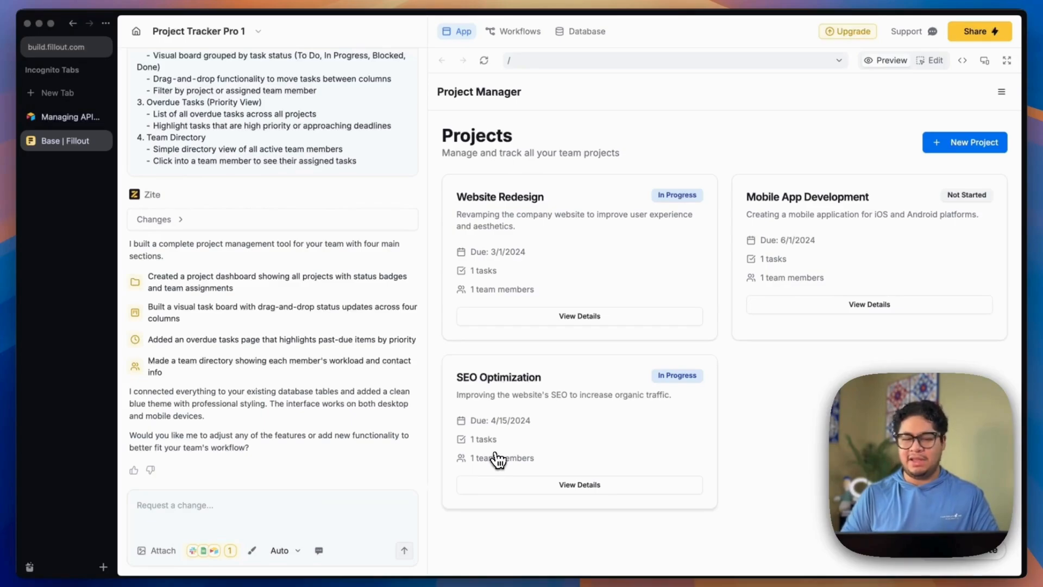
mouse_move(358, 353)
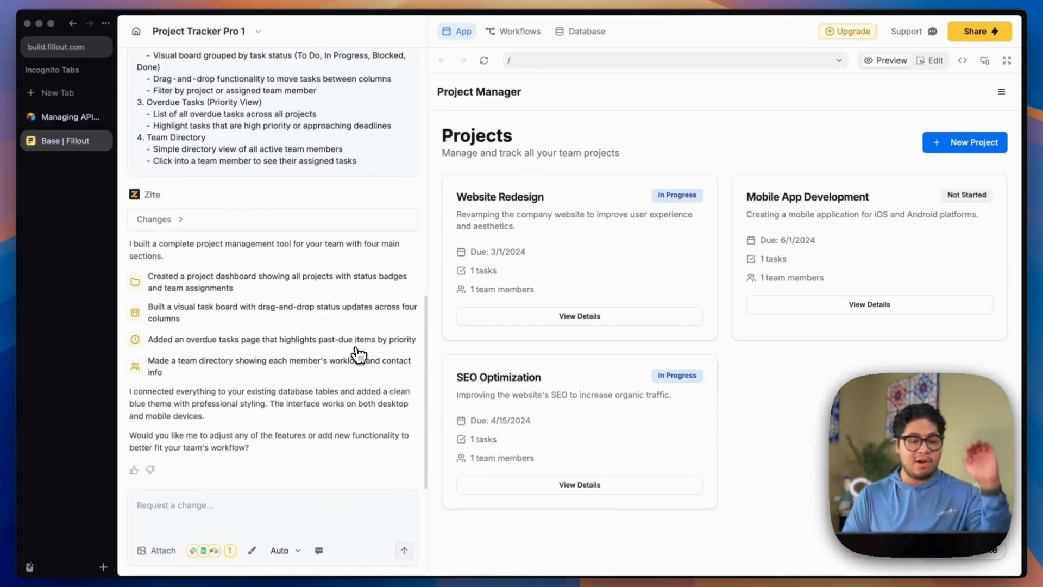
mouse_move(345, 368)
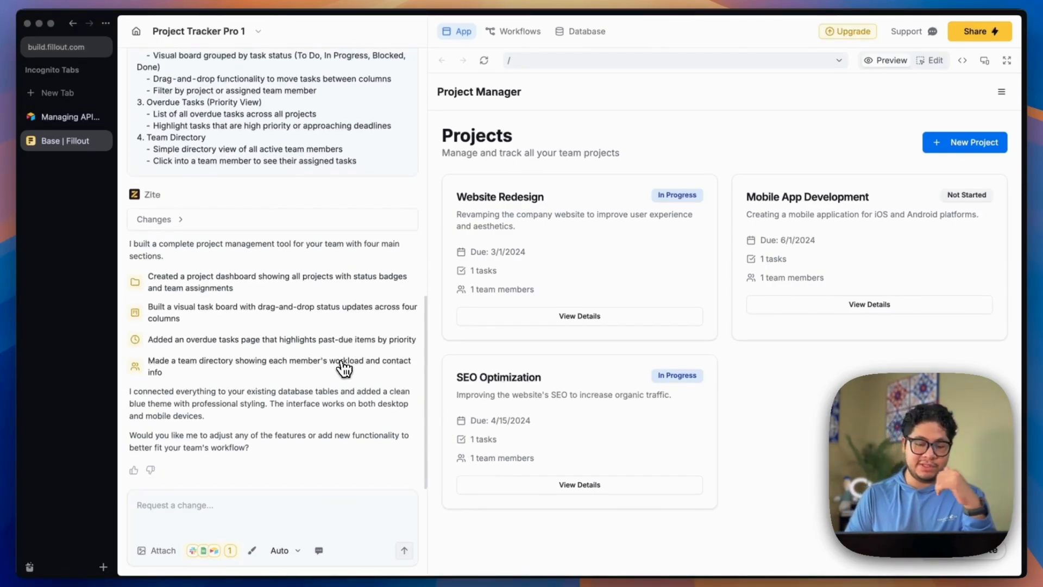
mouse_move(358, 313)
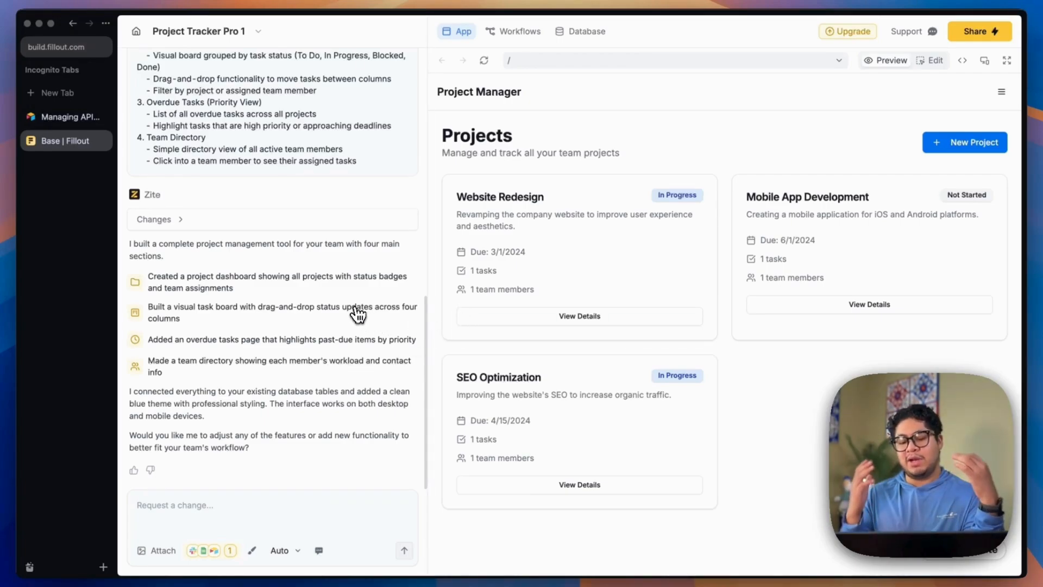
mouse_move(809, 220)
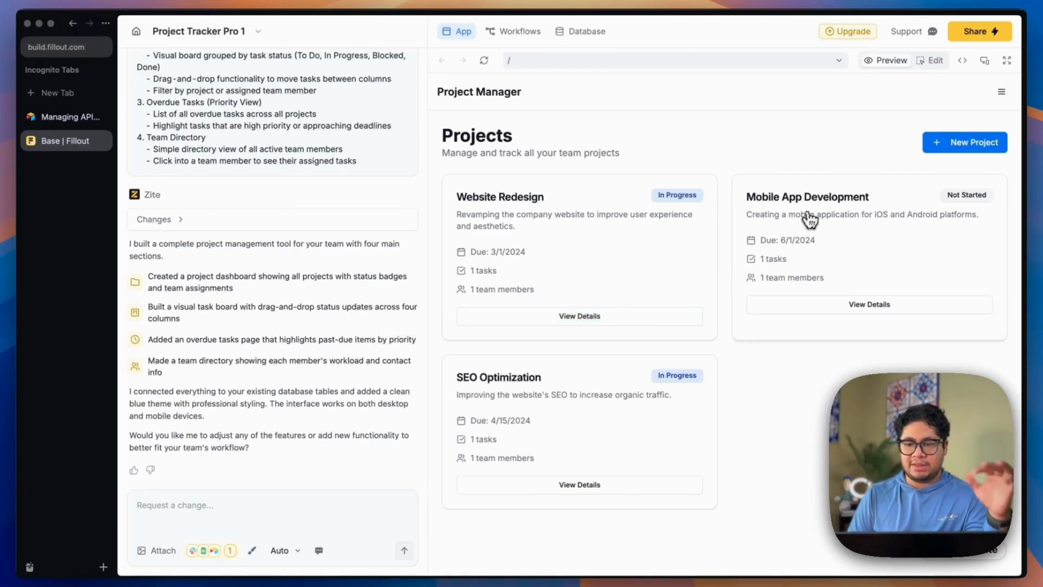
mouse_move(492, 211)
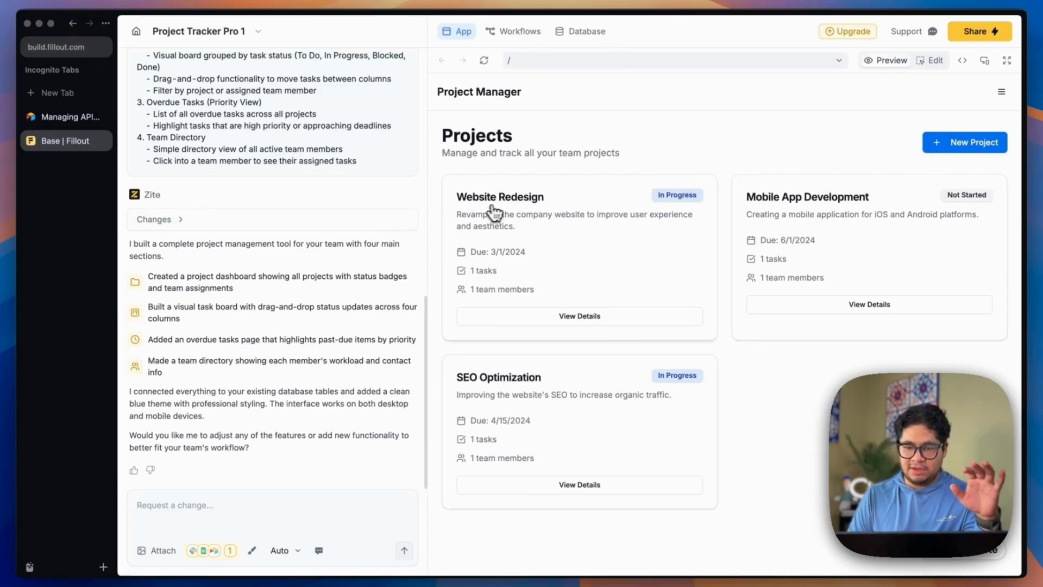
mouse_move(522, 323)
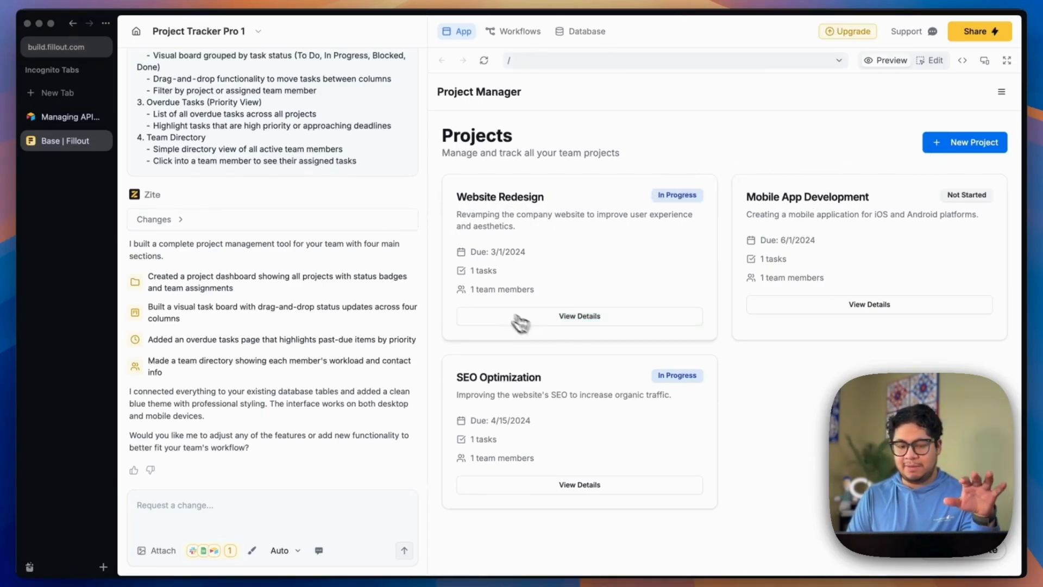
mouse_move(581, 338)
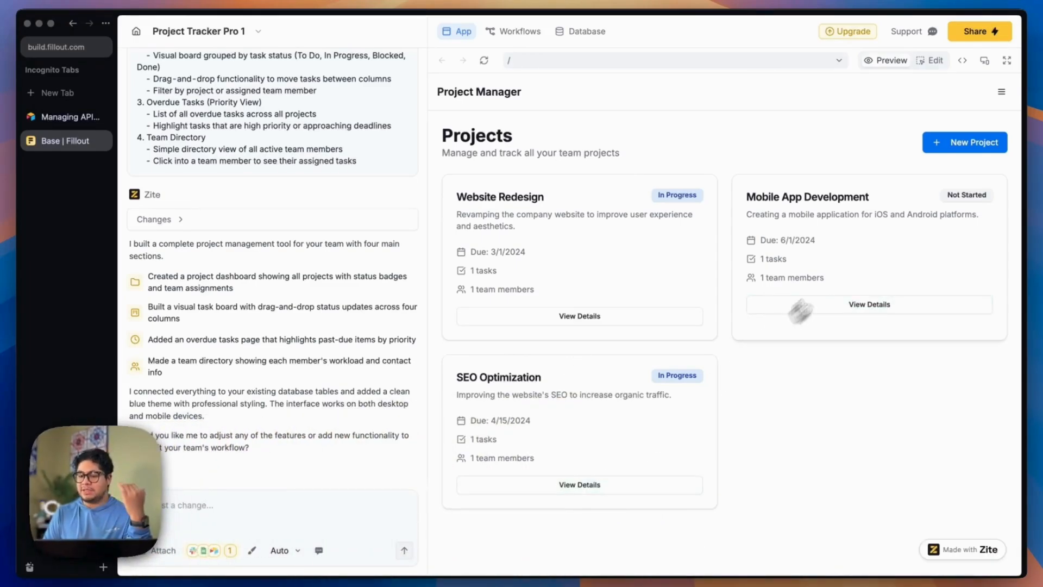
Preview the Create New Project form in Project Tracker Pro and cancel without creating a project.
click(964, 142)
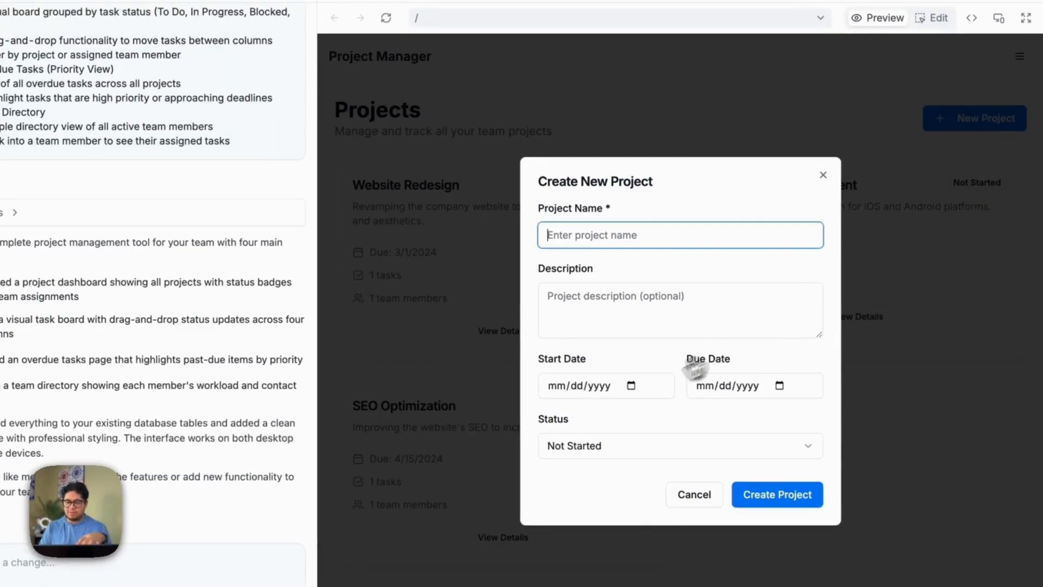
click(694, 495)
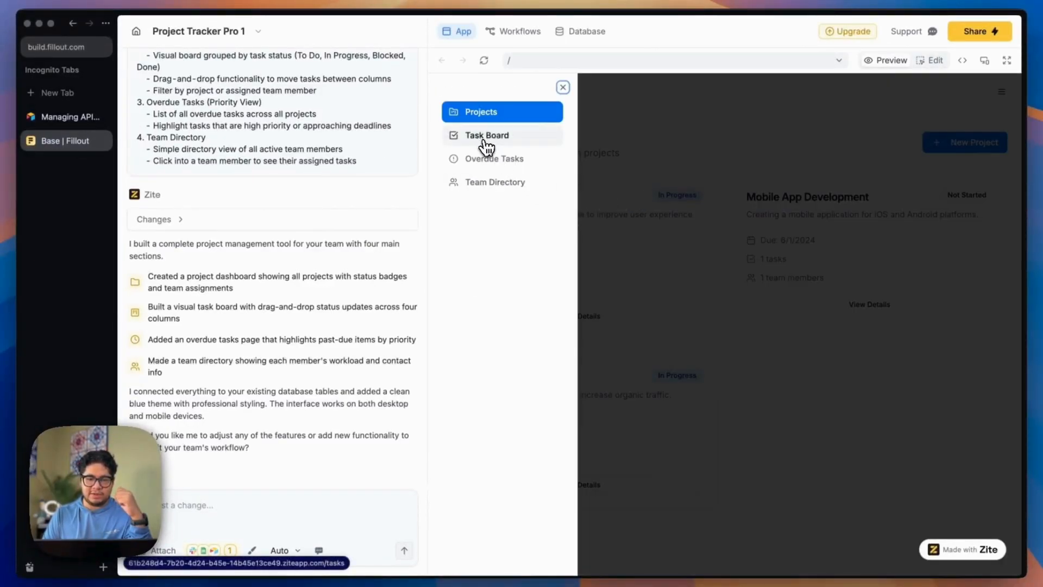
Move Develop Frontend to In Progress on the Task Board, then view the Overdue Tasks page.
click(486, 135)
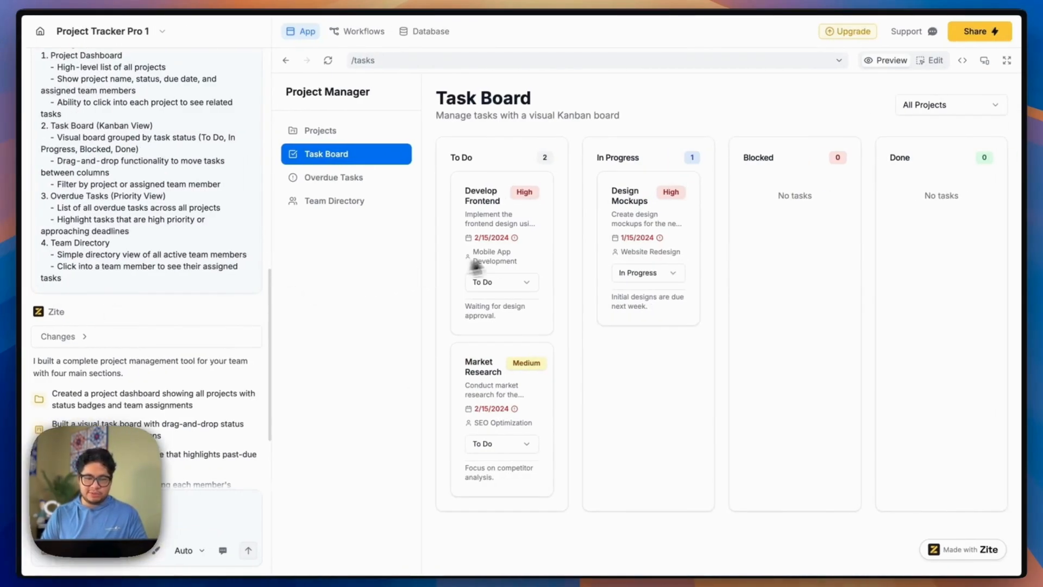
mouse_move(682, 276)
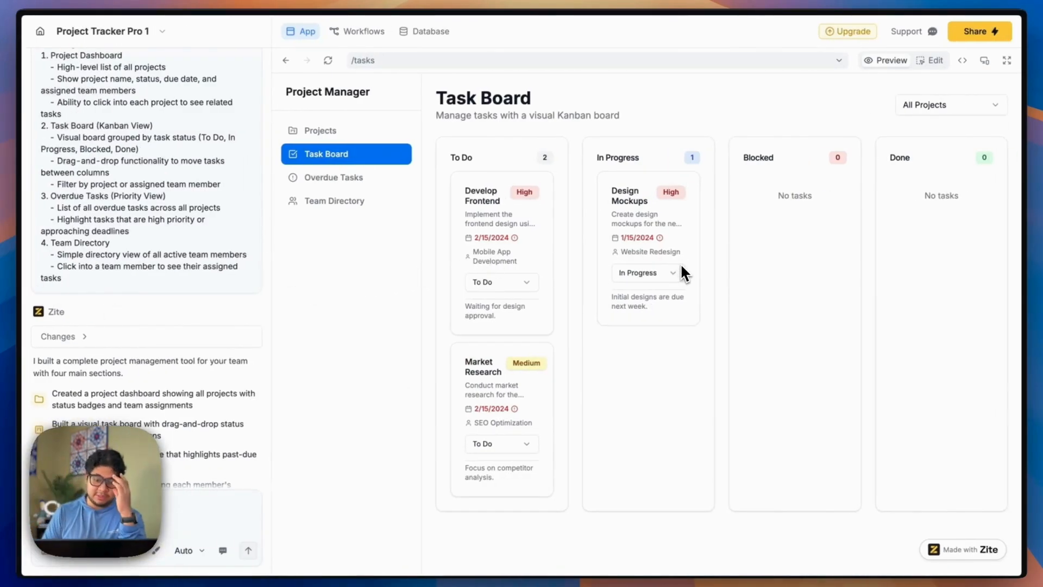
mouse_move(430, 305)
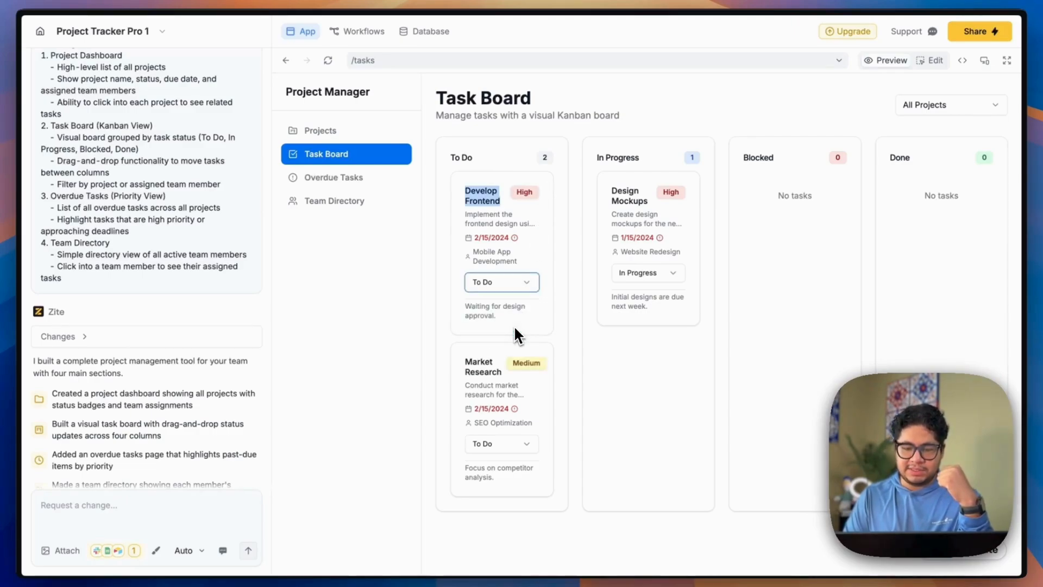
click(949, 104)
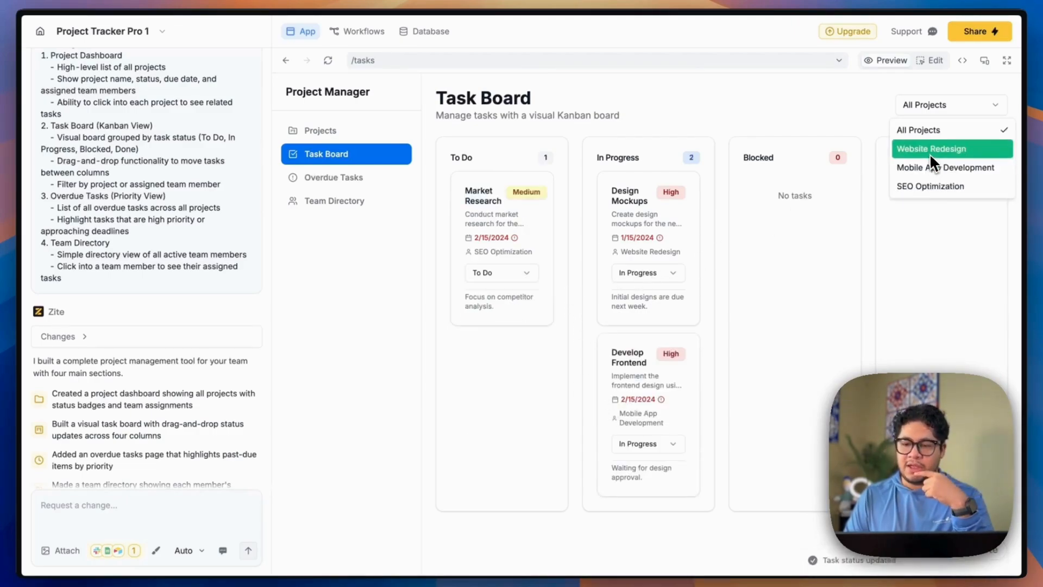
mouse_move(904, 172)
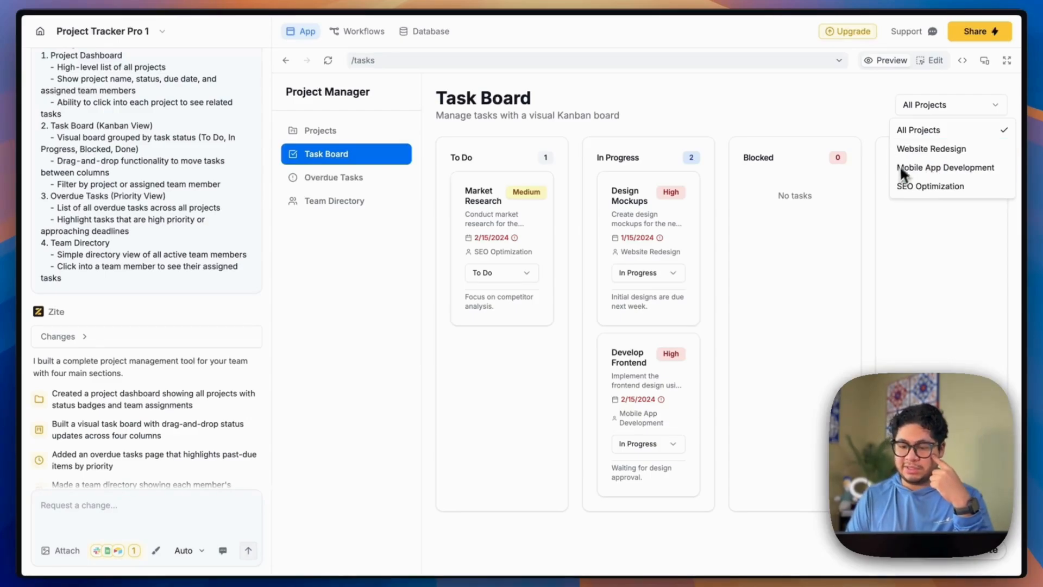
click(334, 178)
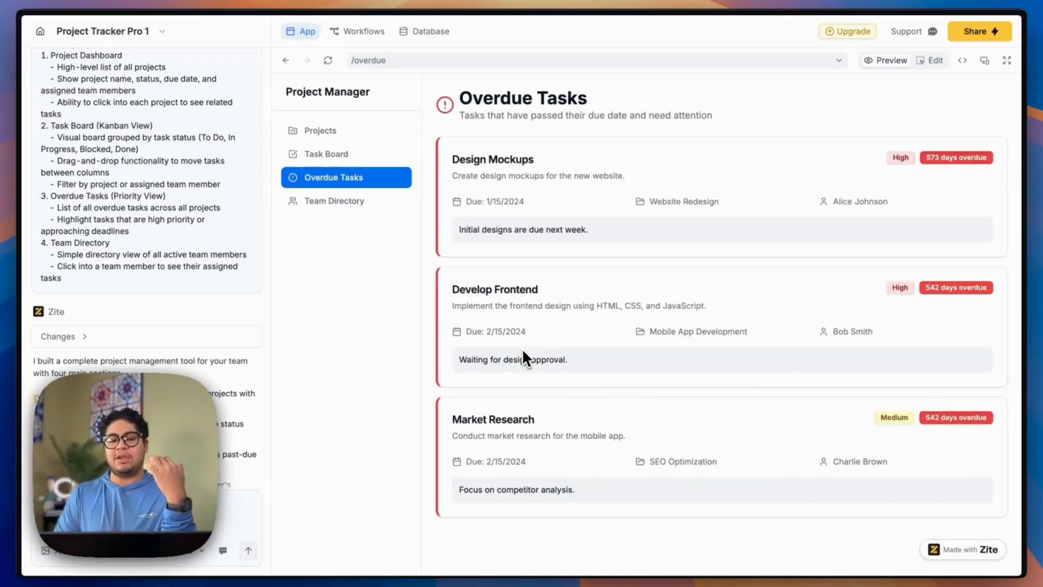
mouse_move(703, 406)
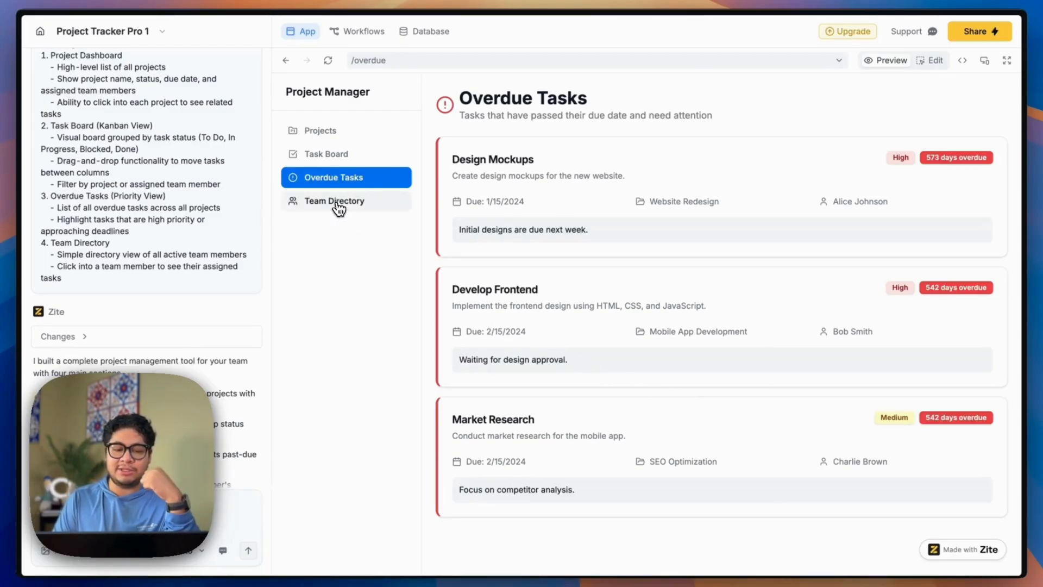
View the Team Directory page listing three members with project counts and task statuses.
click(334, 201)
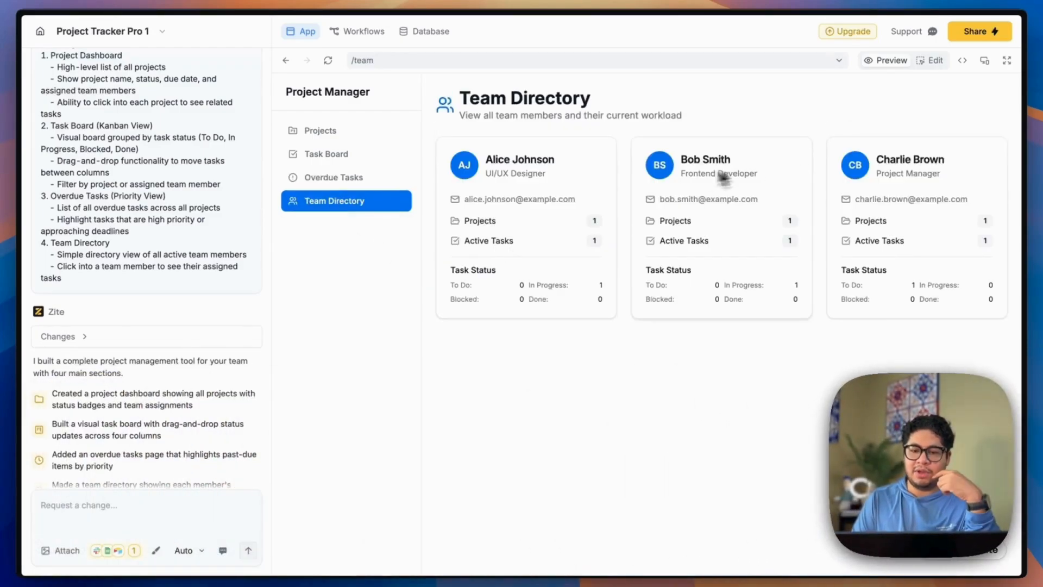
mouse_move(924, 132)
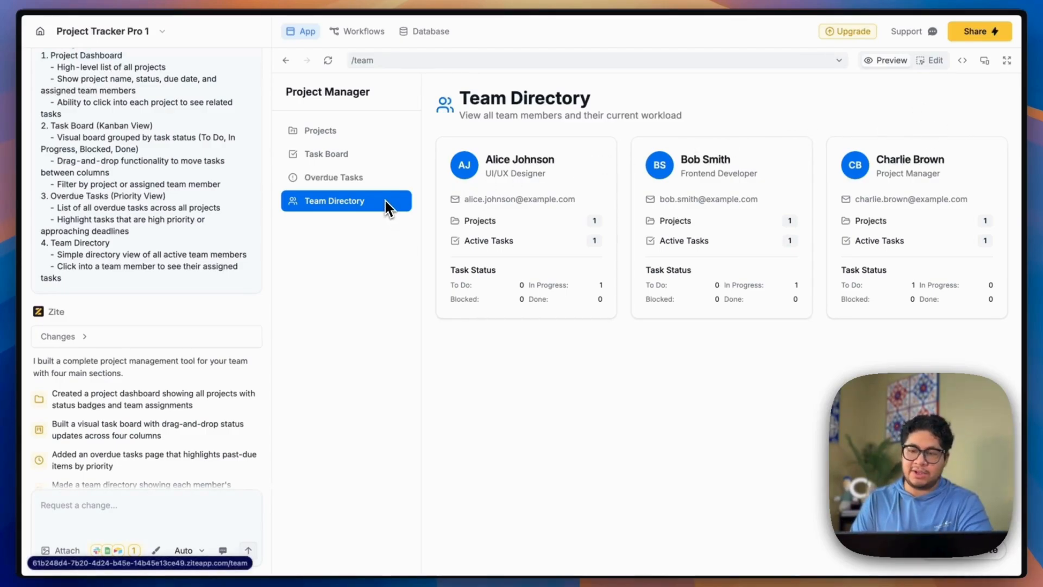
mouse_move(770, 133)
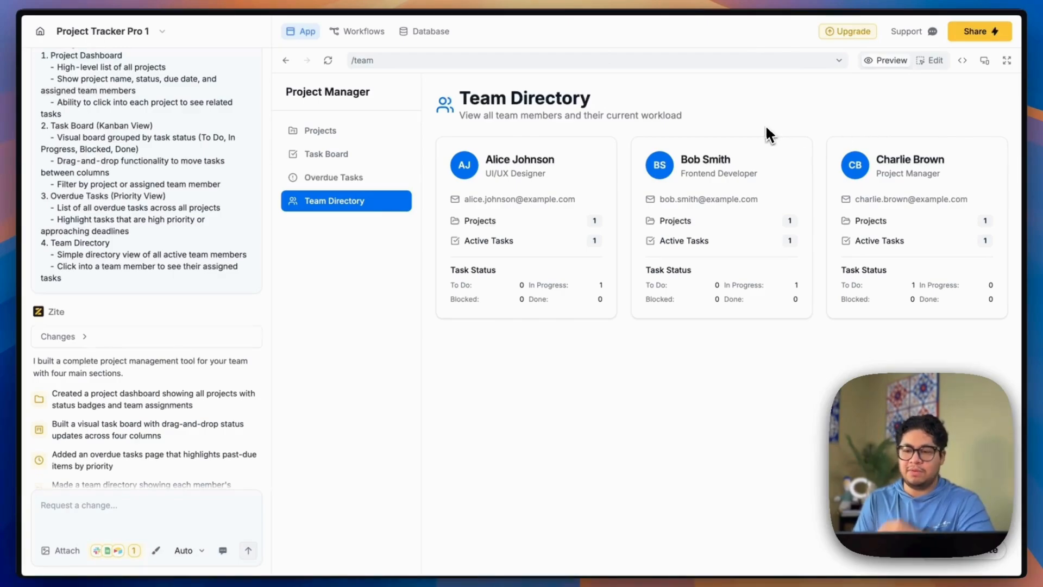
mouse_move(523, 210)
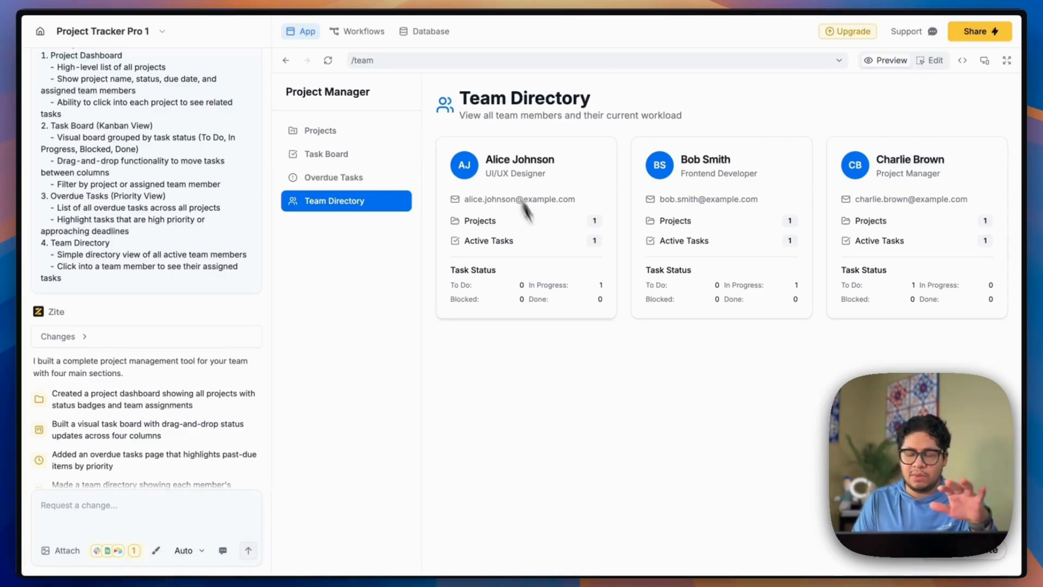
mouse_move(881, 150)
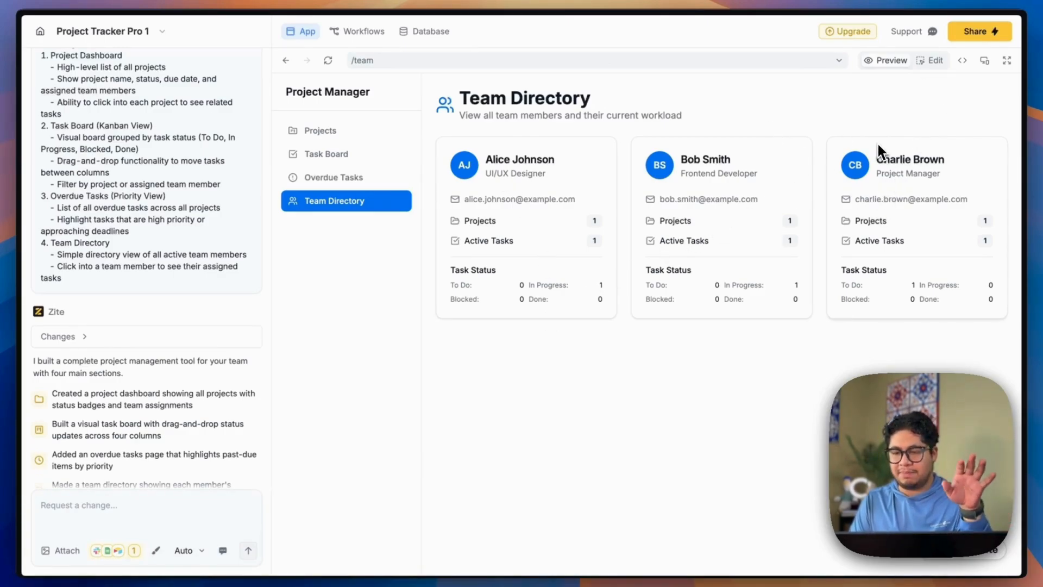
click(933, 60)
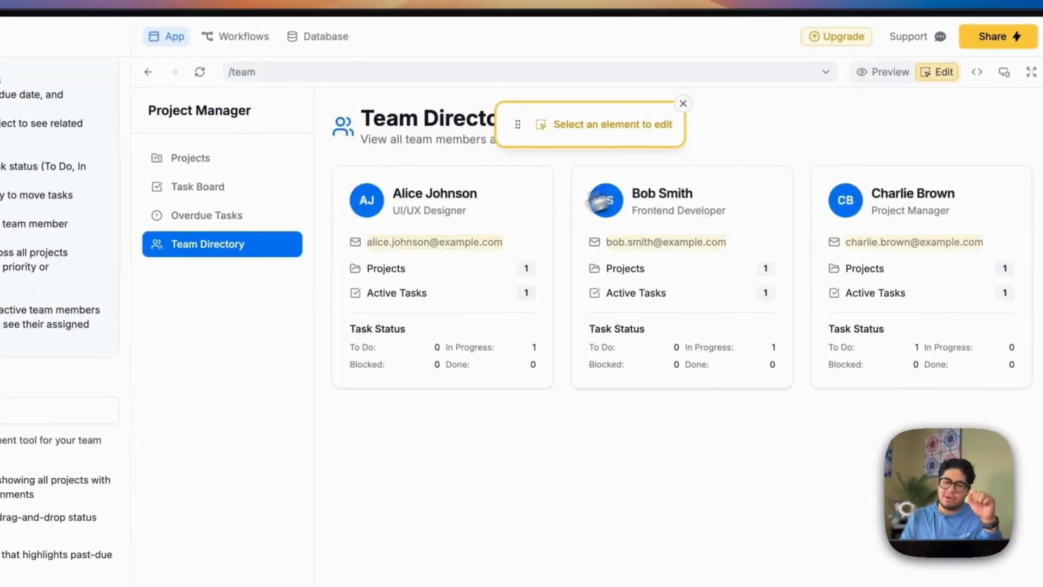
click(200, 110)
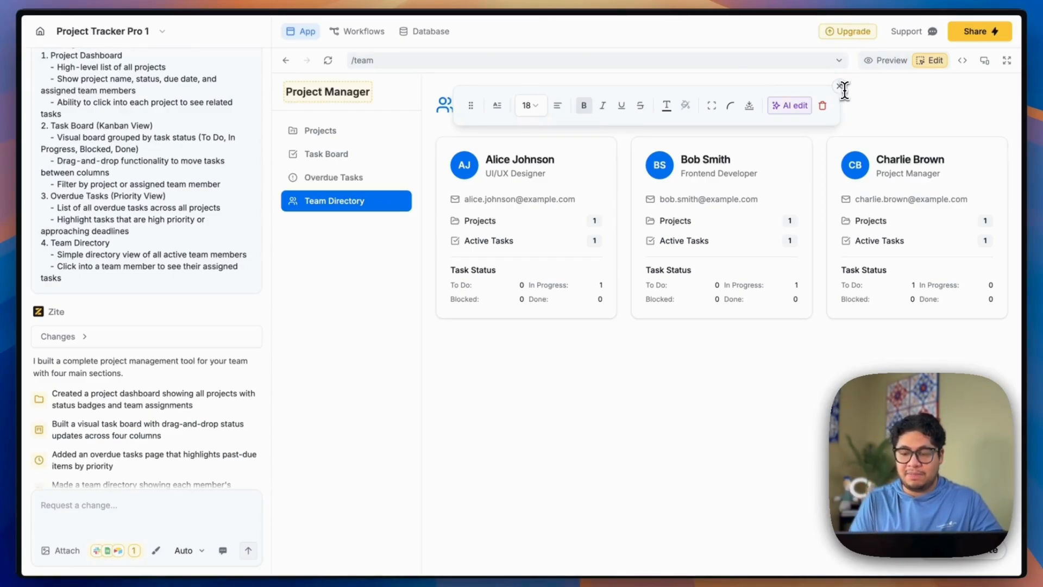
click(844, 86)
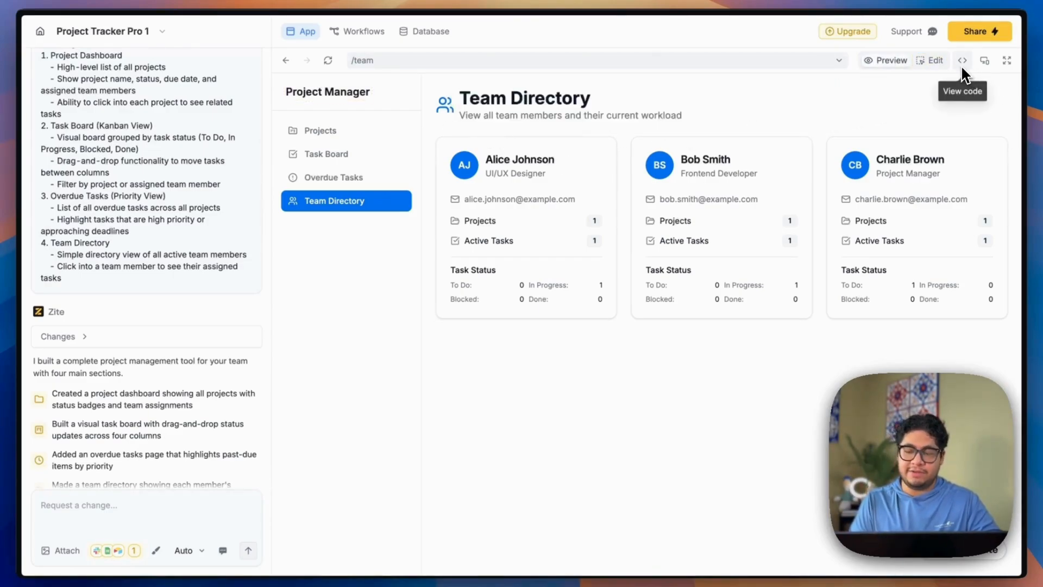
Switch to the source code view and scroll through the ProjectCard component code.
click(963, 60)
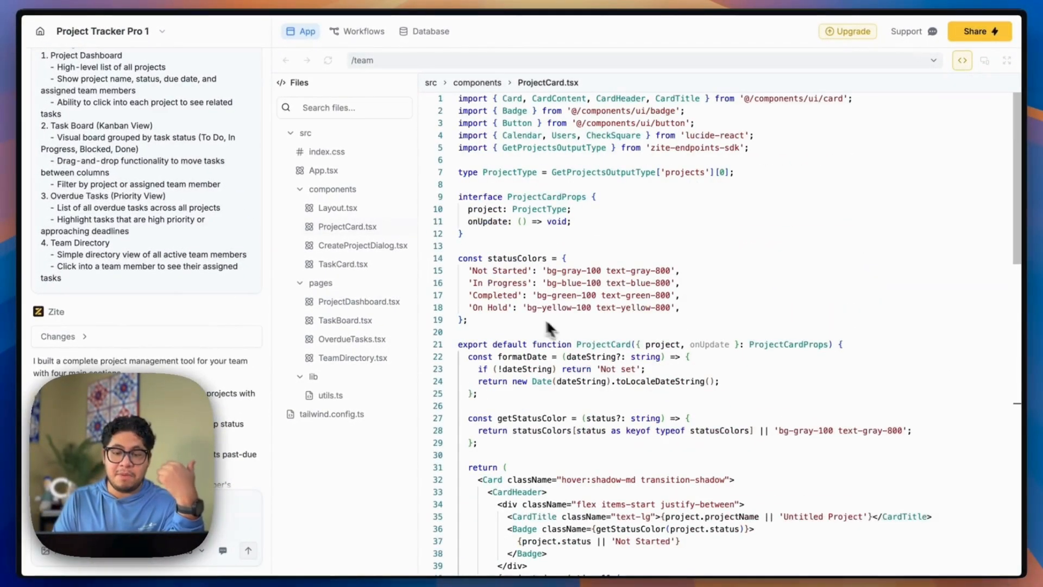
scroll(down, 3)
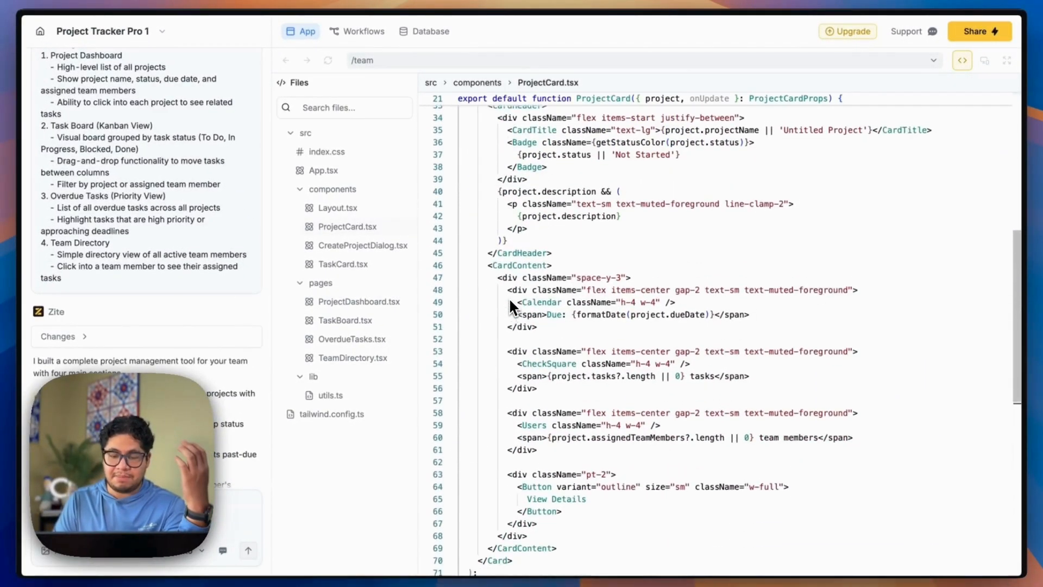
scroll(down, 3)
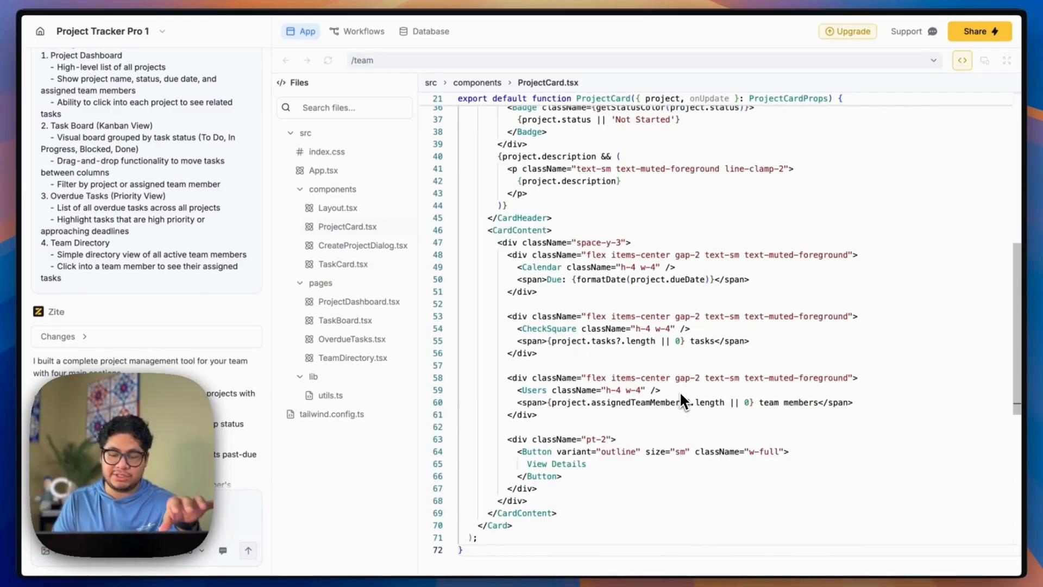
scroll(up, 3)
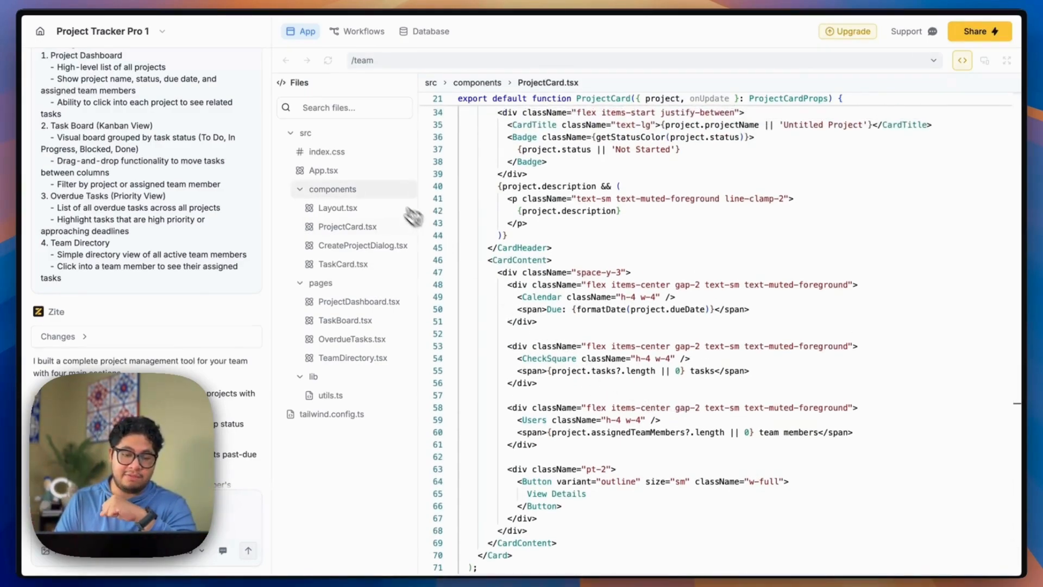
Browse the TaskBoard.tsx page source, then switch to OverdueTasks.tsx.
click(347, 320)
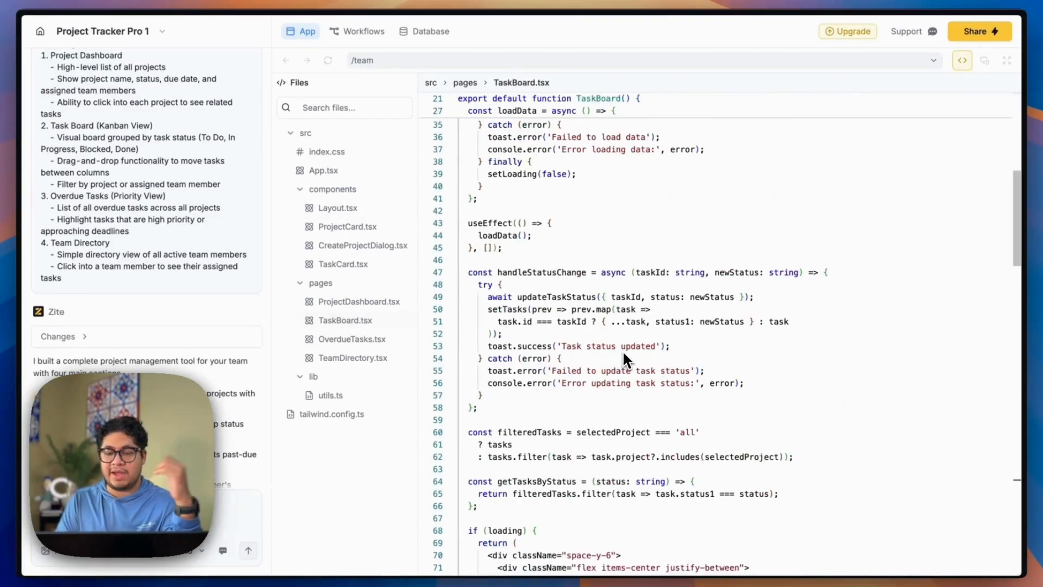
scroll(down, 3)
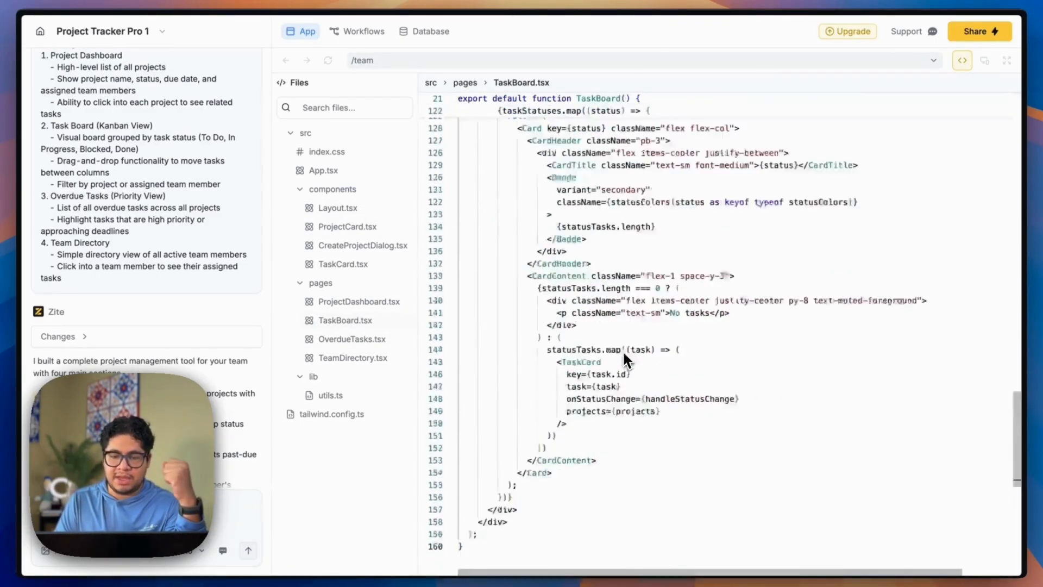
scroll(up, 3)
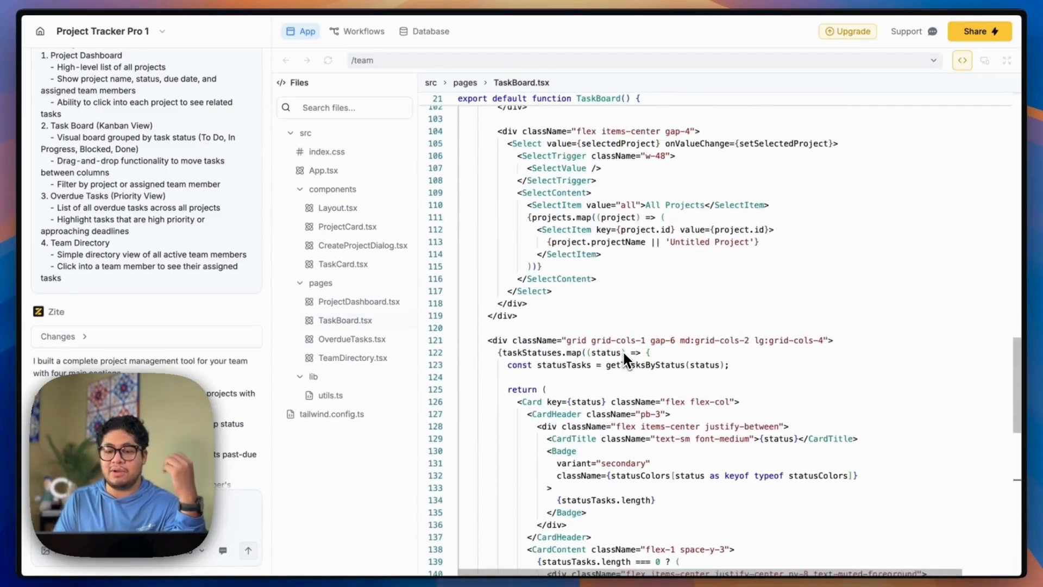
click(353, 338)
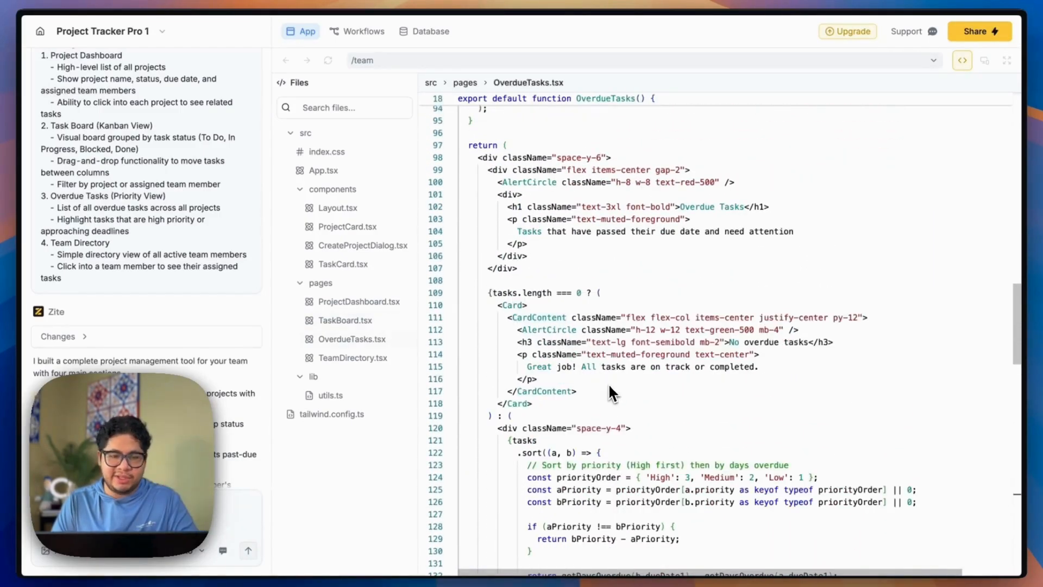
In TaskCard.tsx change the SelectItem value 'To Do' to 'Not Started' and save the edit.
click(347, 263)
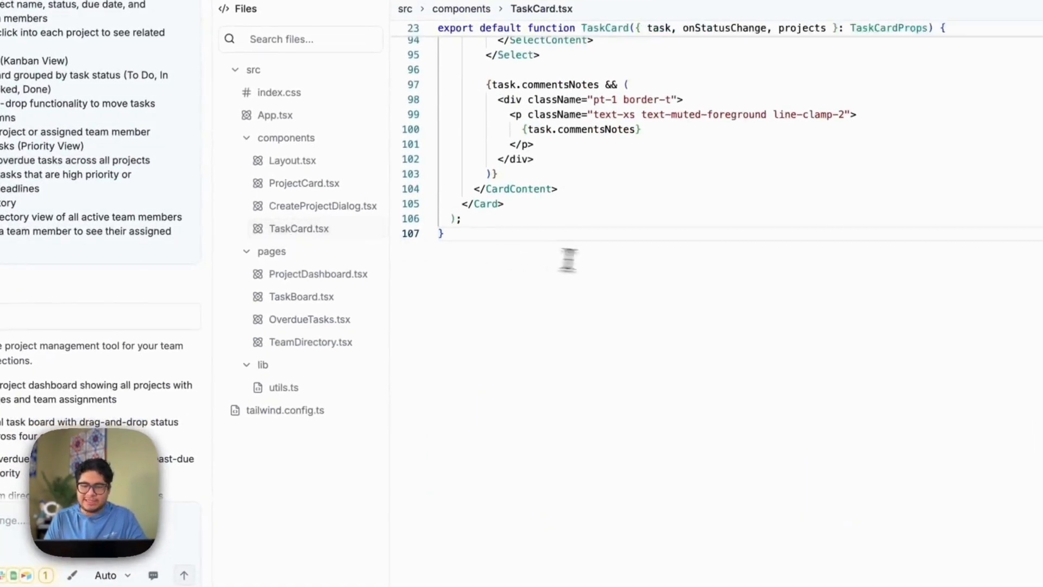
scroll(up, 3)
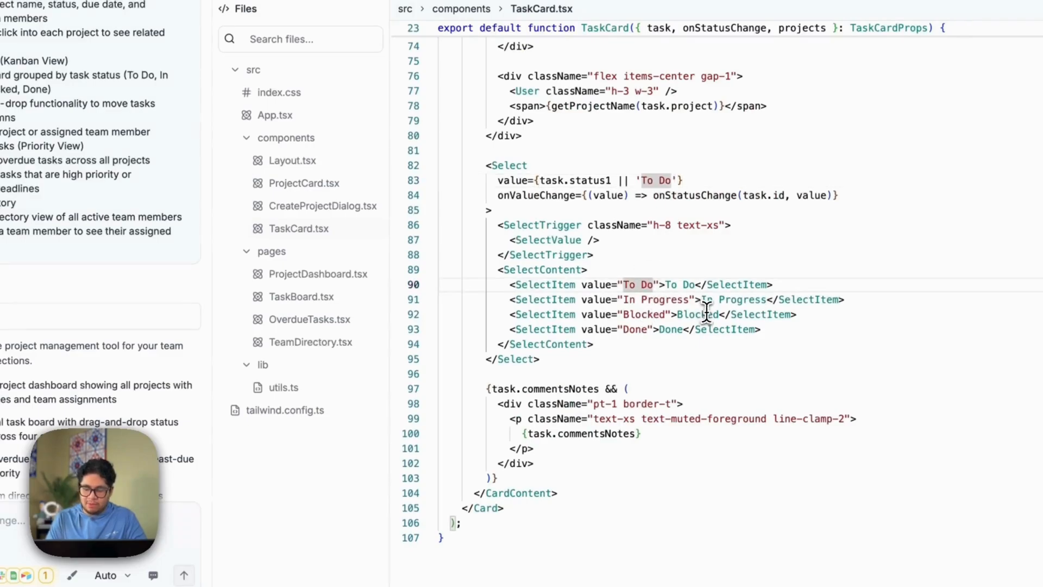
text(Not Started)
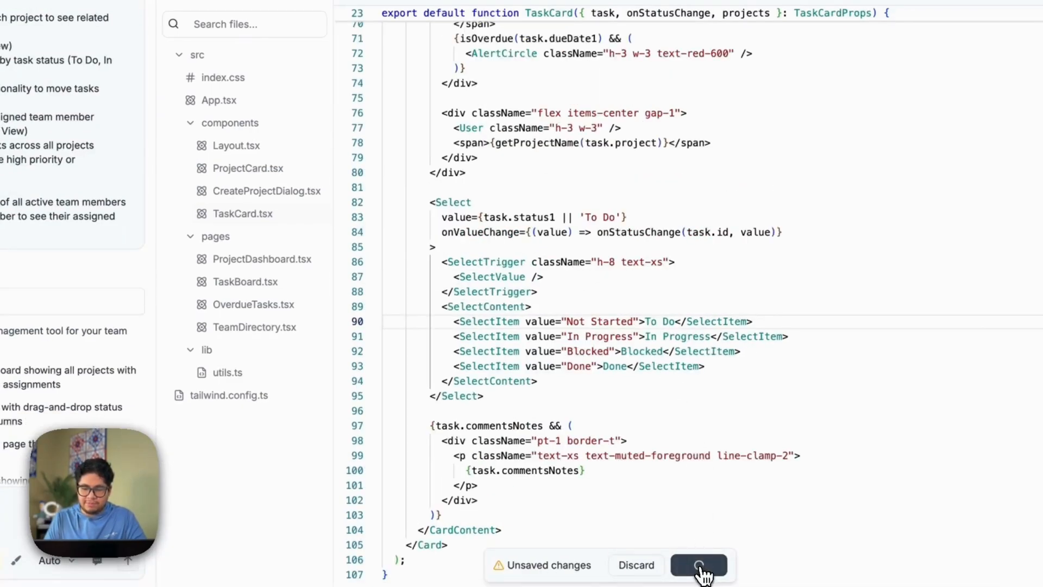
click(700, 565)
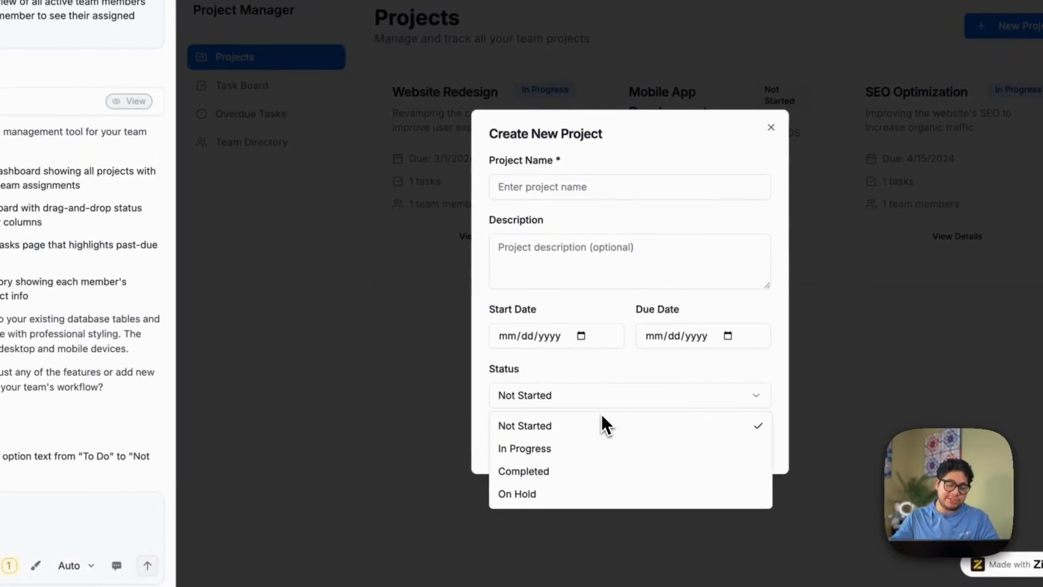
Check the Projects dashboard preview at phone, tablet and desktop widths, then go to Workflows.
click(525, 425)
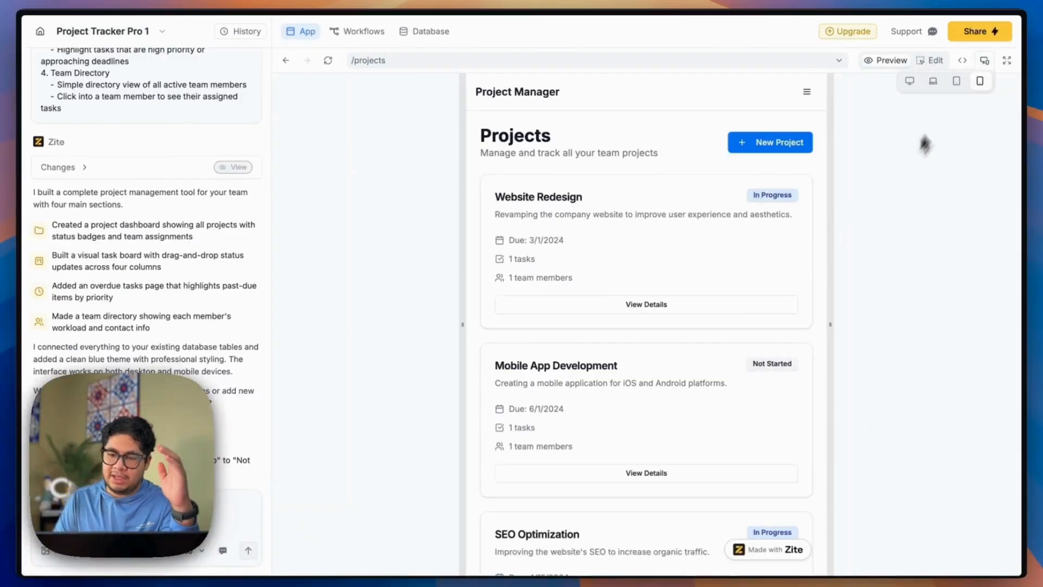
click(933, 81)
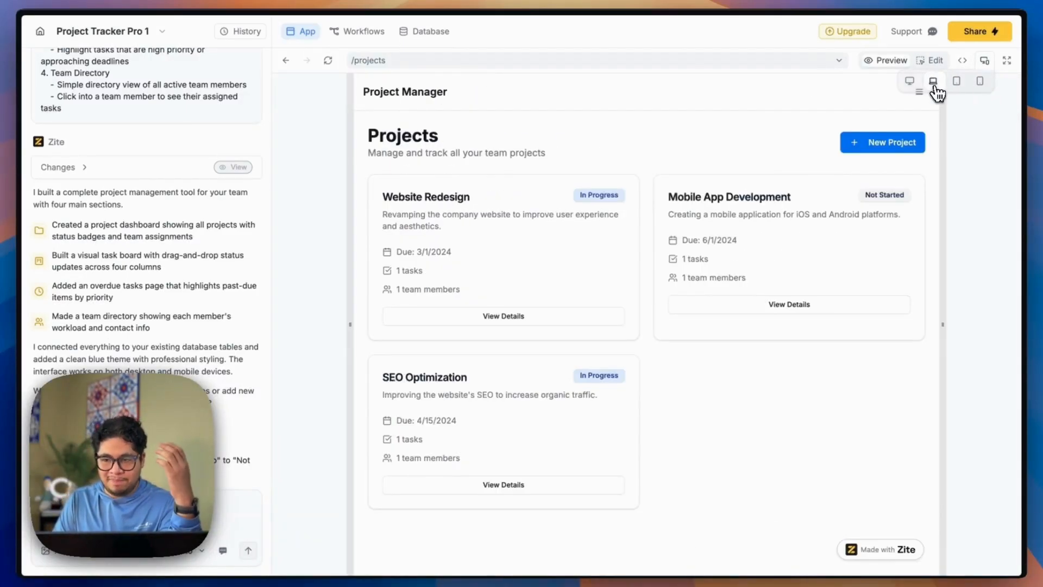
click(910, 80)
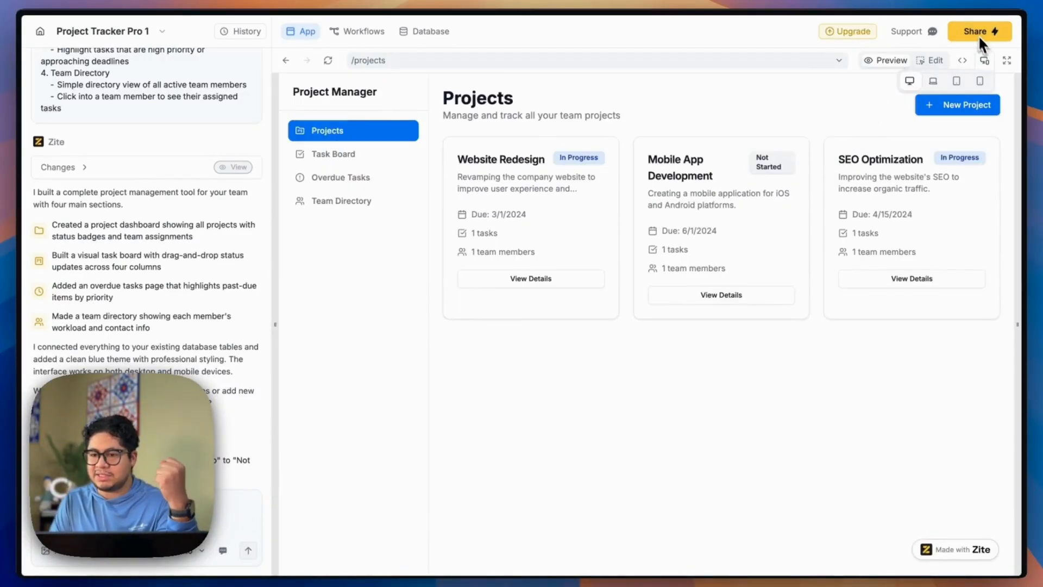
click(357, 31)
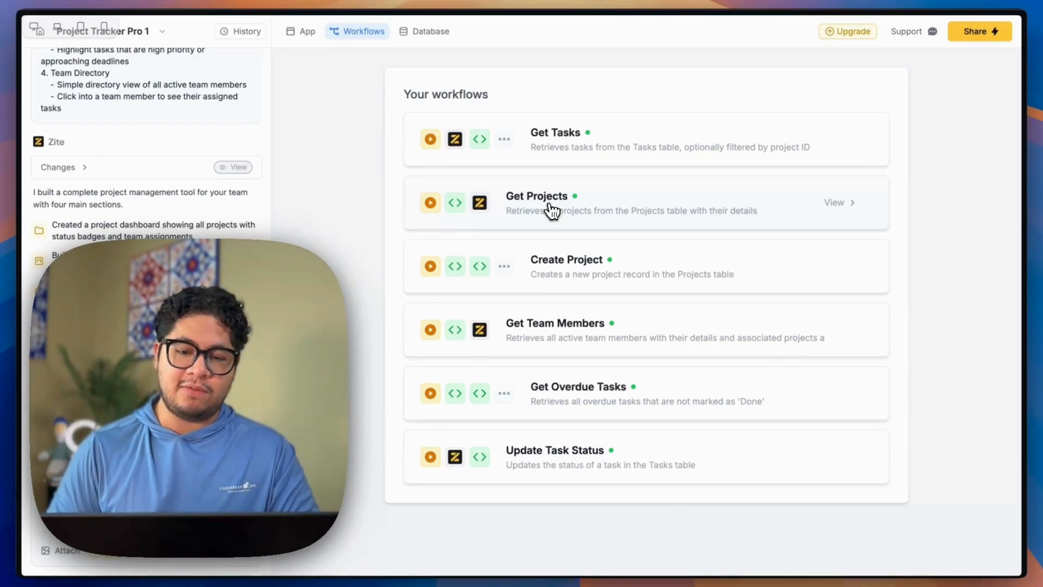
mouse_move(555, 124)
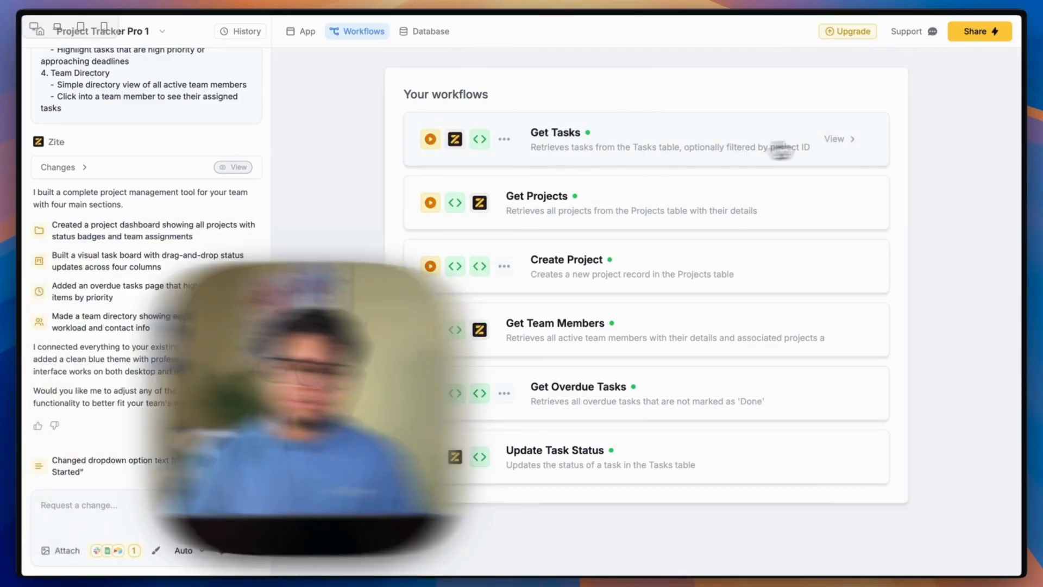
Inspect the Get Tasks workflow's Code step, return to the workflows list and go to Database.
click(835, 139)
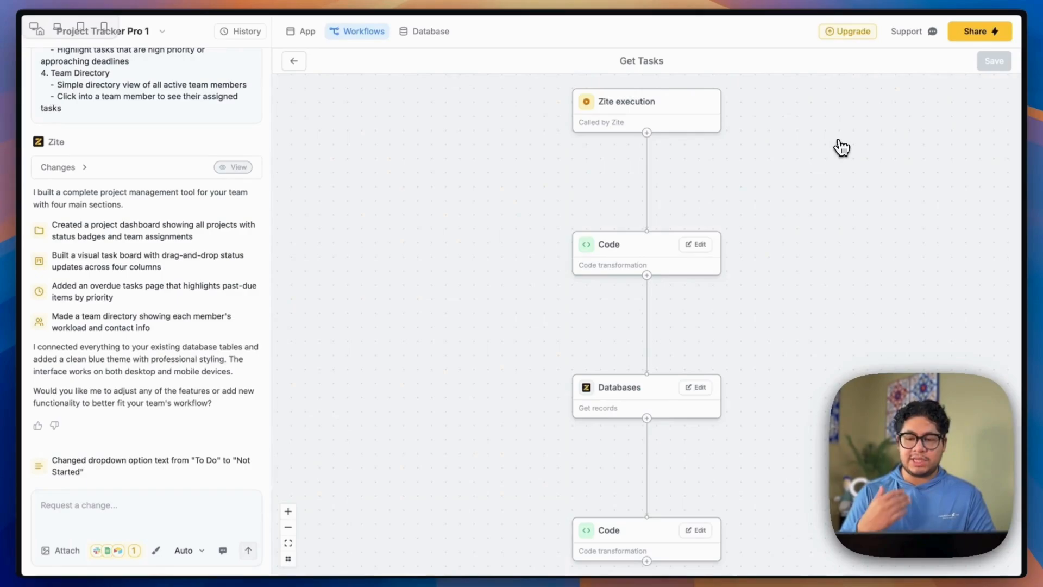
mouse_move(646, 183)
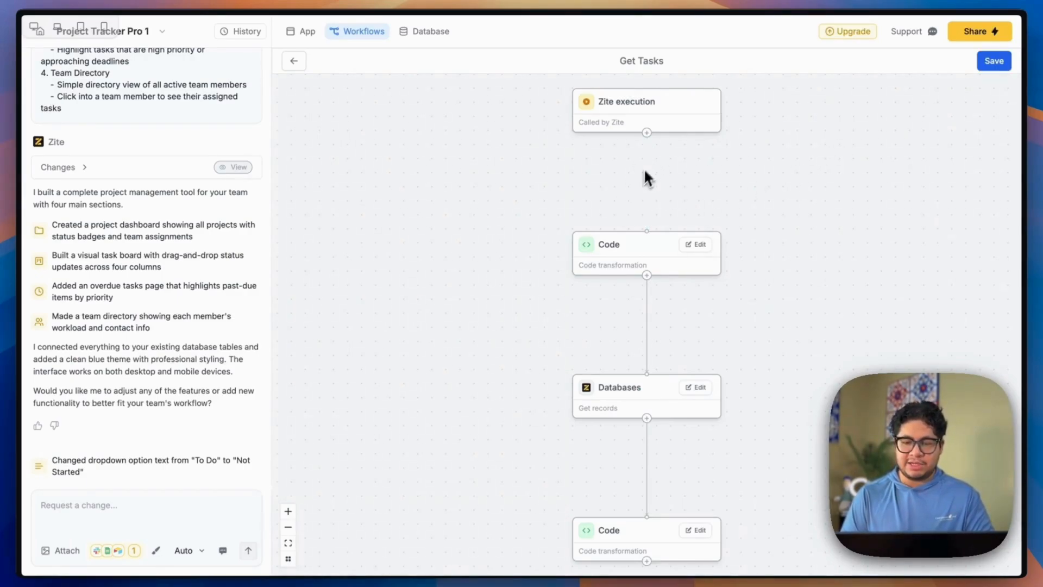
mouse_move(643, 146)
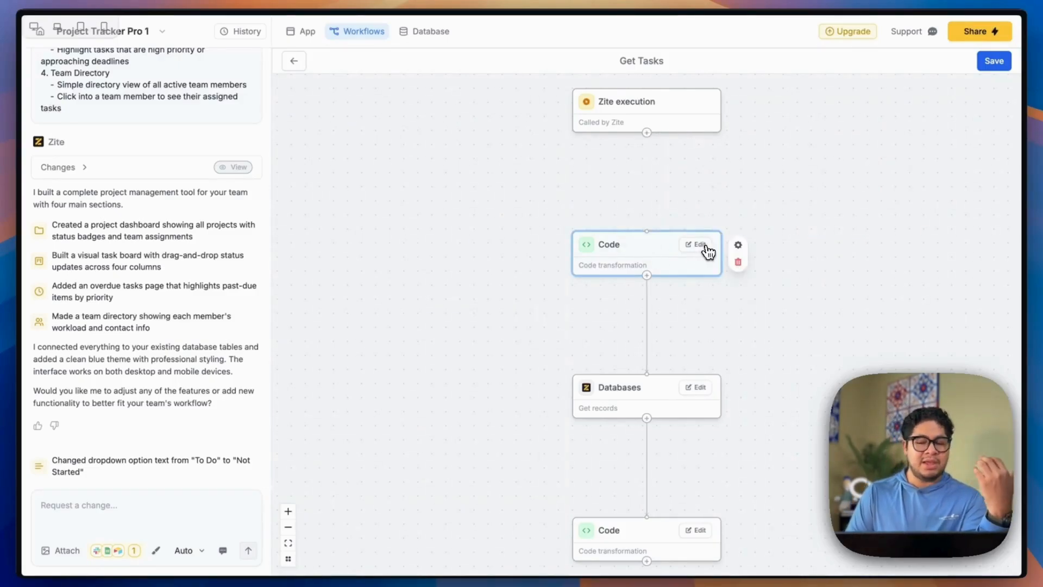
click(696, 244)
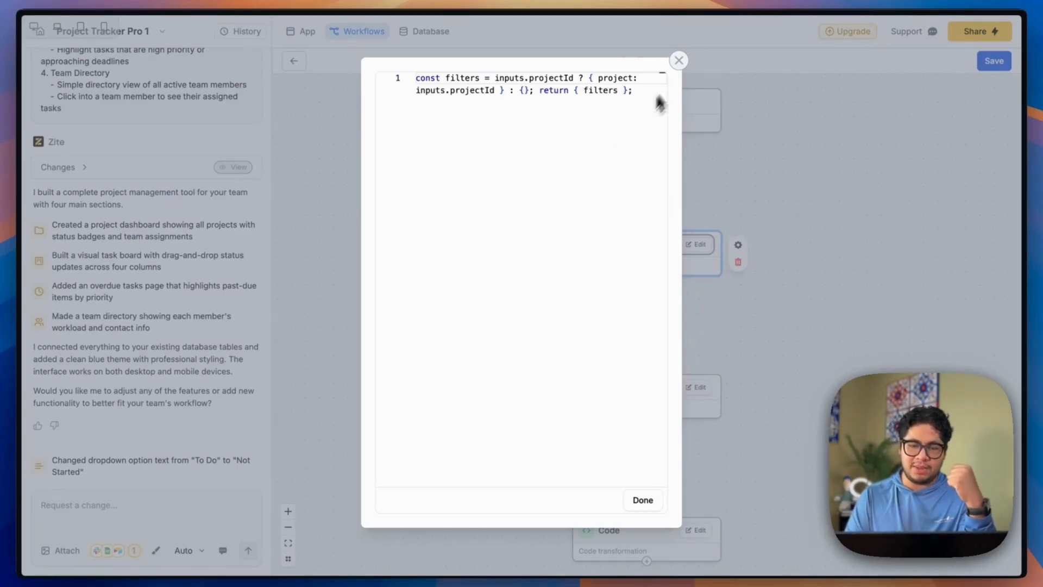
click(641, 500)
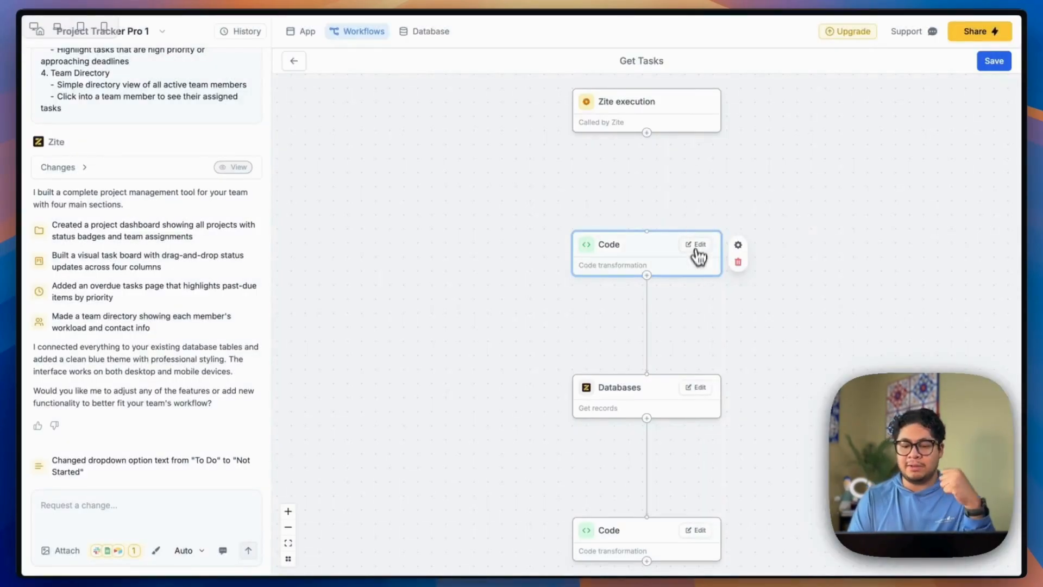
click(696, 244)
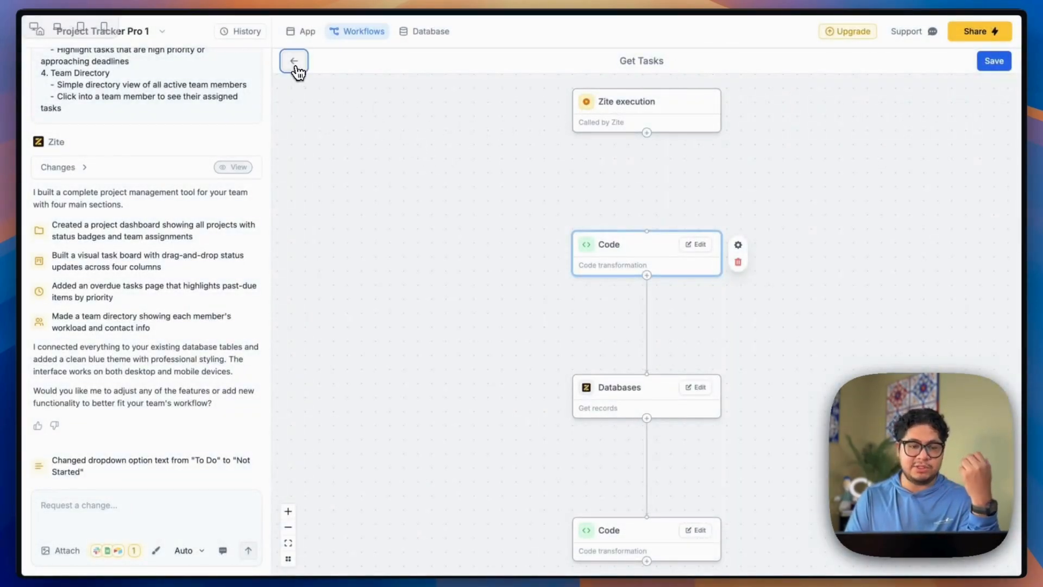
click(294, 61)
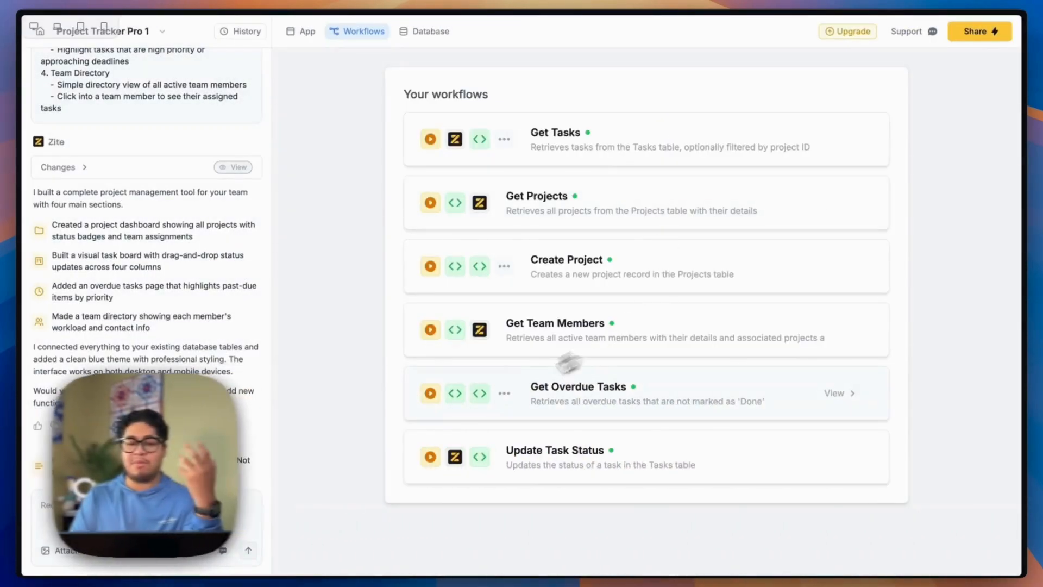
click(430, 31)
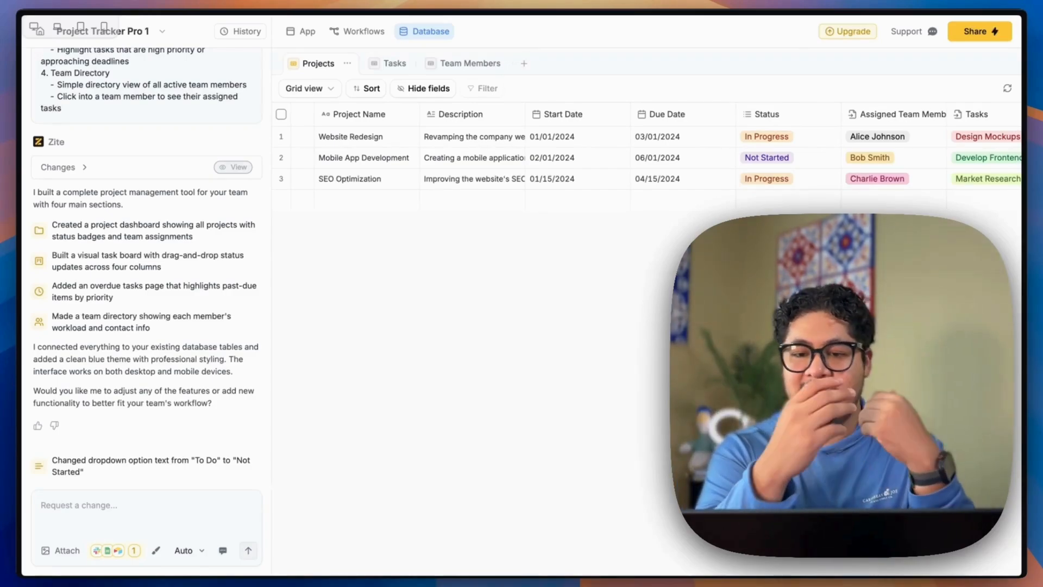
mouse_move(477, 221)
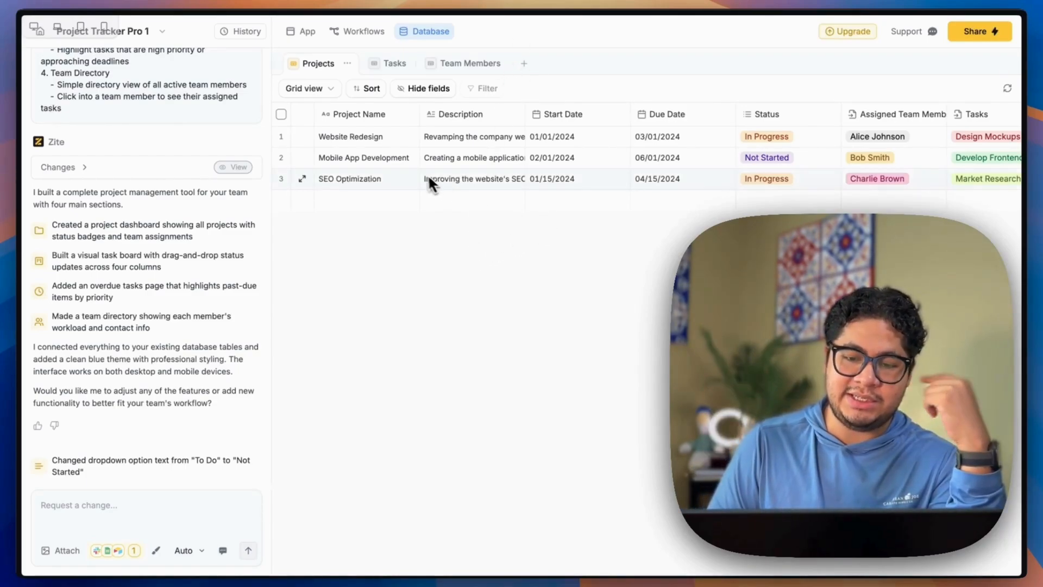
Create a new Projects table view named 'test' sorted by Due Date.
click(350, 137)
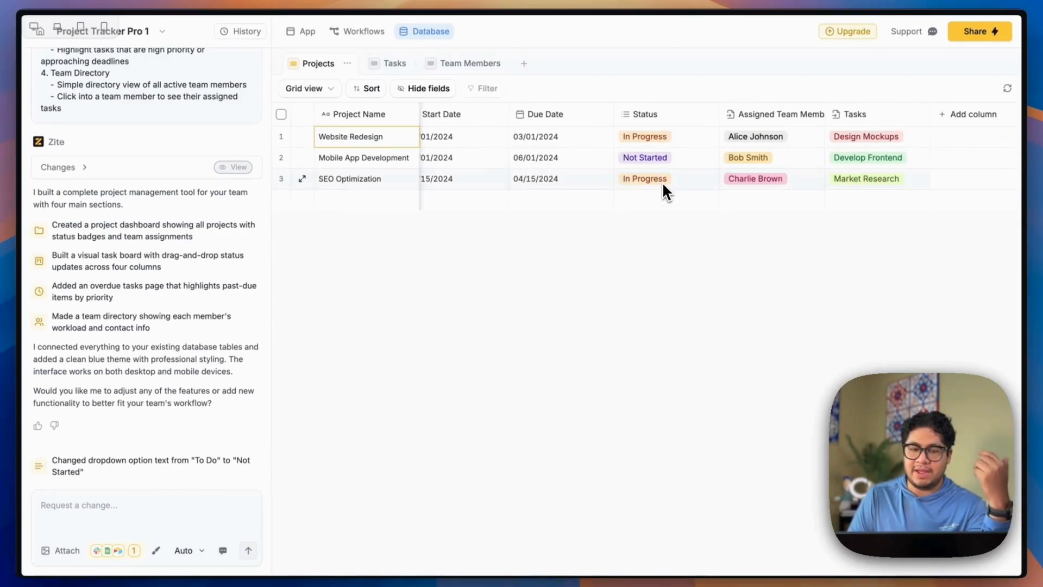
mouse_move(763, 238)
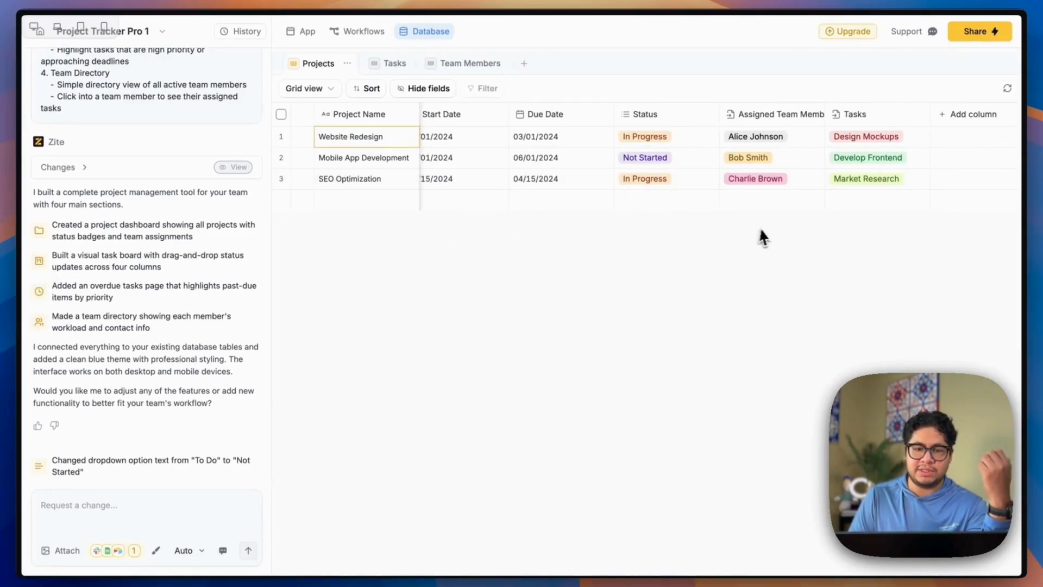
click(524, 63)
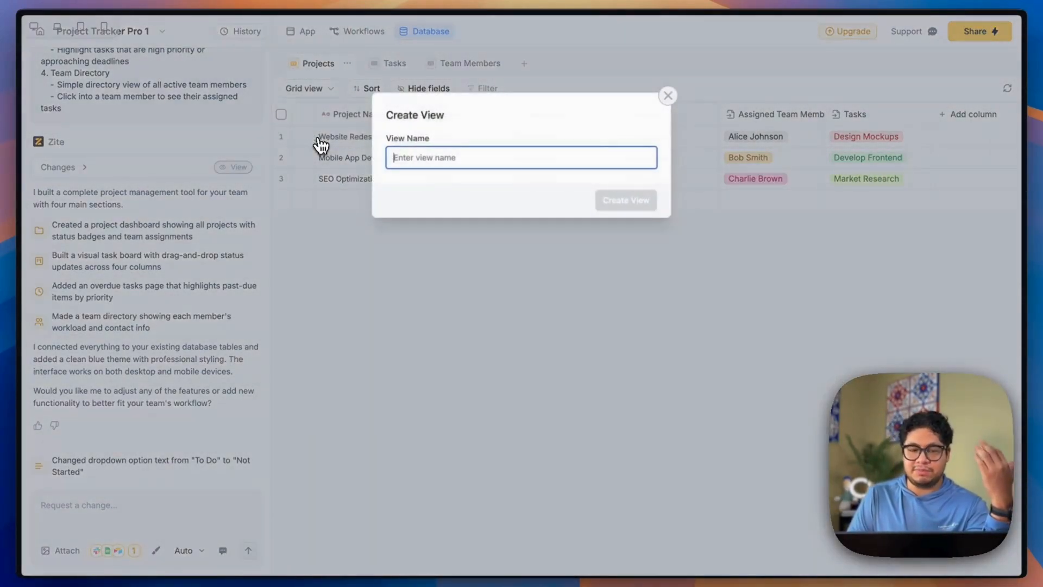
click(667, 95)
text(test)
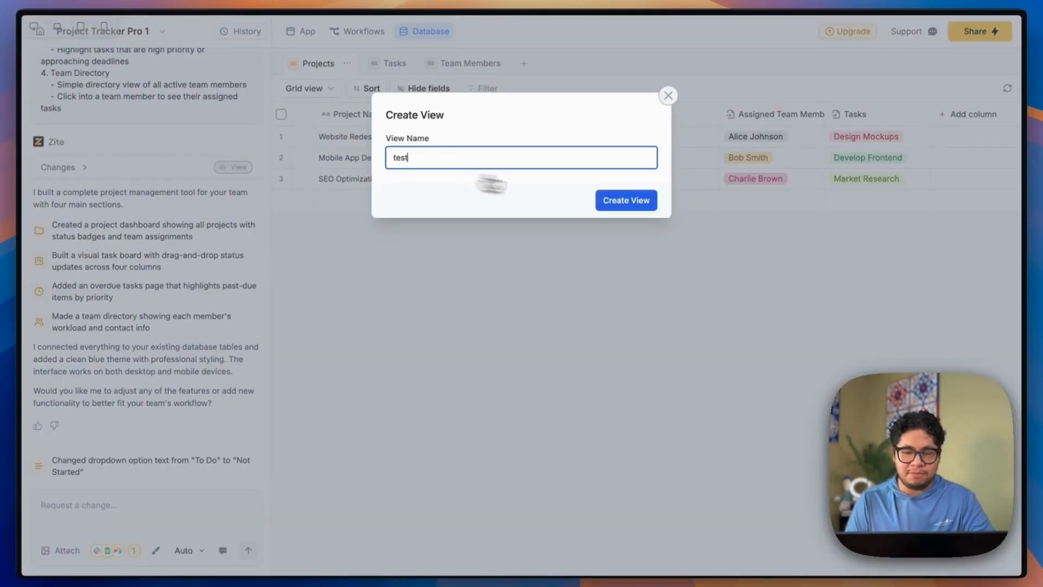
click(625, 200)
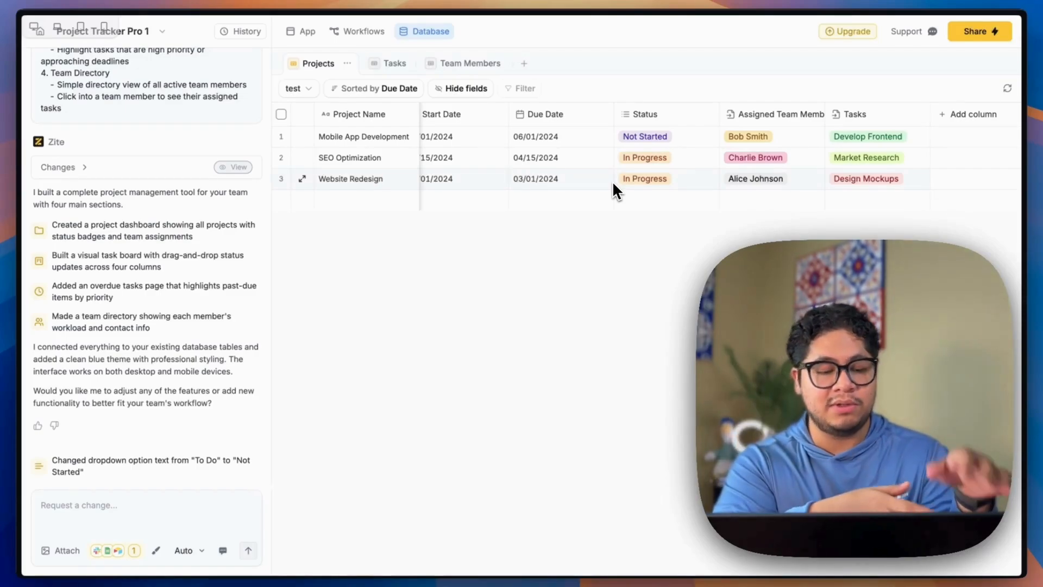
click(299, 31)
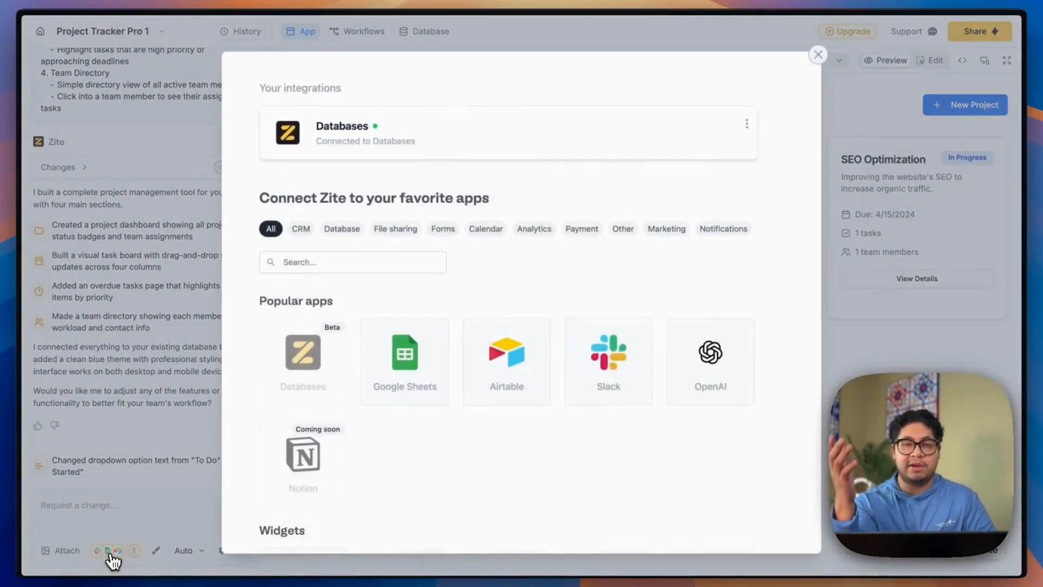
mouse_move(379, 539)
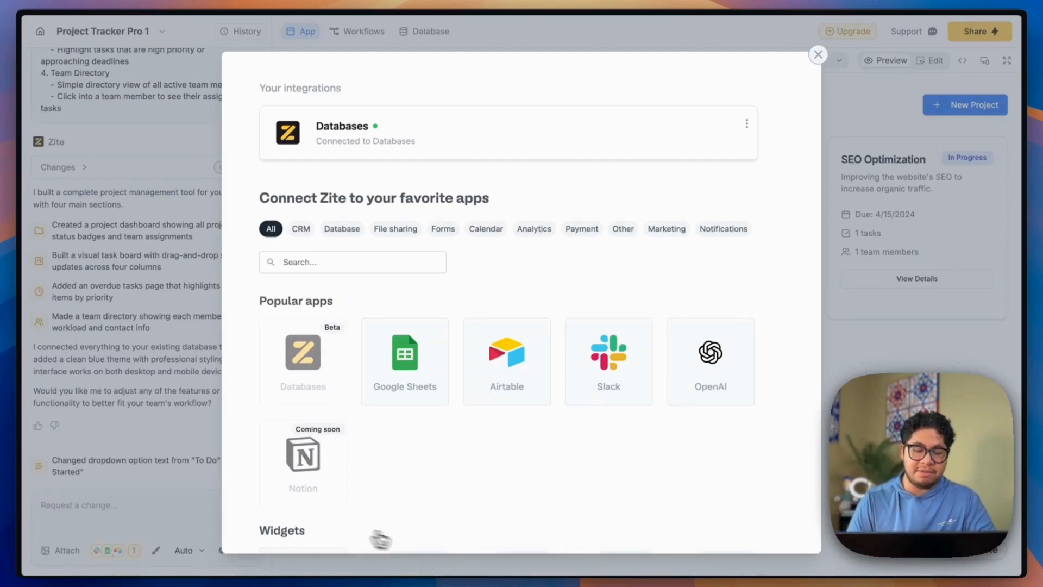
Embed the Fillout Bug Report Form widget into the pending chat request.
scroll(down, 3)
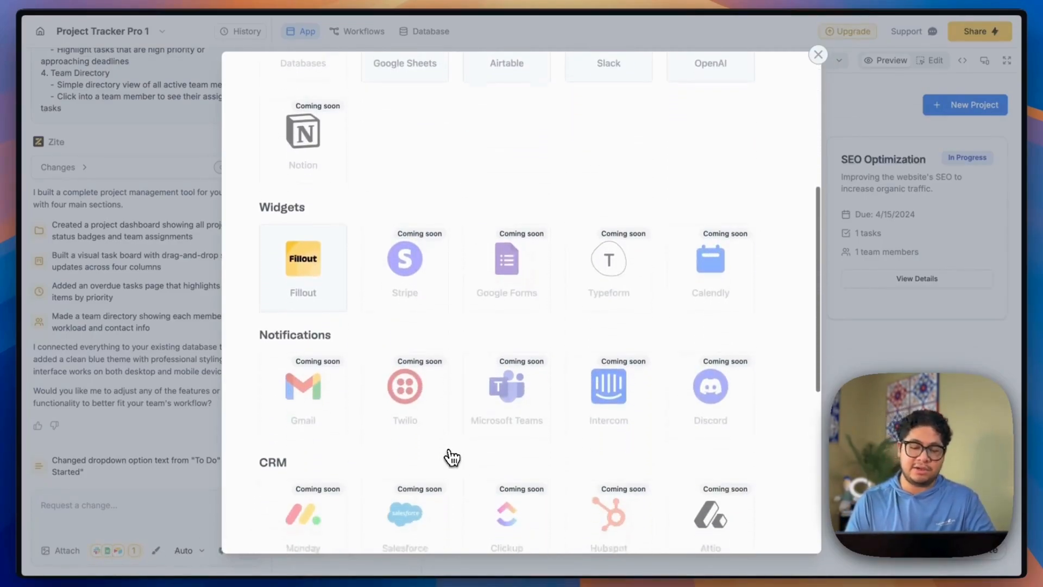
scroll(down, 3)
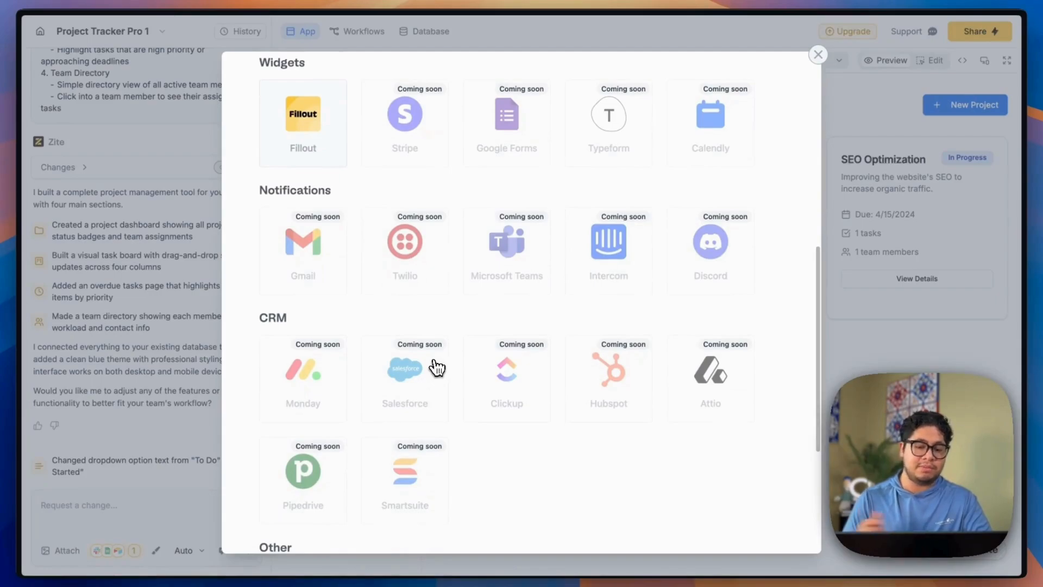
scroll(down, 3)
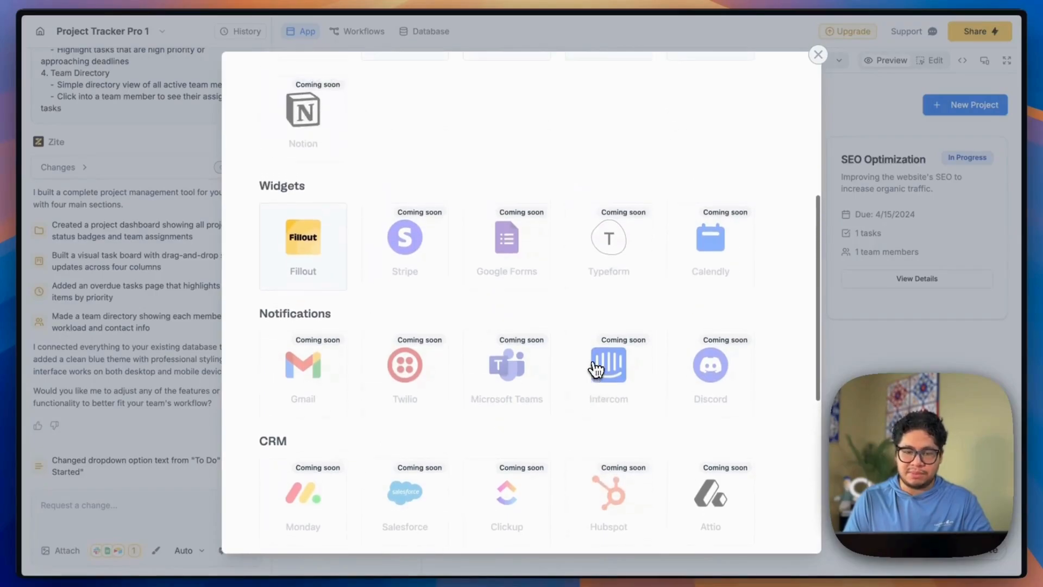
scroll(up, 3)
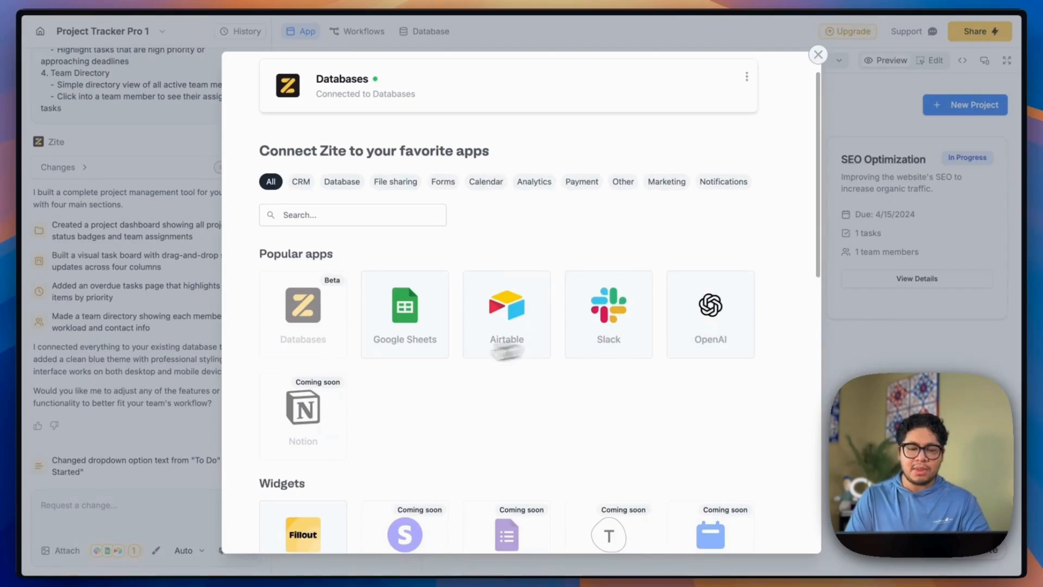
mouse_move(361, 361)
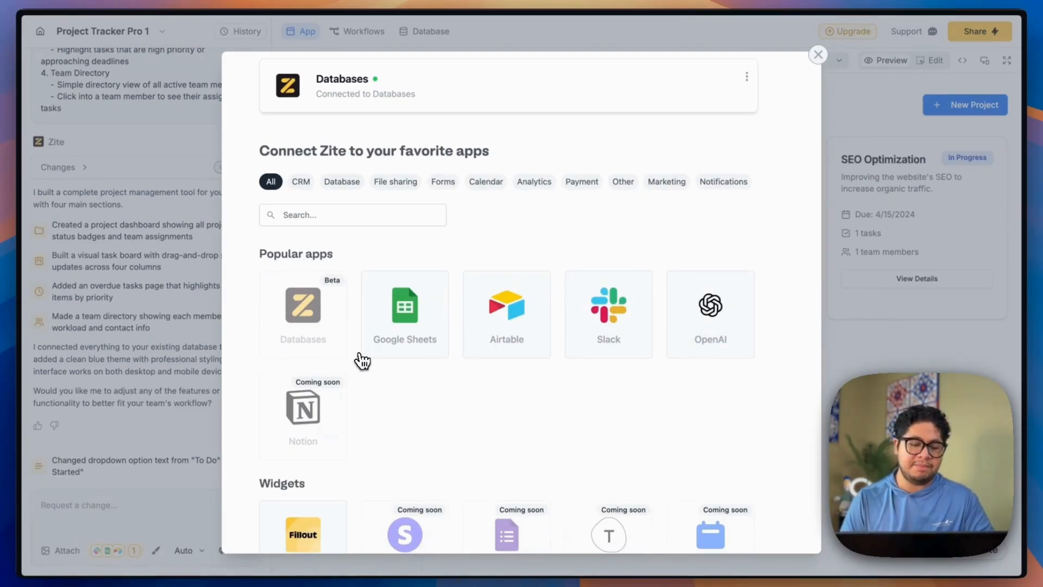
scroll(down, 3)
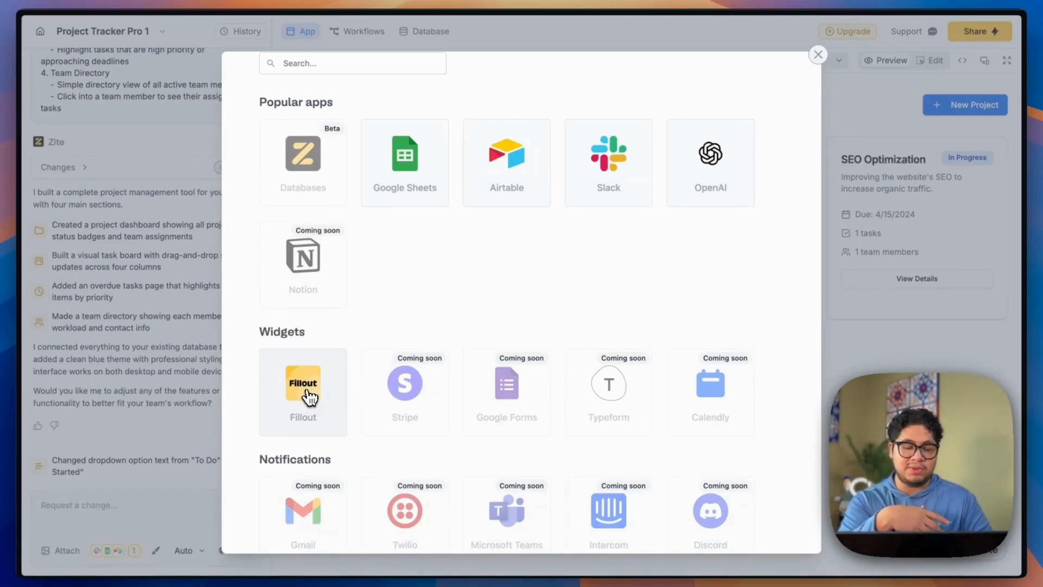
click(303, 392)
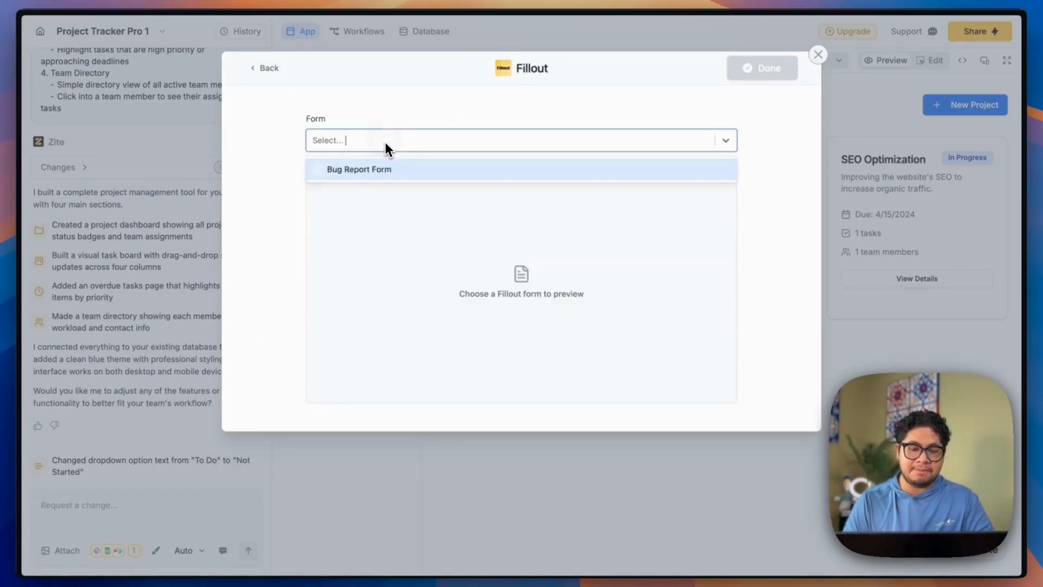
click(359, 169)
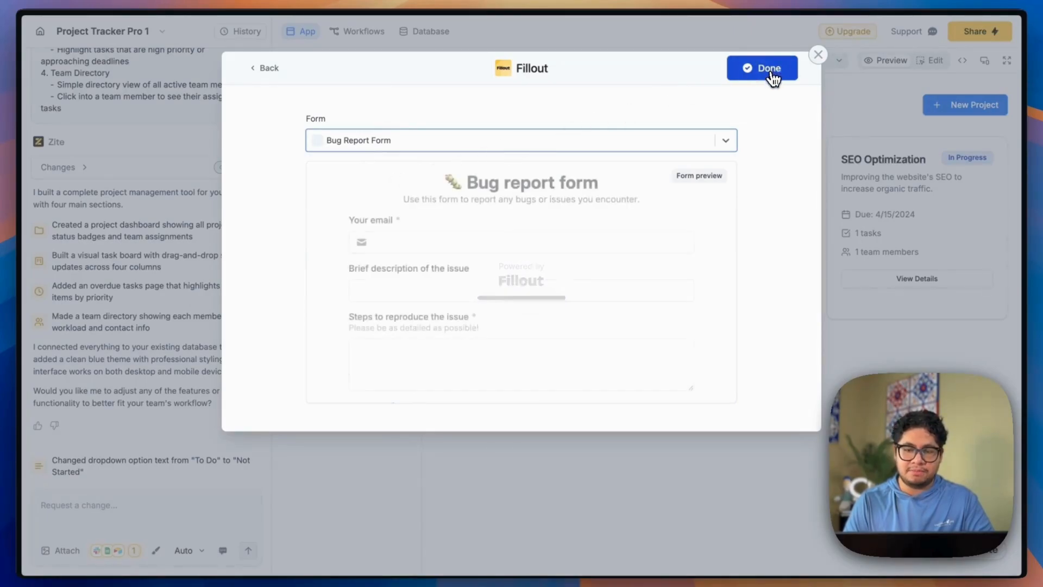
click(762, 68)
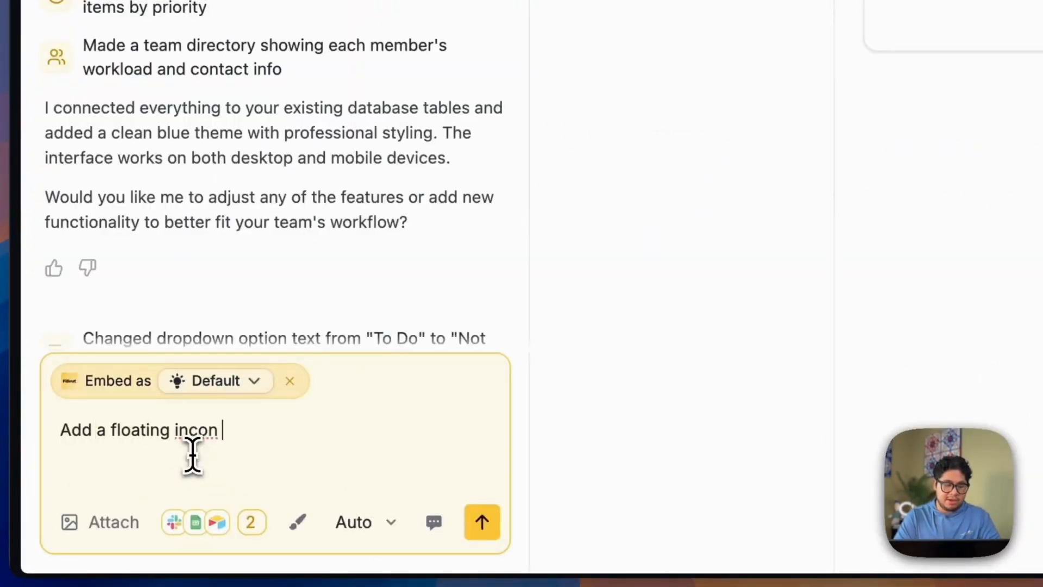
Send a prompt requesting a floating bottom-right icon for reporting bugs through the form.
text(on the bottom right corner)
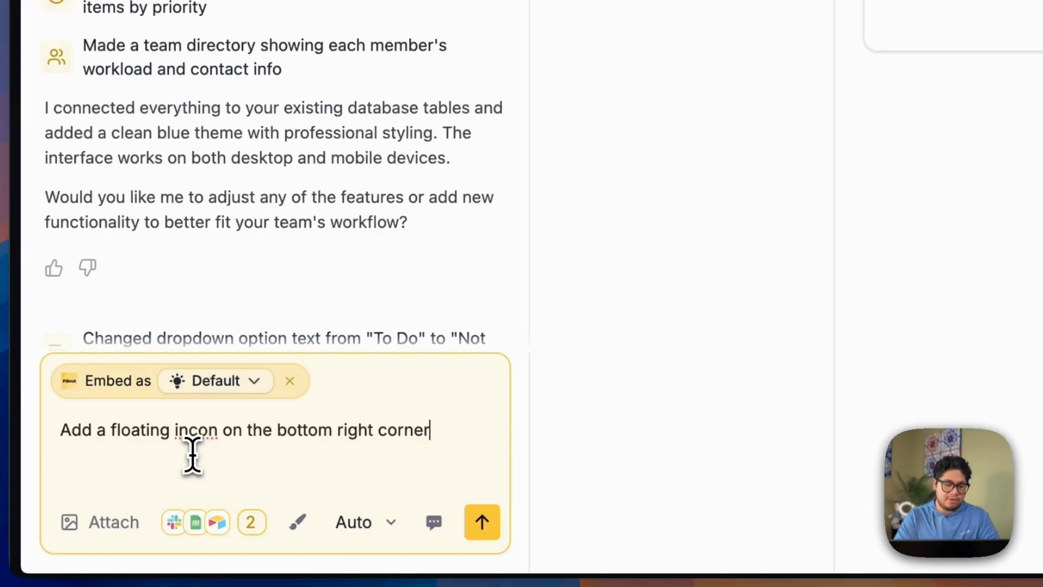
text(for users to report)
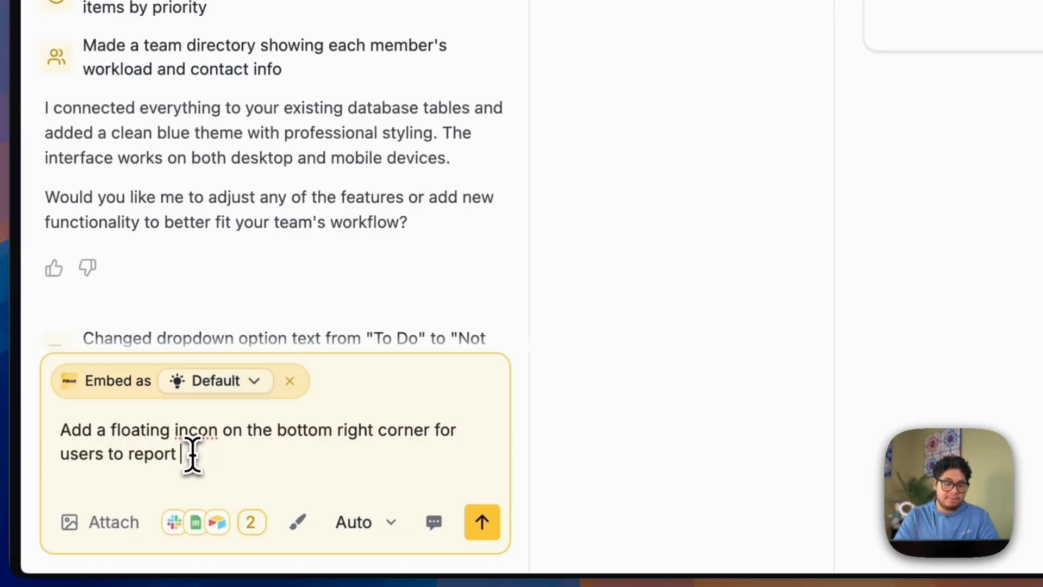
text(bugs through this form.)
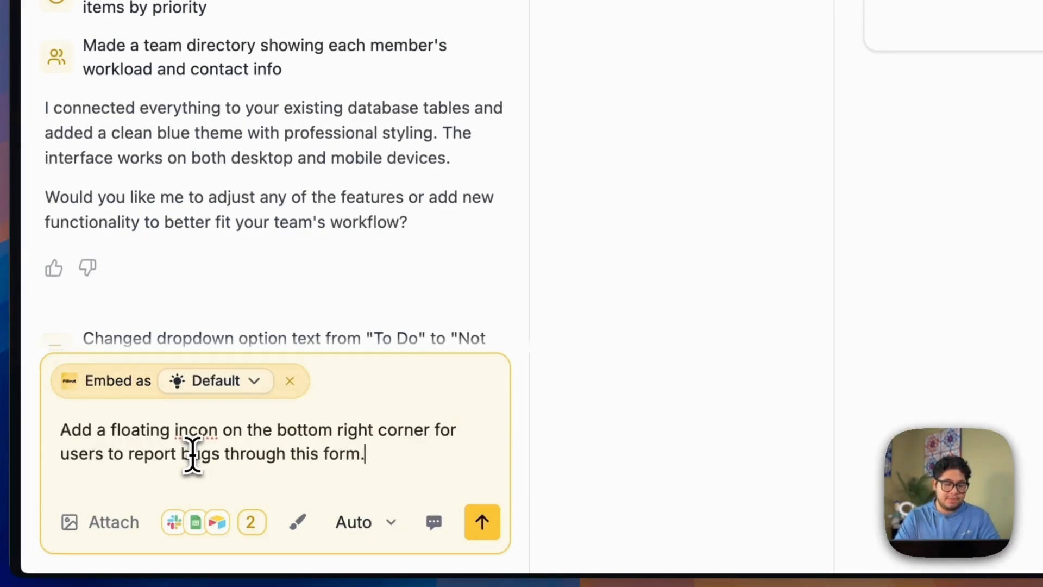
click(482, 522)
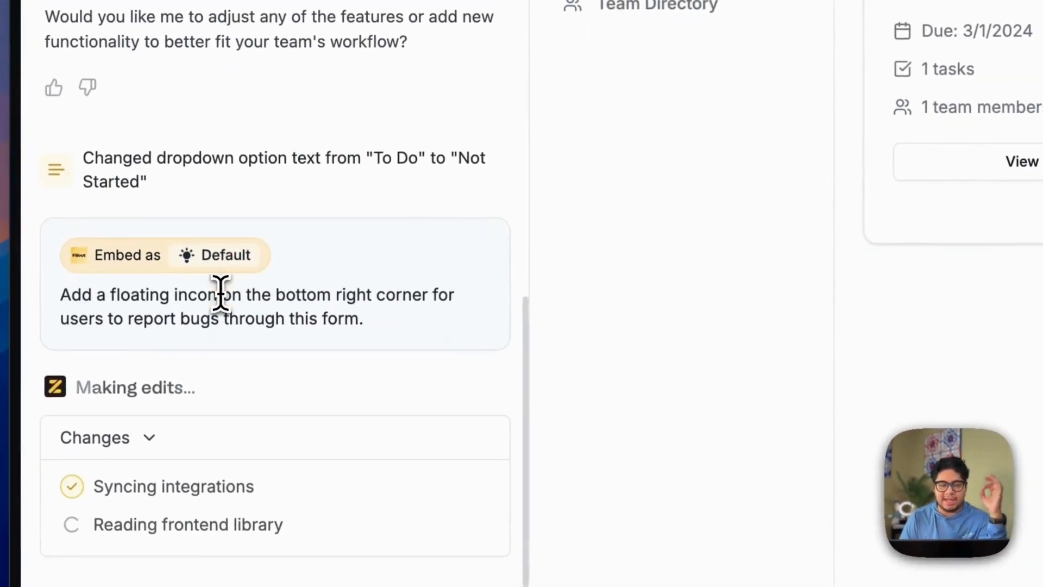
scroll(up, 3)
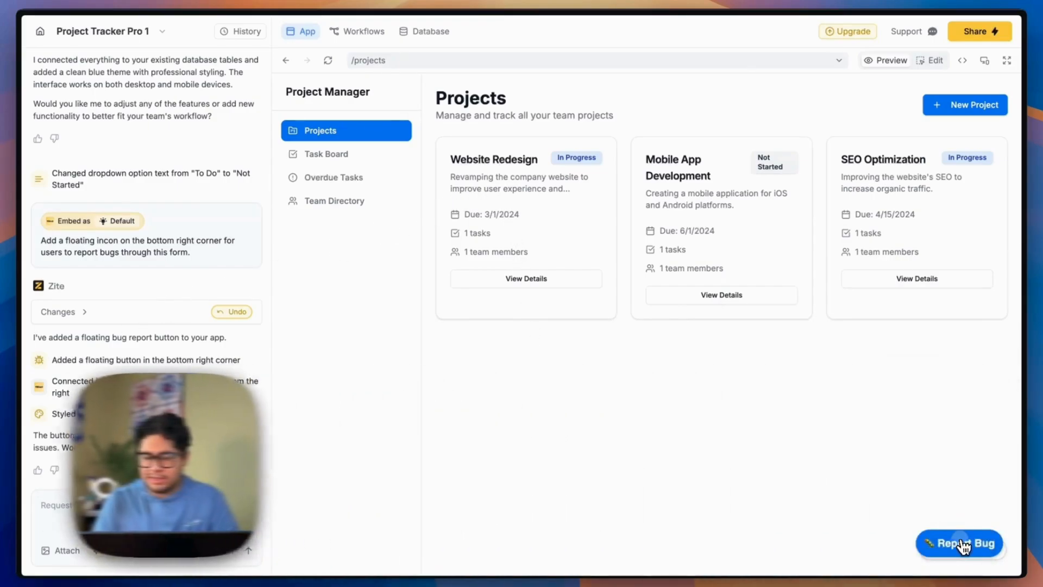
click(960, 543)
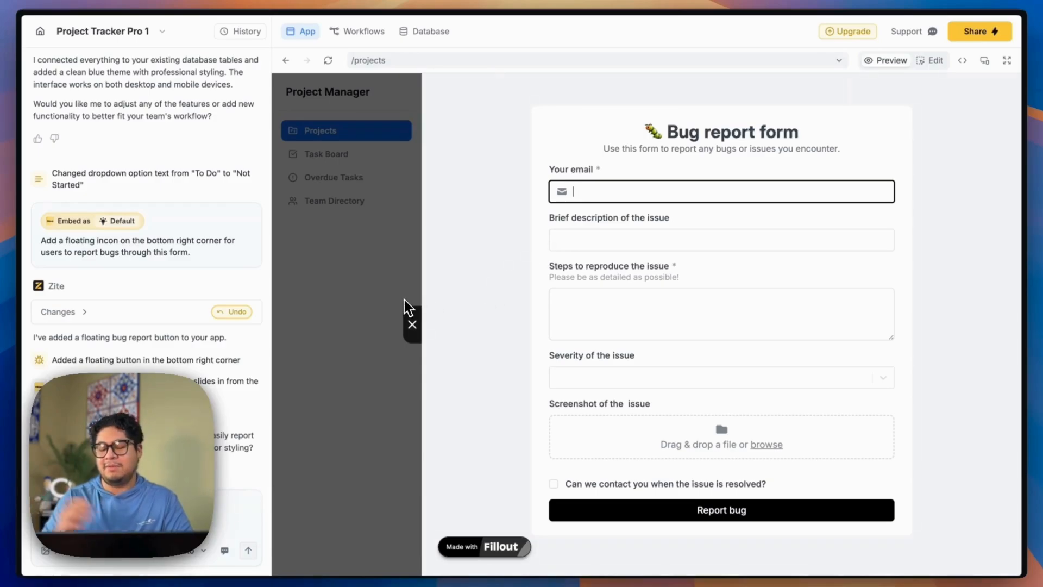
click(412, 325)
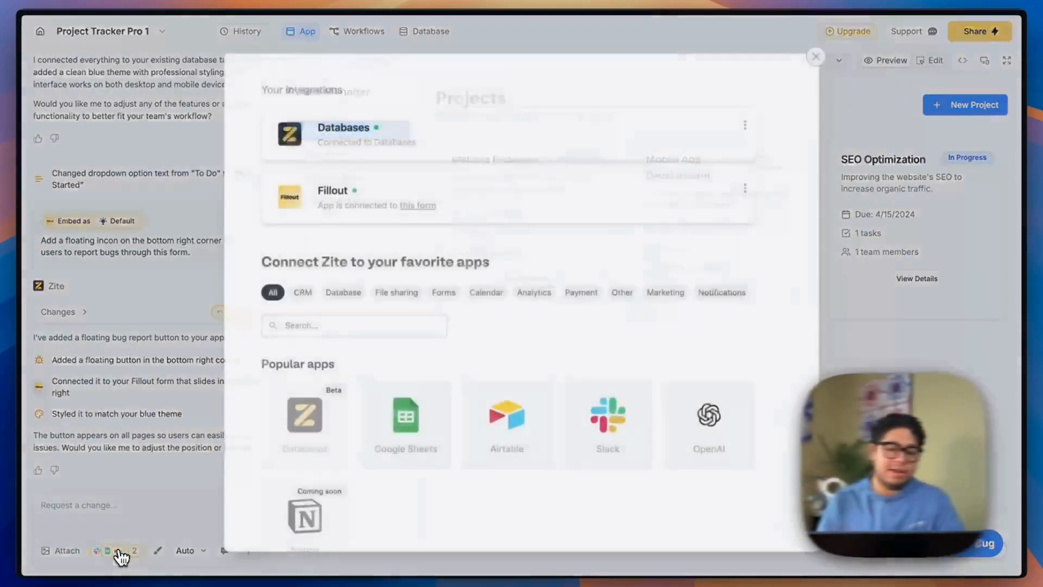
Attach an OpenAI integration using the existing account and the gpt-4o model.
click(708, 416)
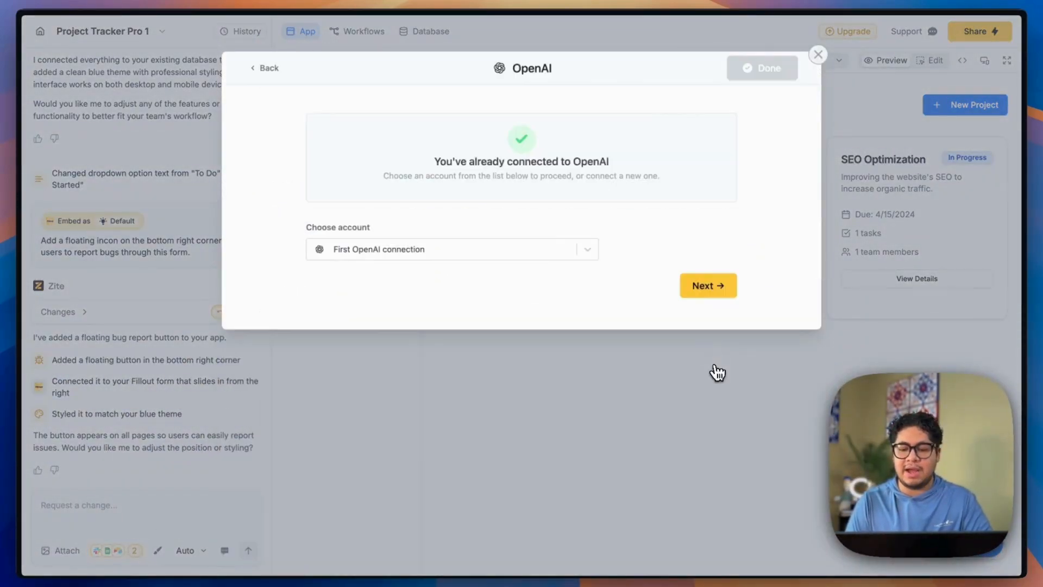
mouse_move(575, 298)
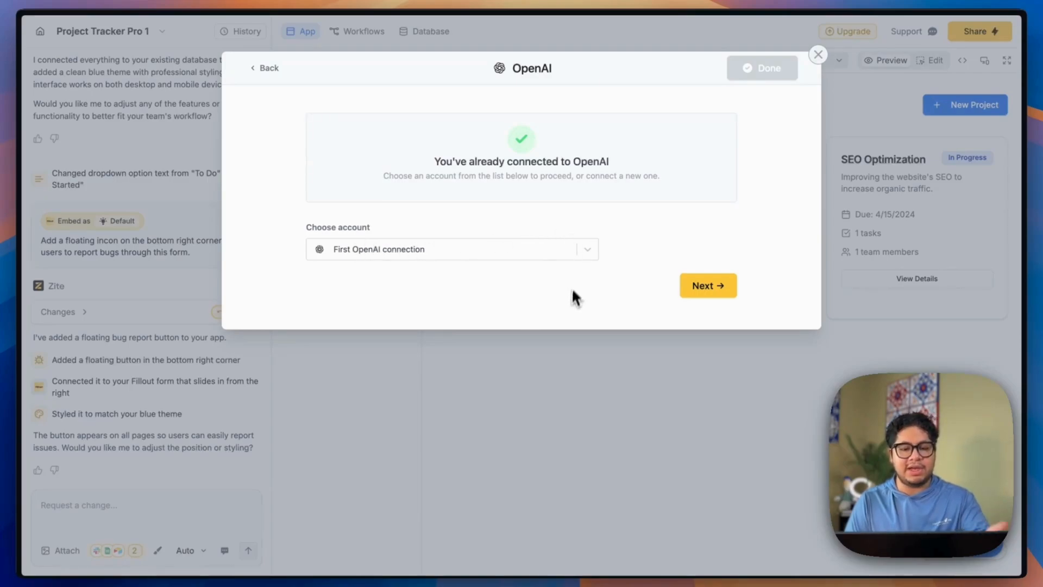
click(708, 285)
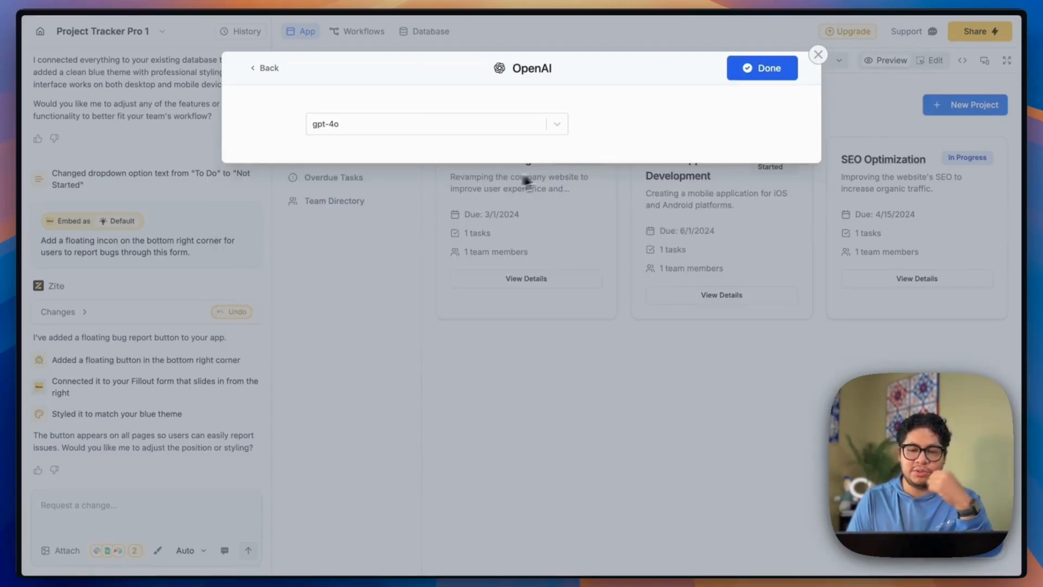
click(761, 68)
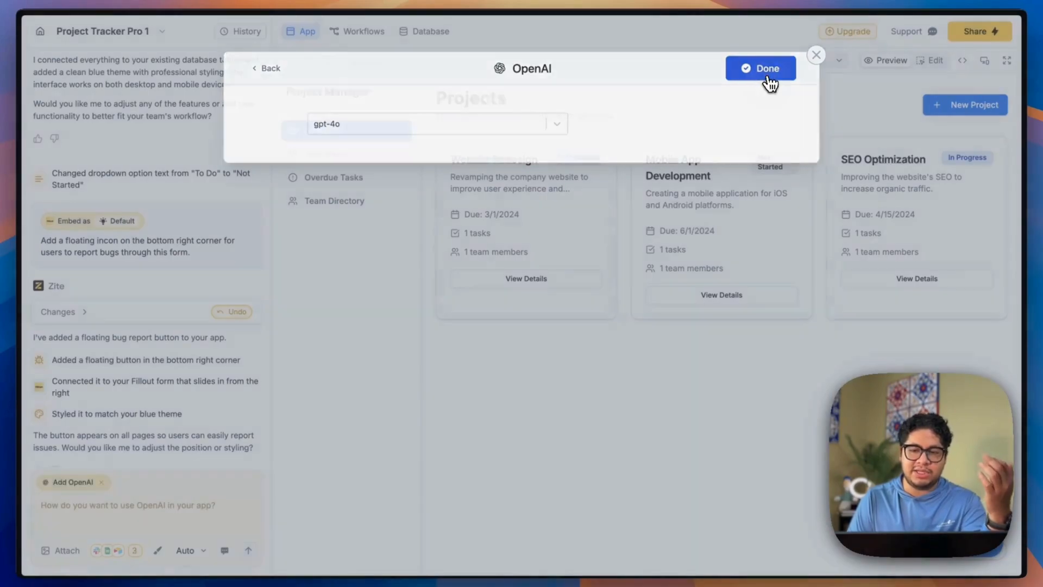
click(761, 68)
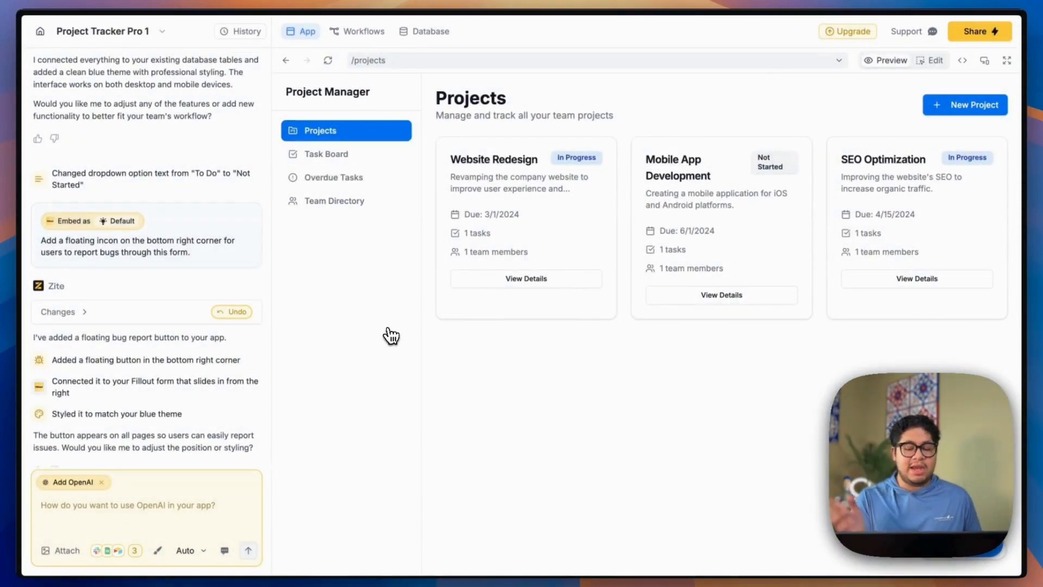
mouse_move(370, 363)
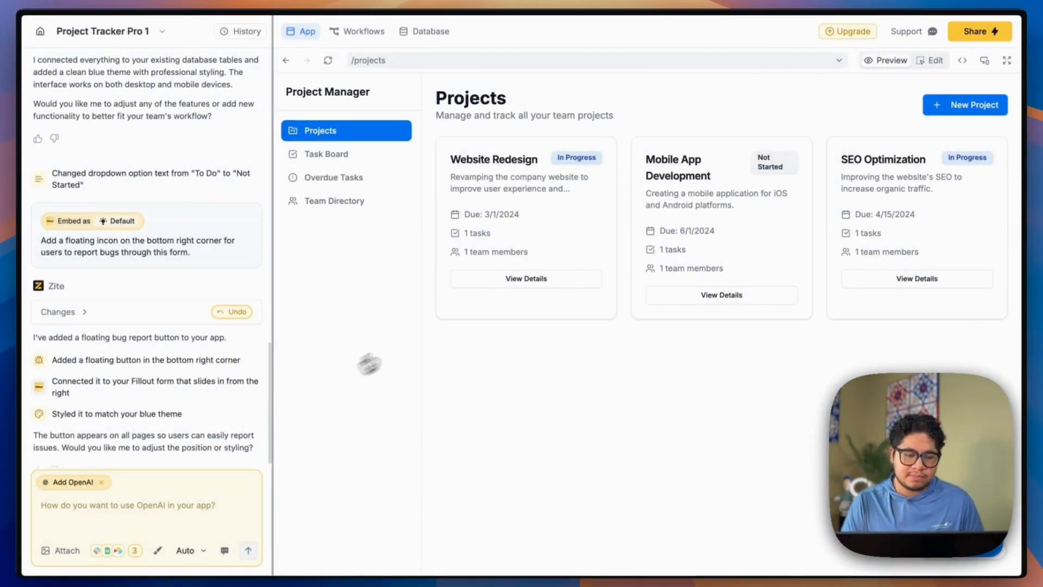
Send 'Everytime a project is created, create the following tasks: - Demo POC' to the builder.
text(Everyt)
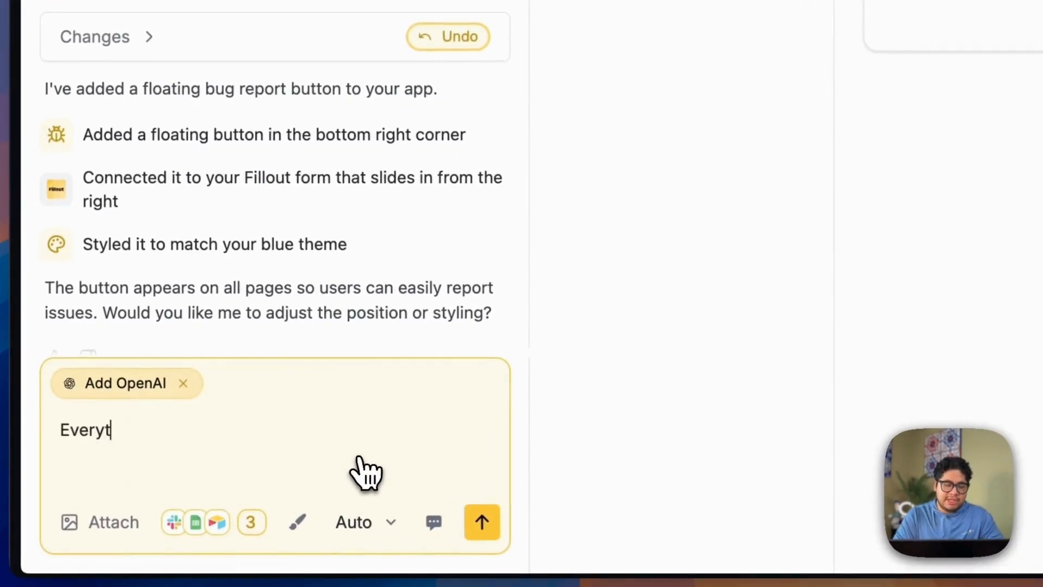
text(ime a pr)
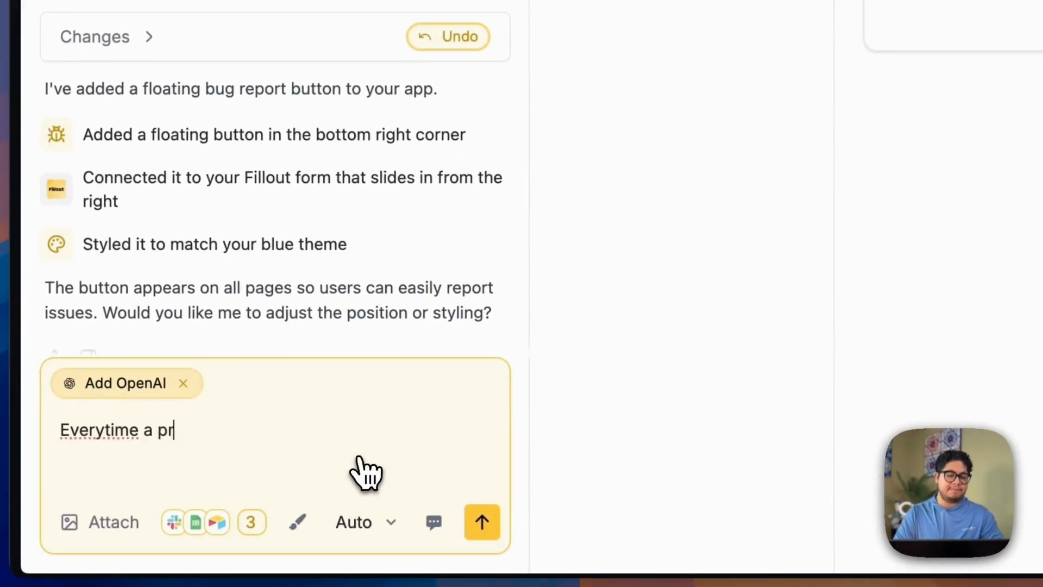
text(oject is created)
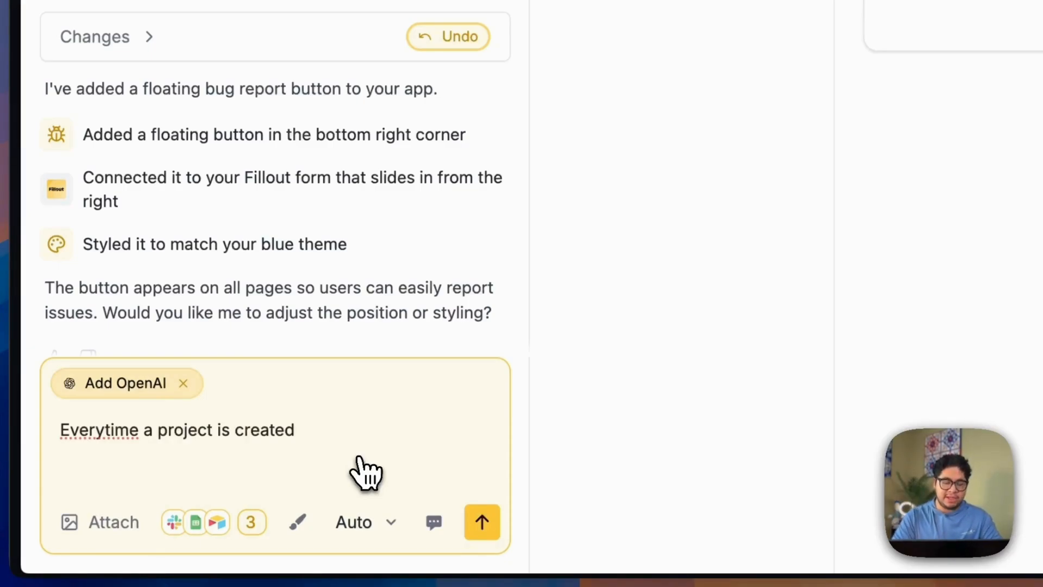
text(, create the following)
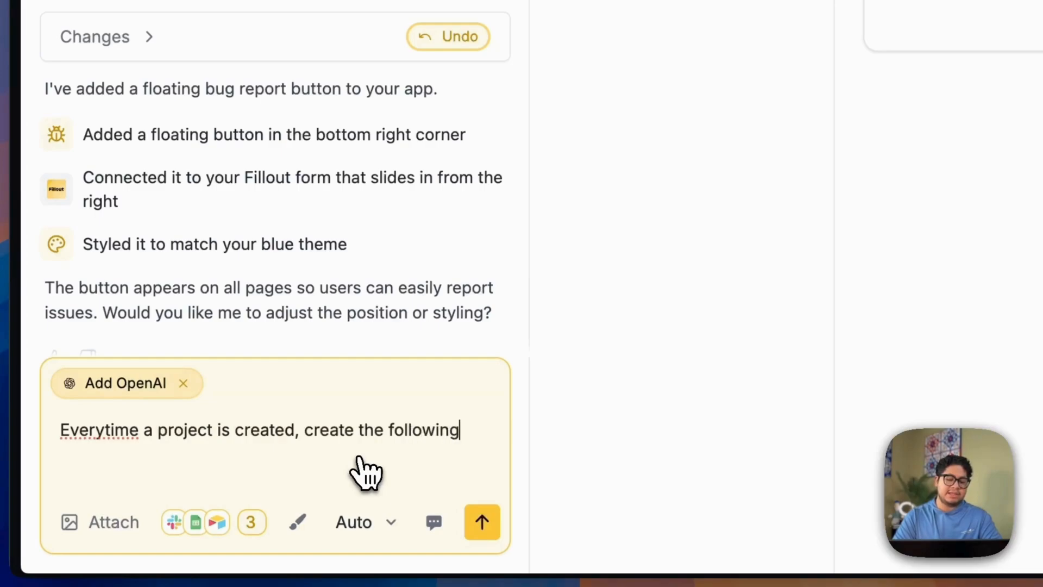
text(tasks:)
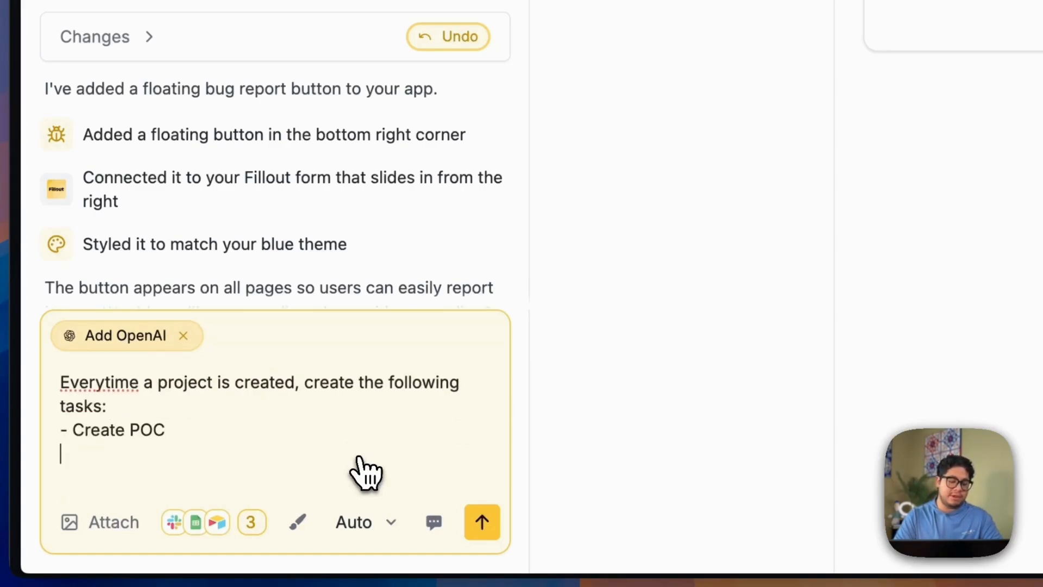
text(- Demo POC)
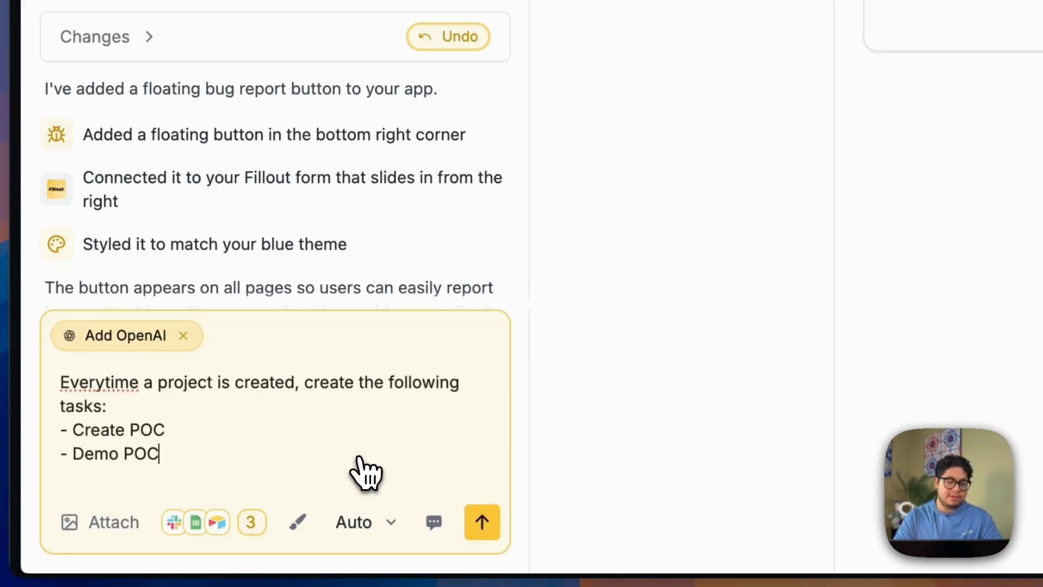
click(482, 521)
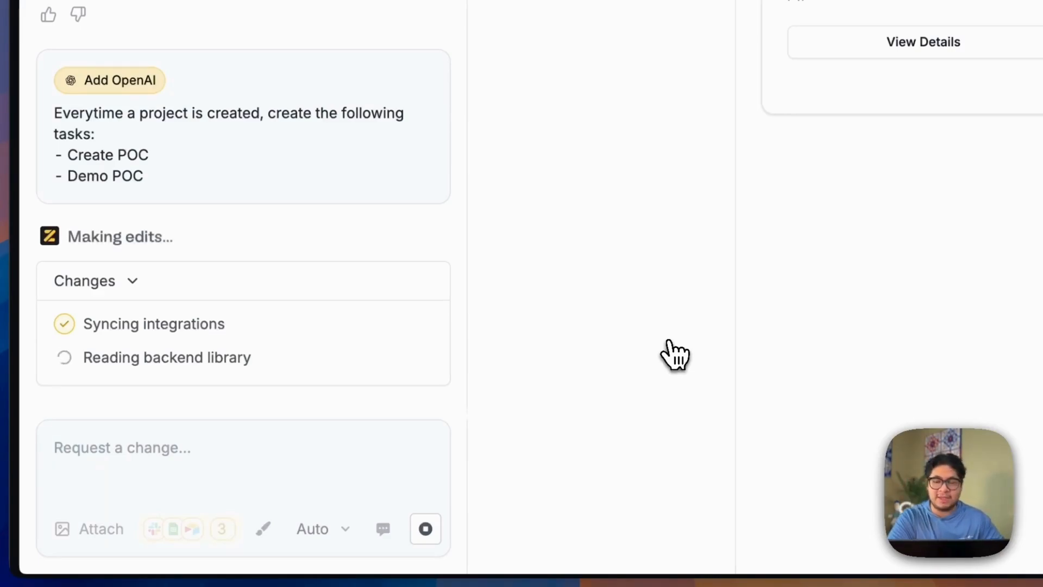
Cancel the request and add a Schedule Feedback Session task and next-available team member assignment.
click(425, 529)
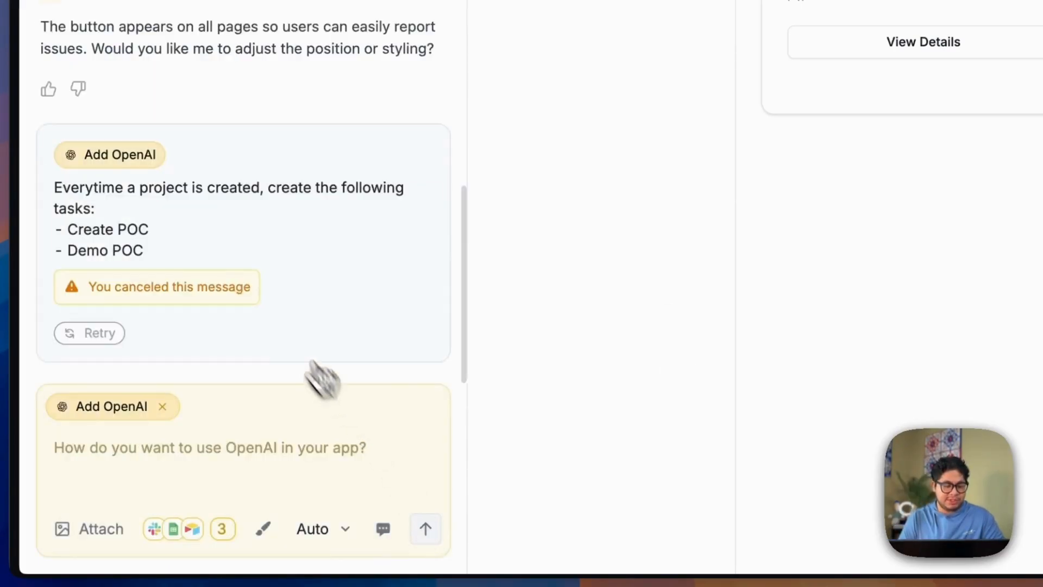
mouse_move(133, 256)
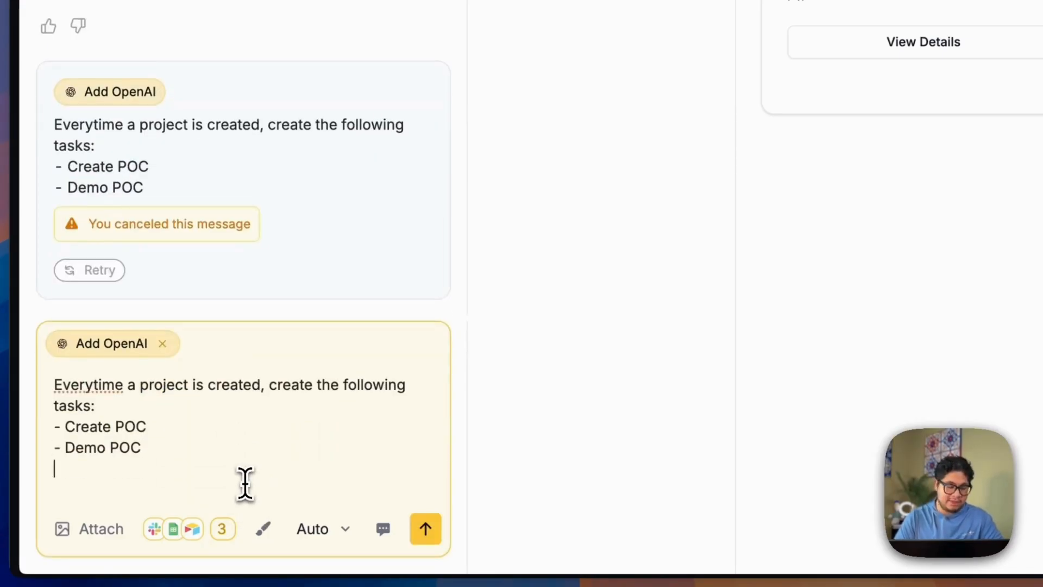
text(-)
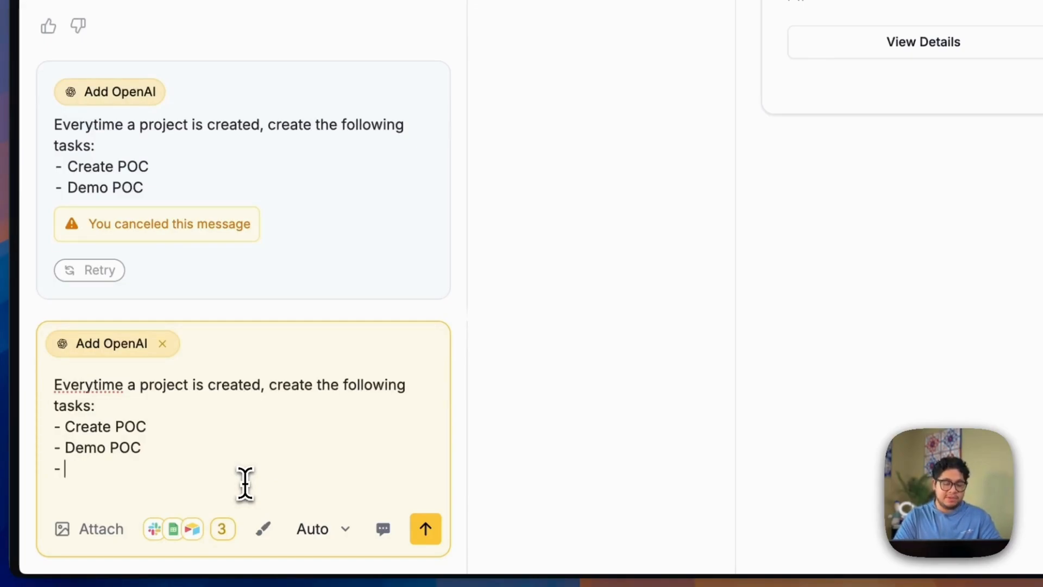
text(Sch)
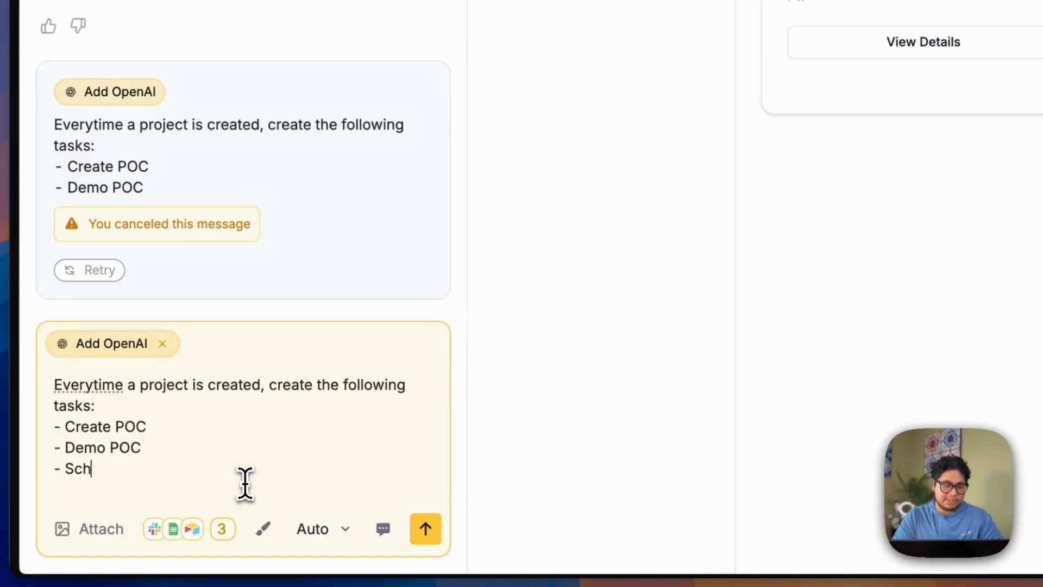
text(edule Fe)
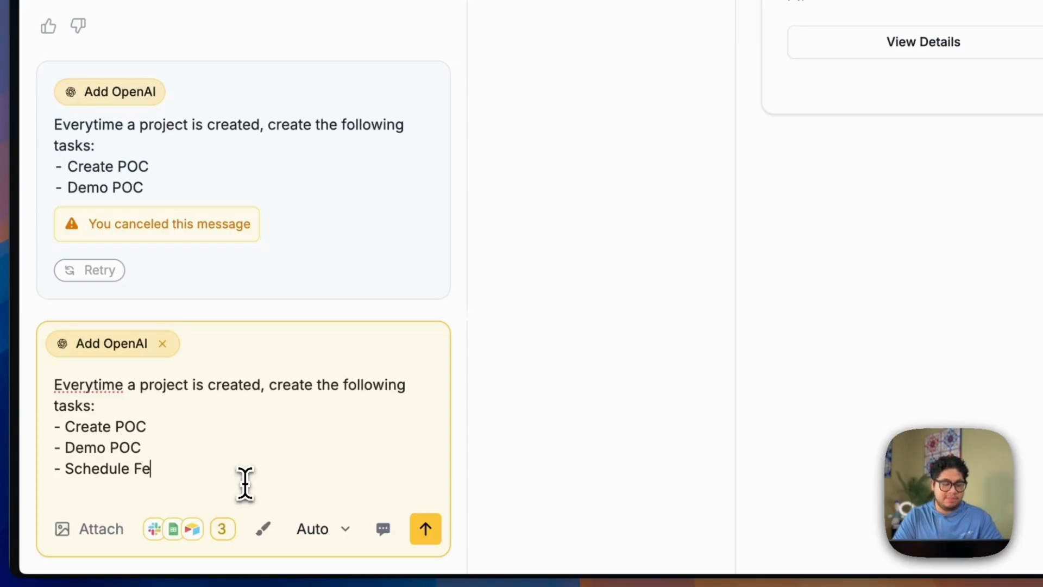
text(edback Session)
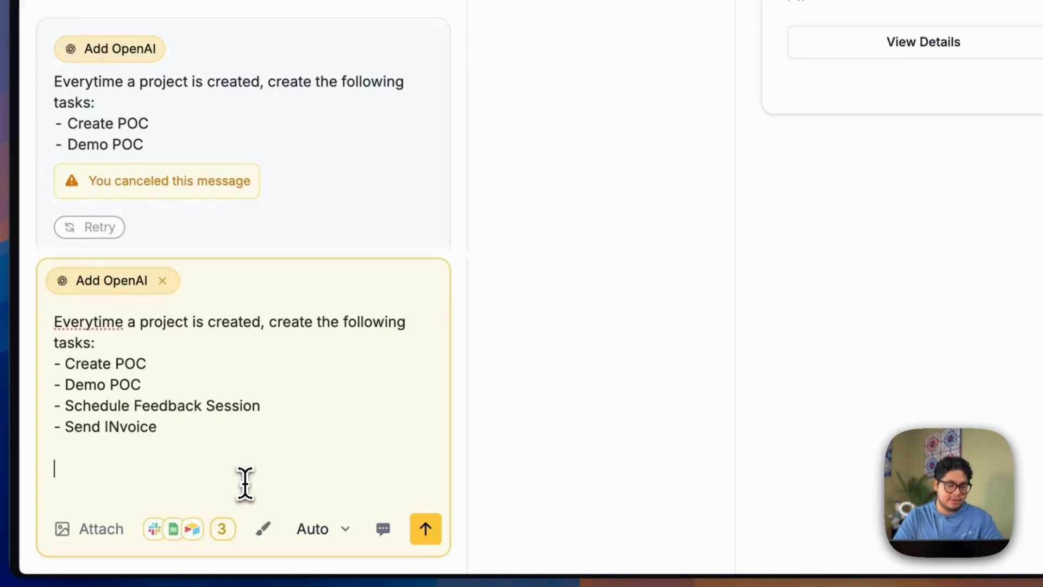
text(Assign)
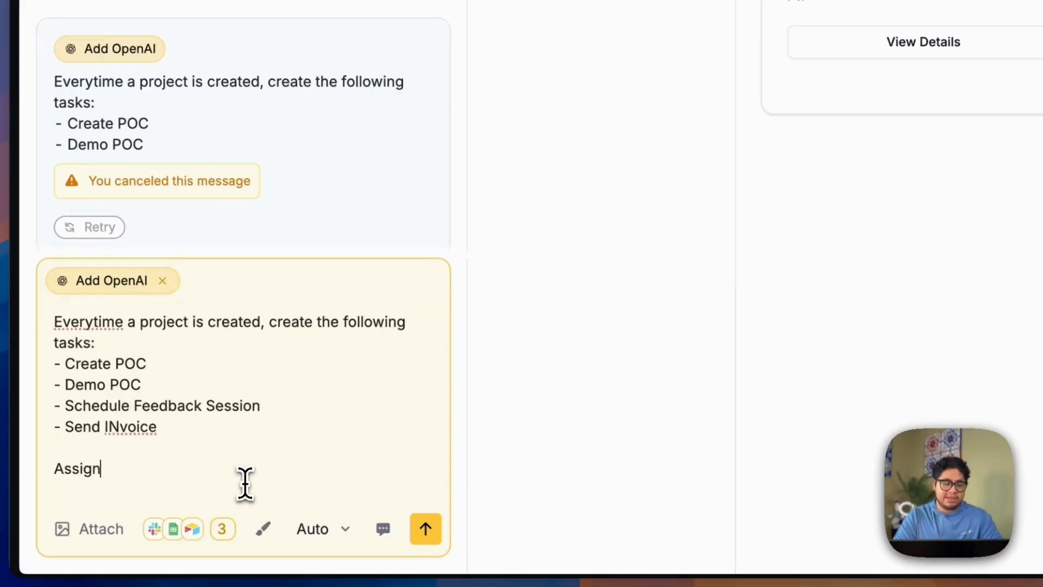
text(the next avai)
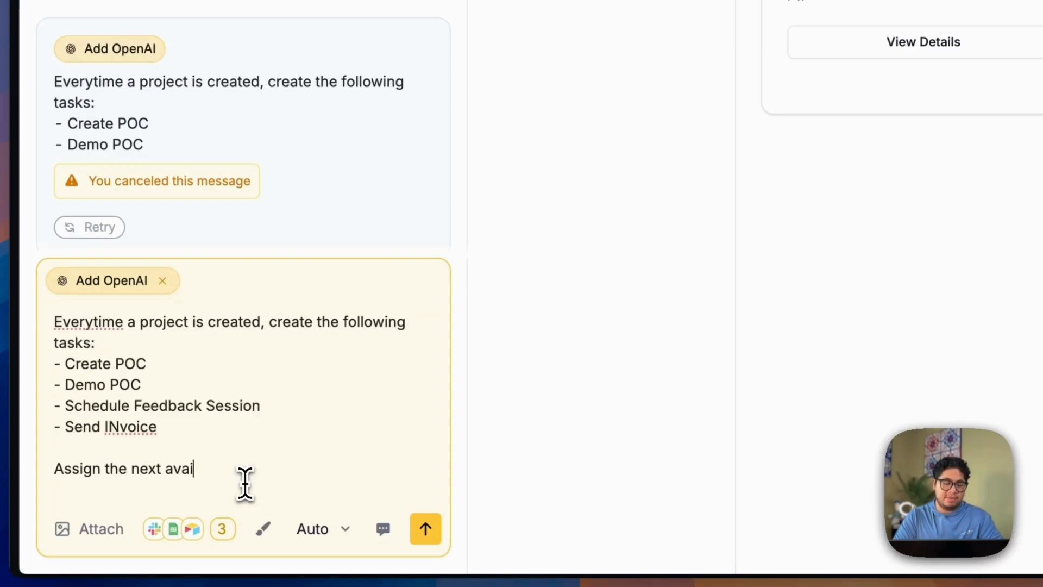
text(lable team member if any)
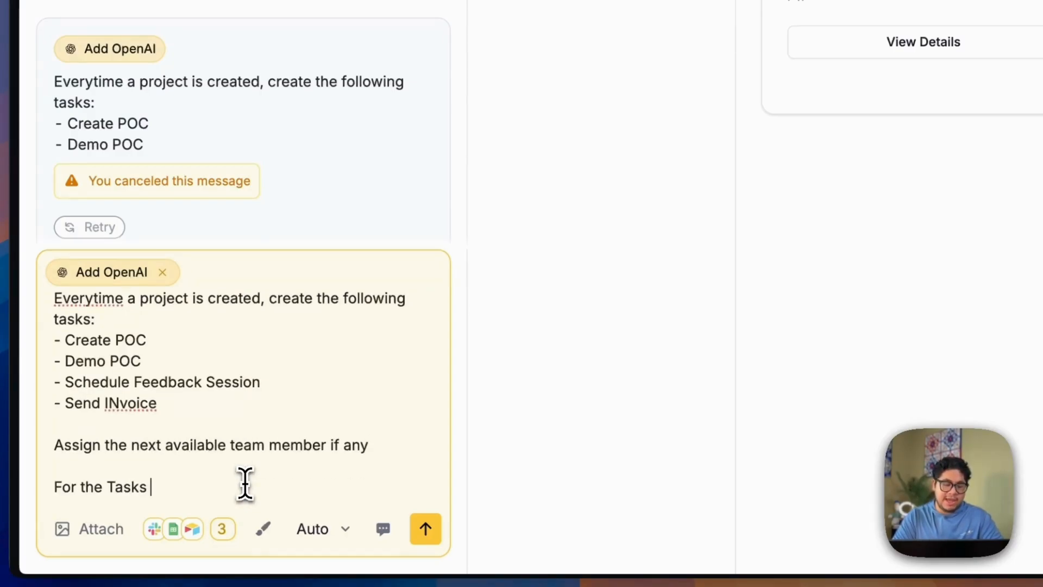
Add urgency based on due date and task content, and send the revised request.
text(assing urgenty)
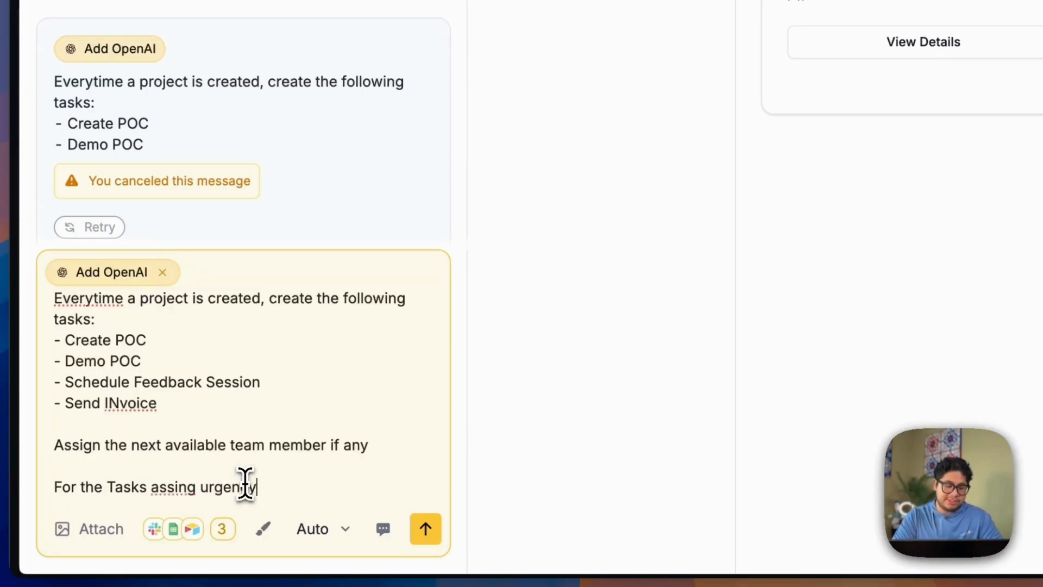
text(based on the due)
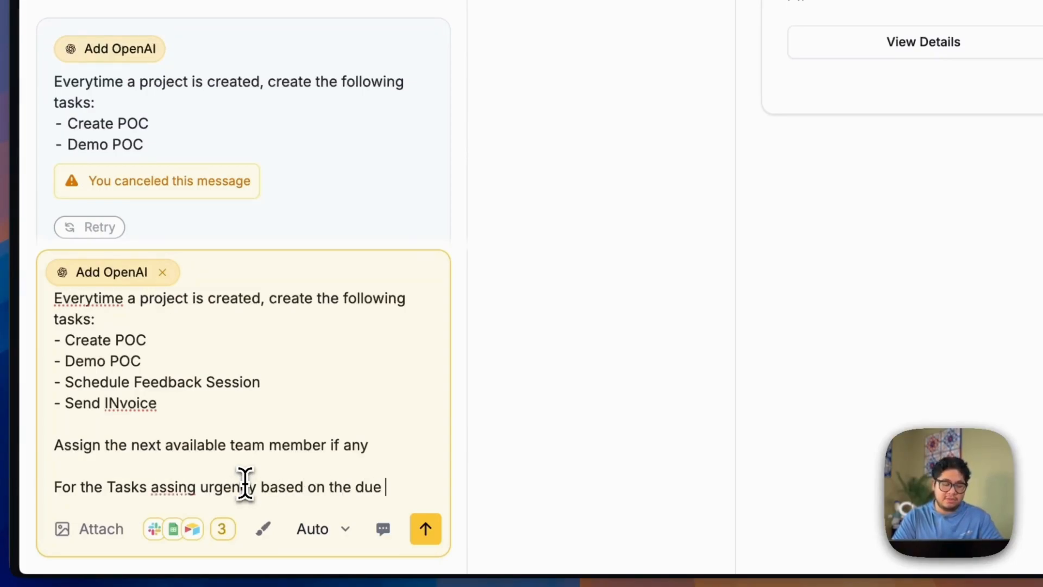
text(date and the conten)
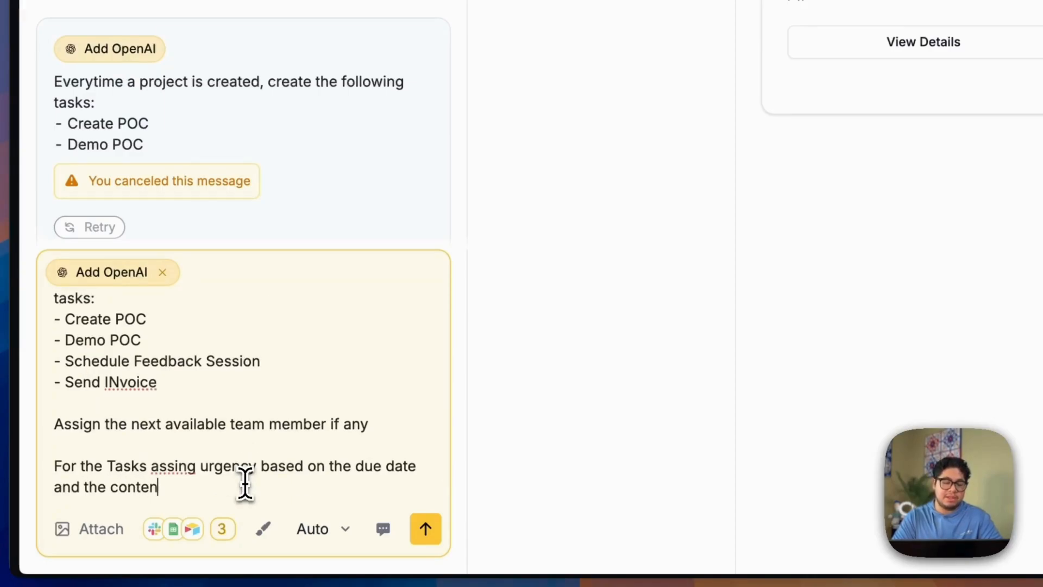
text(t of the task.)
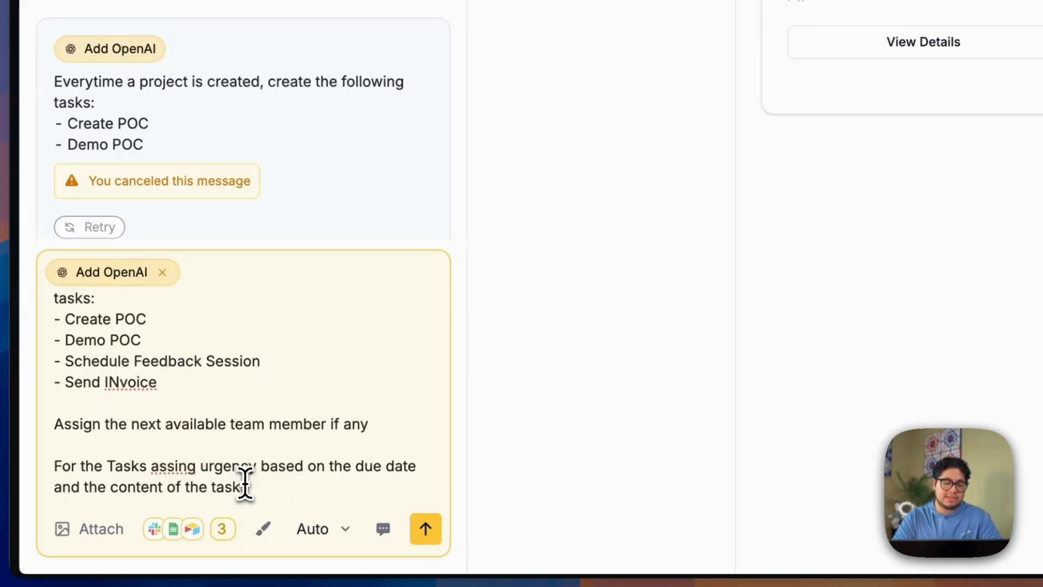
click(425, 528)
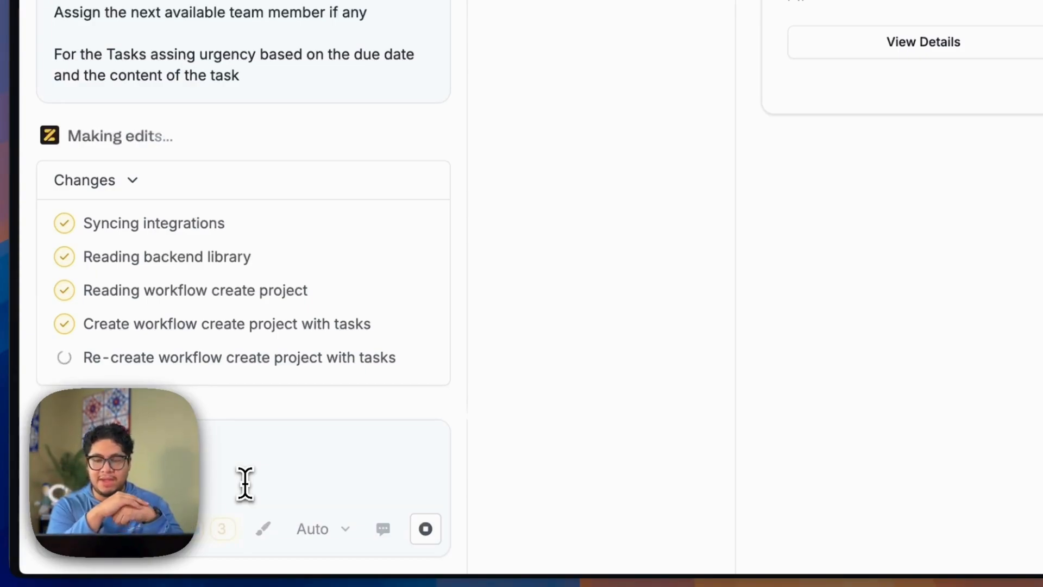
mouse_move(757, 362)
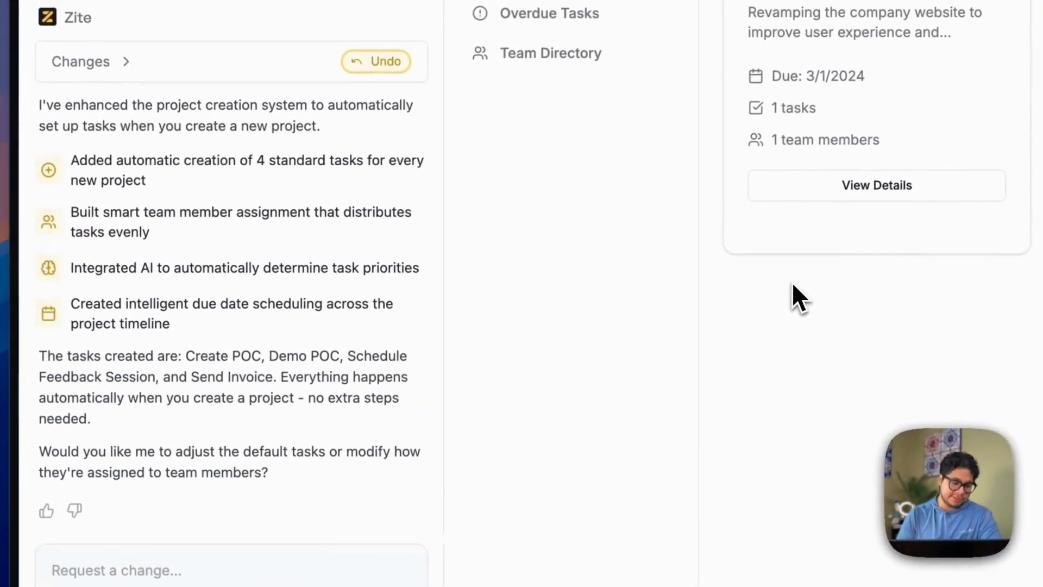
mouse_move(386, 256)
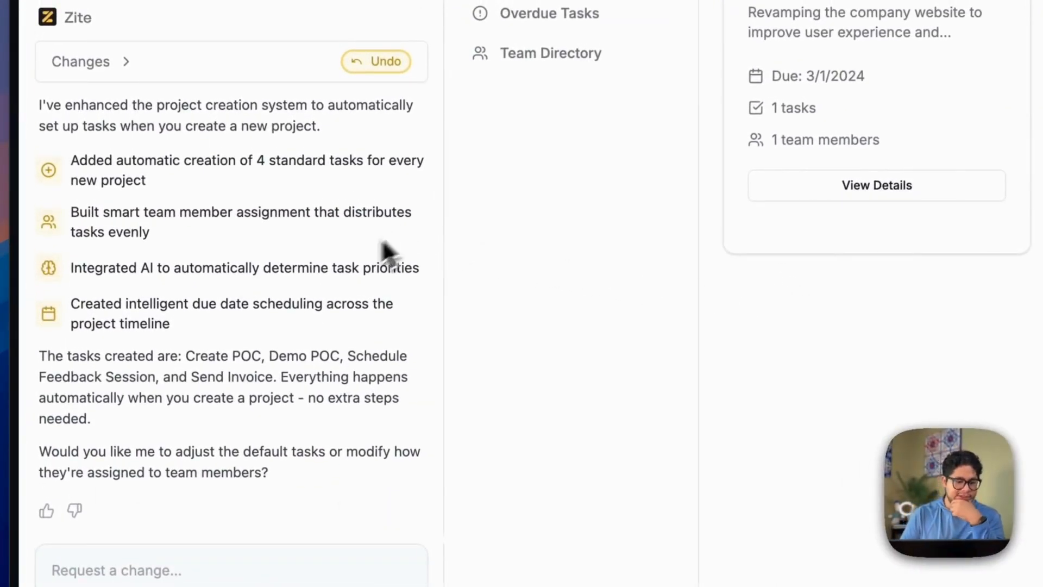
mouse_move(176, 230)
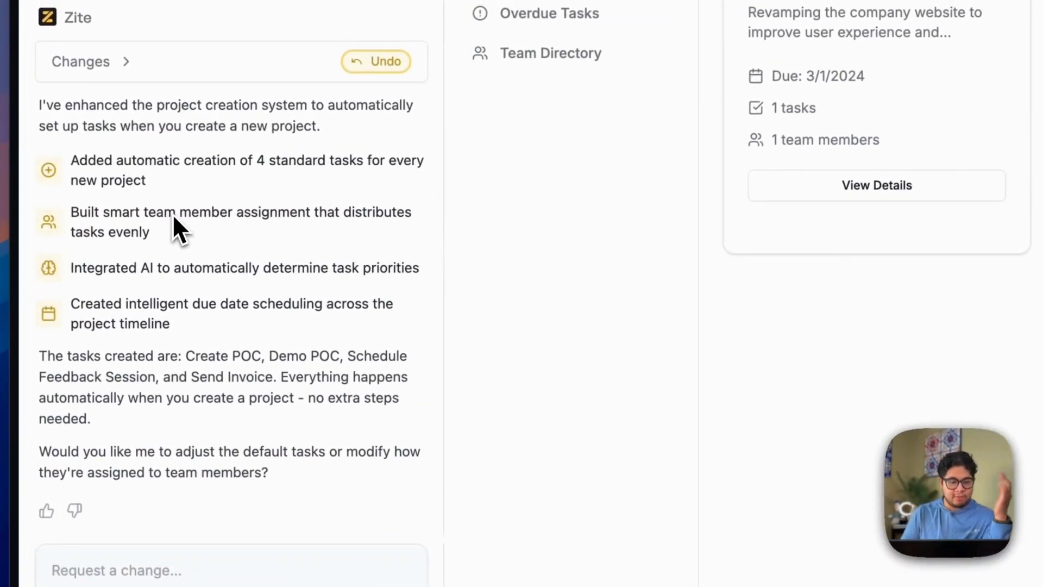
mouse_move(199, 276)
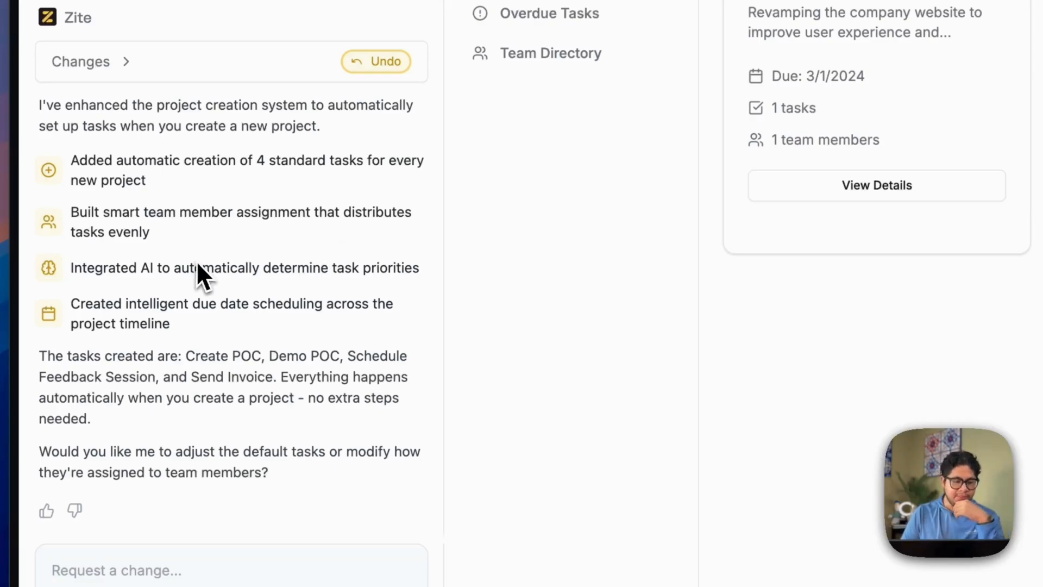
mouse_move(213, 306)
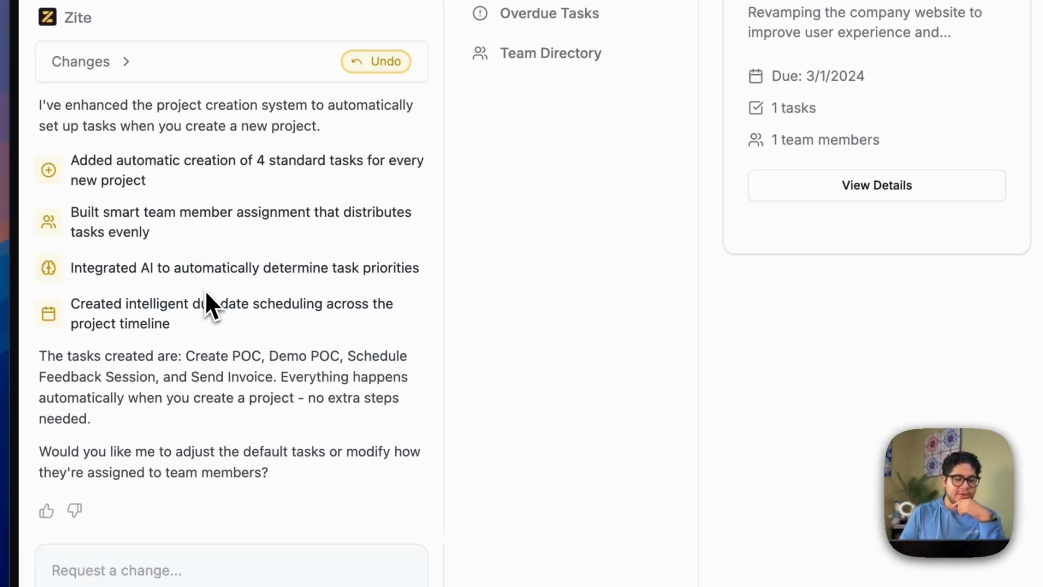
mouse_move(371, 406)
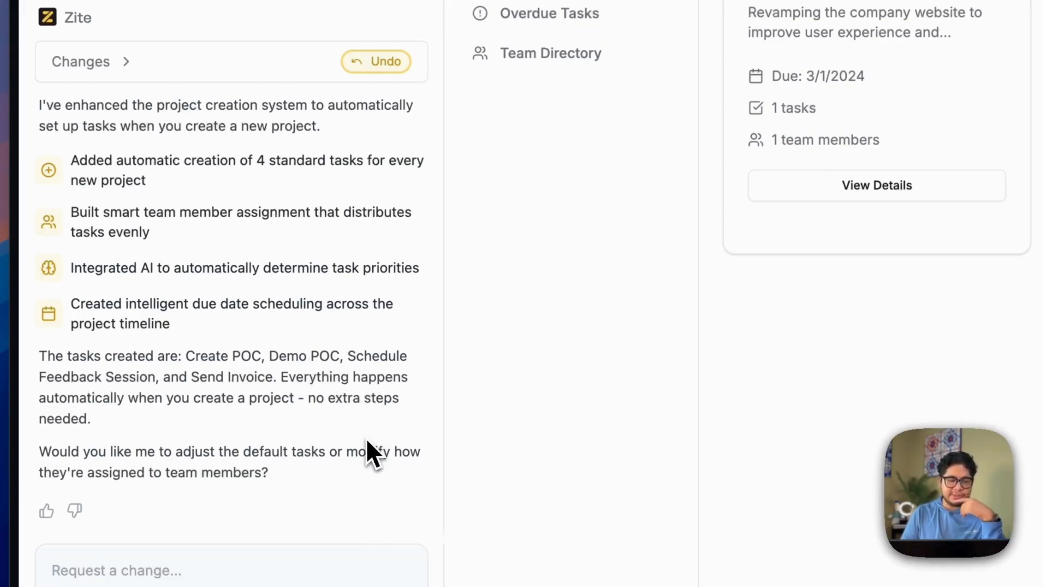
mouse_move(878, 43)
text(Tes test)
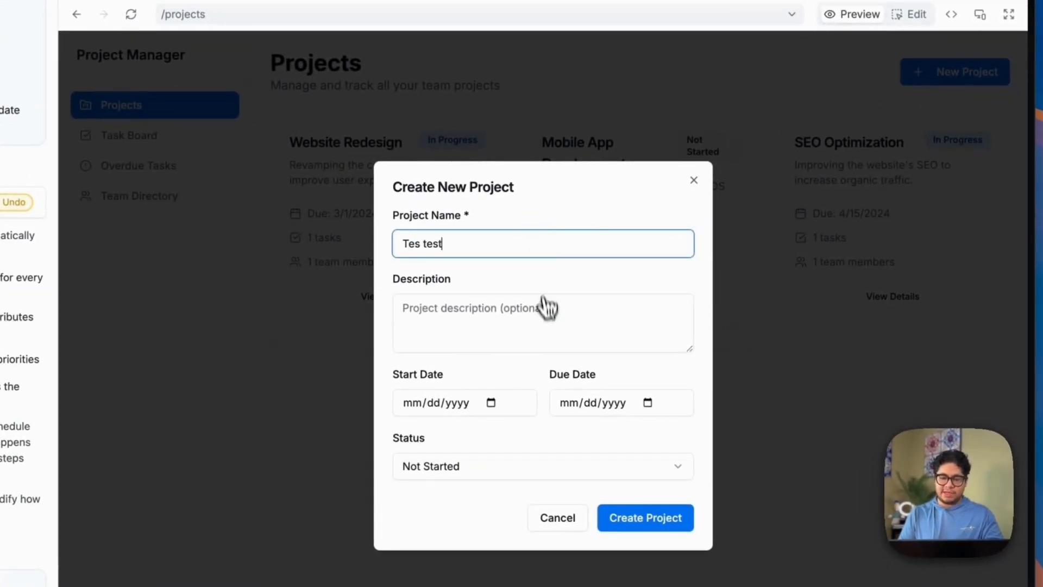
Fill the description, pick a status, create the Tes test project and go to the Task Board.
click(465, 402)
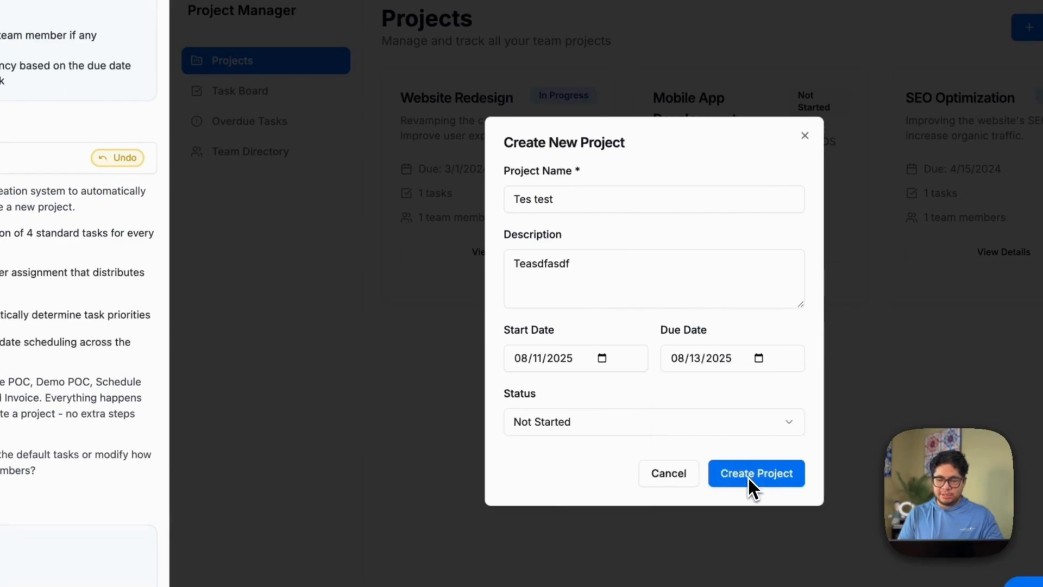
click(653, 421)
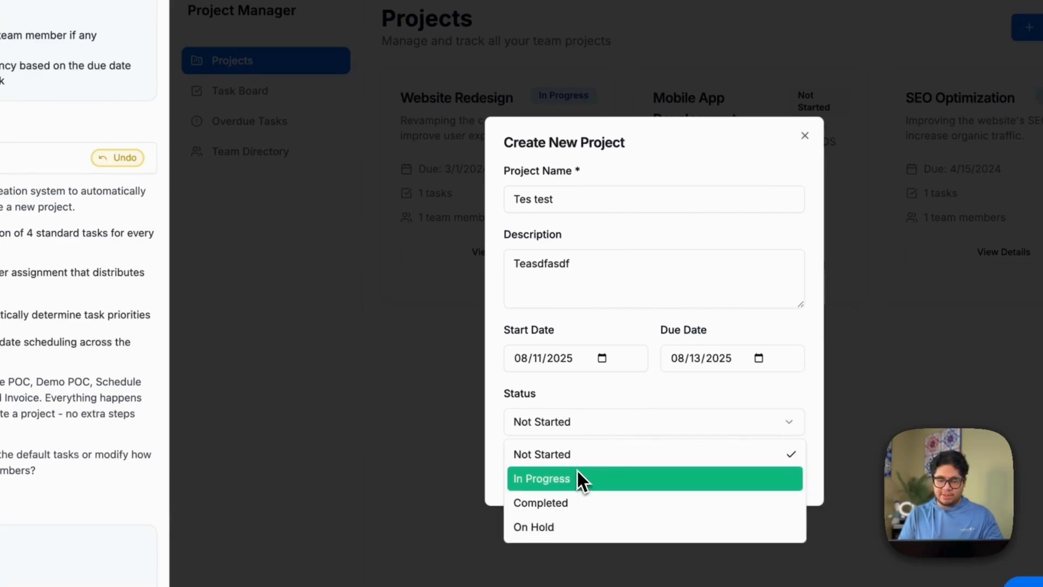
click(542, 478)
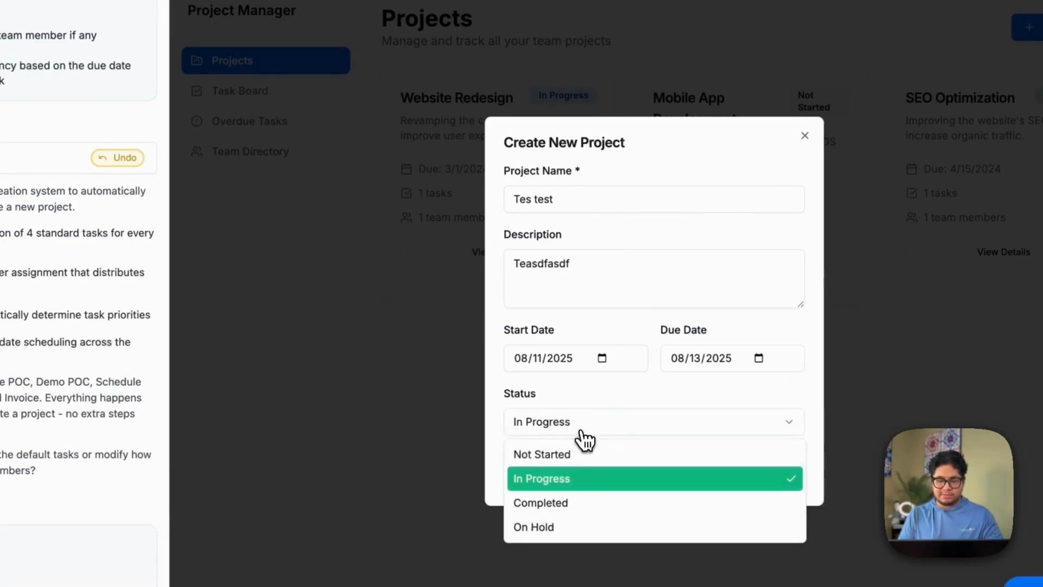
click(541, 453)
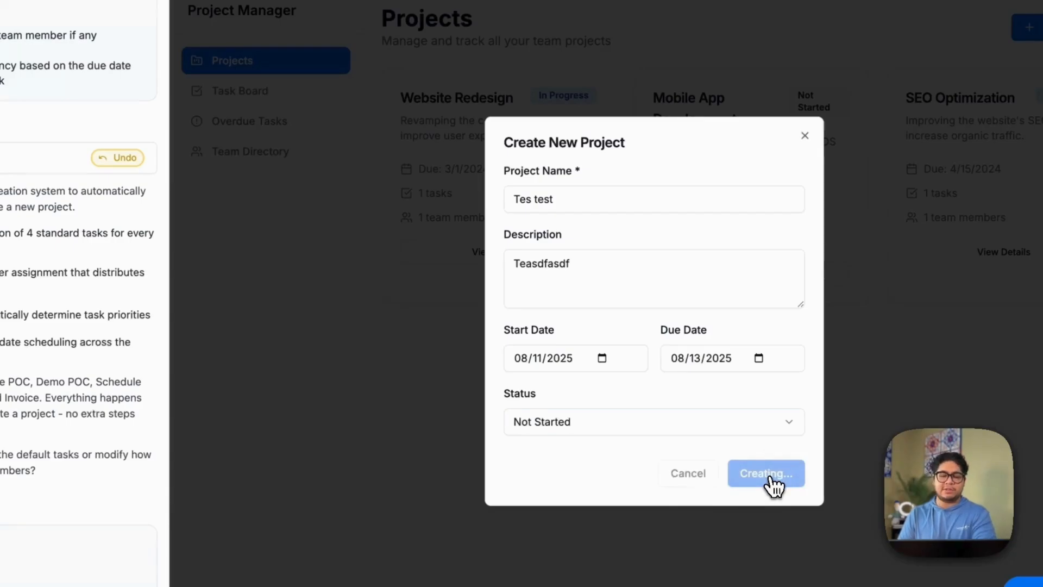
click(767, 474)
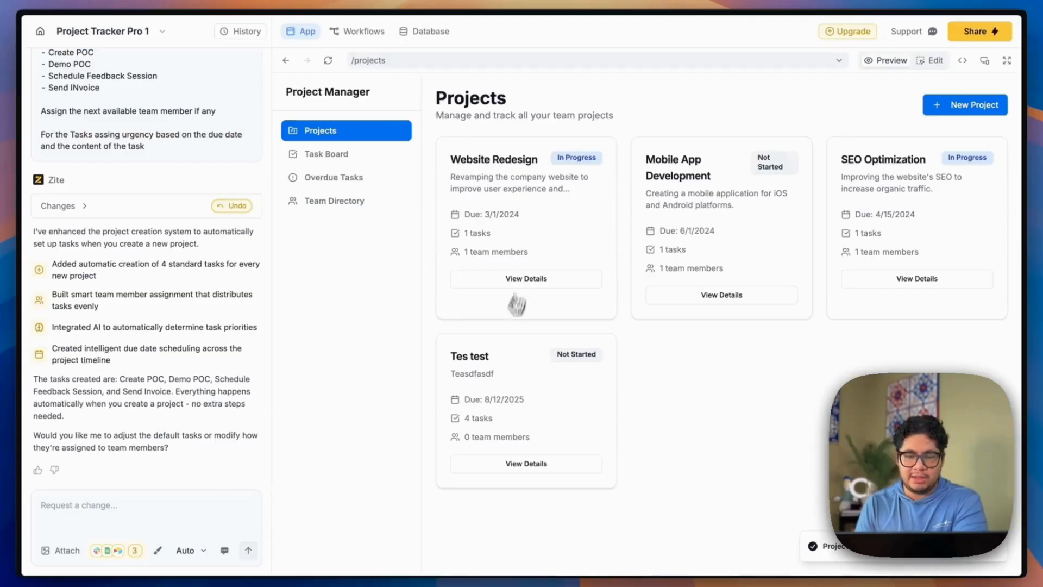
click(326, 154)
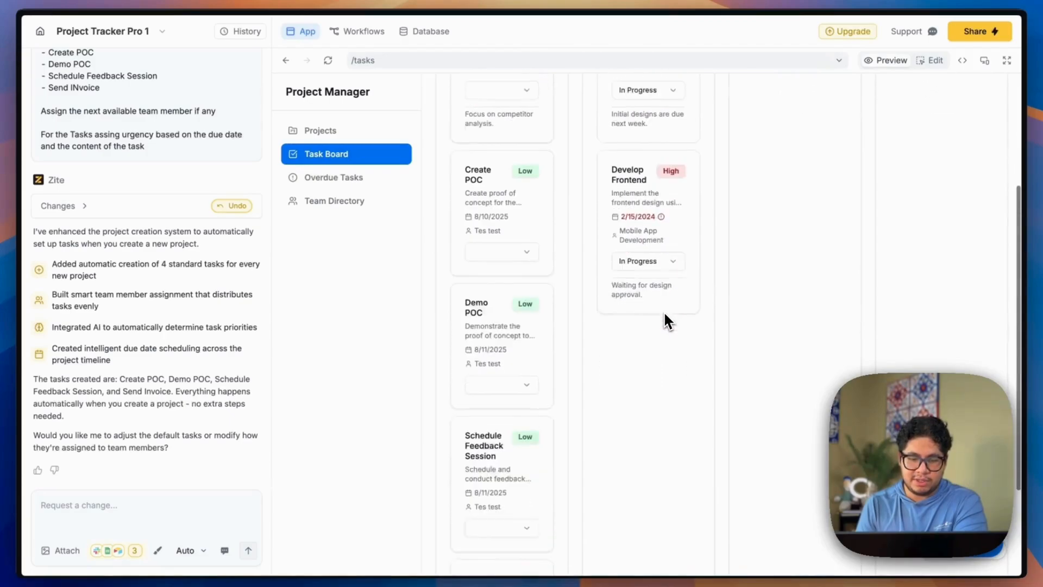
Scroll the To Do column to check the four generated tasks, then go to Workflows.
scroll(down, 3)
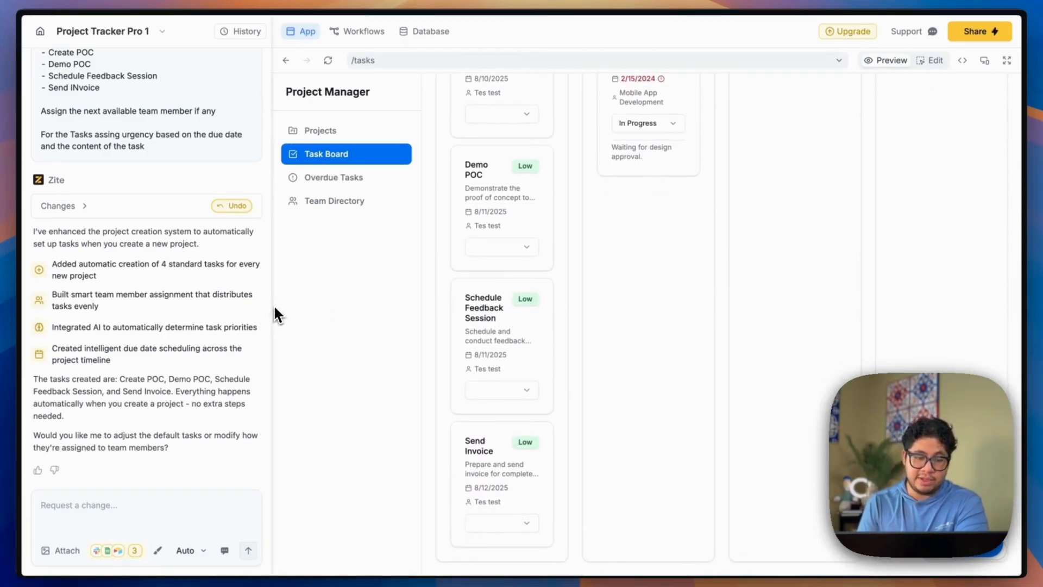
scroll(up, 3)
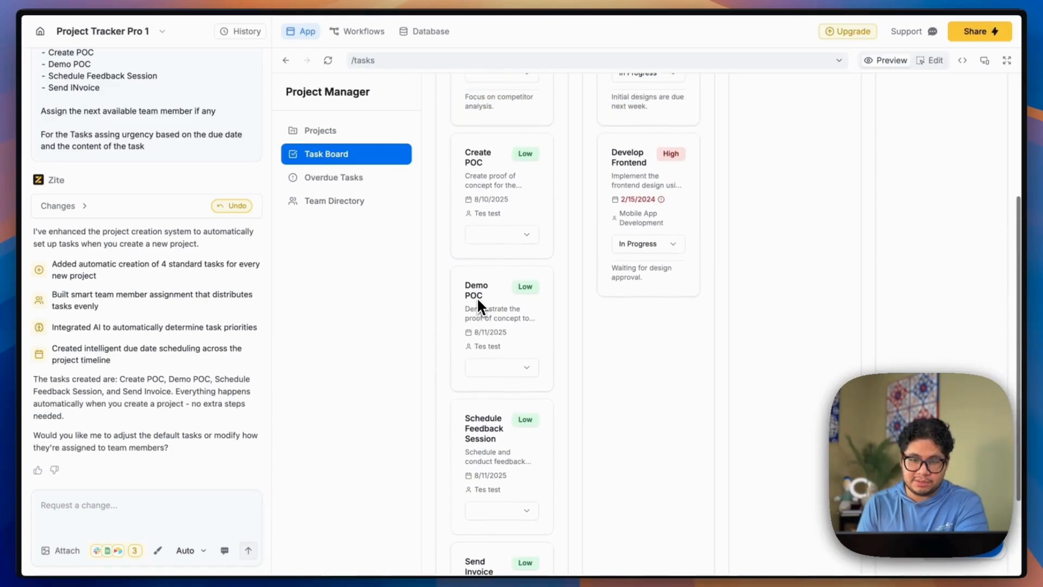
scroll(up, 3)
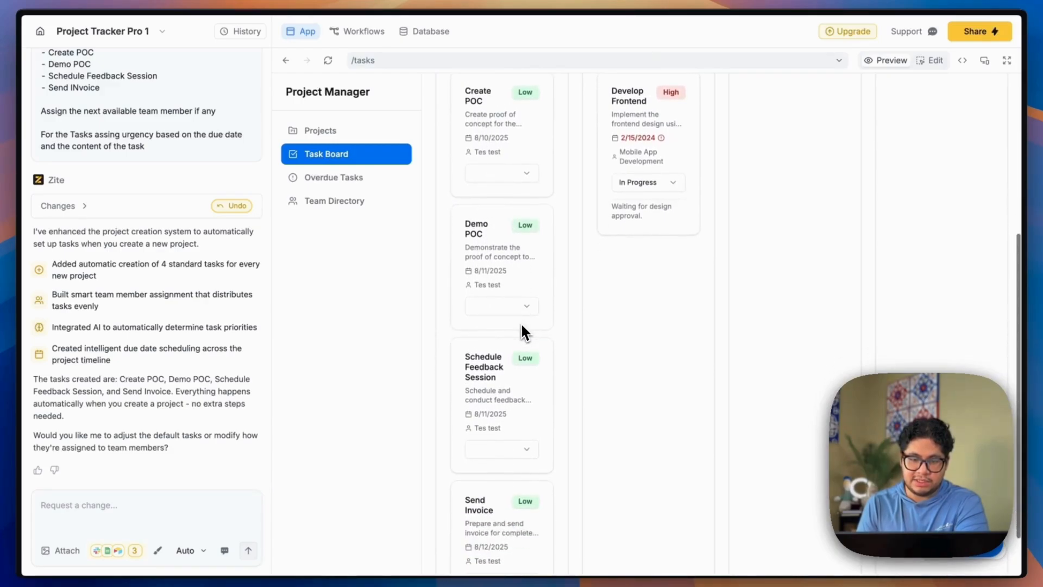
scroll(up, 3)
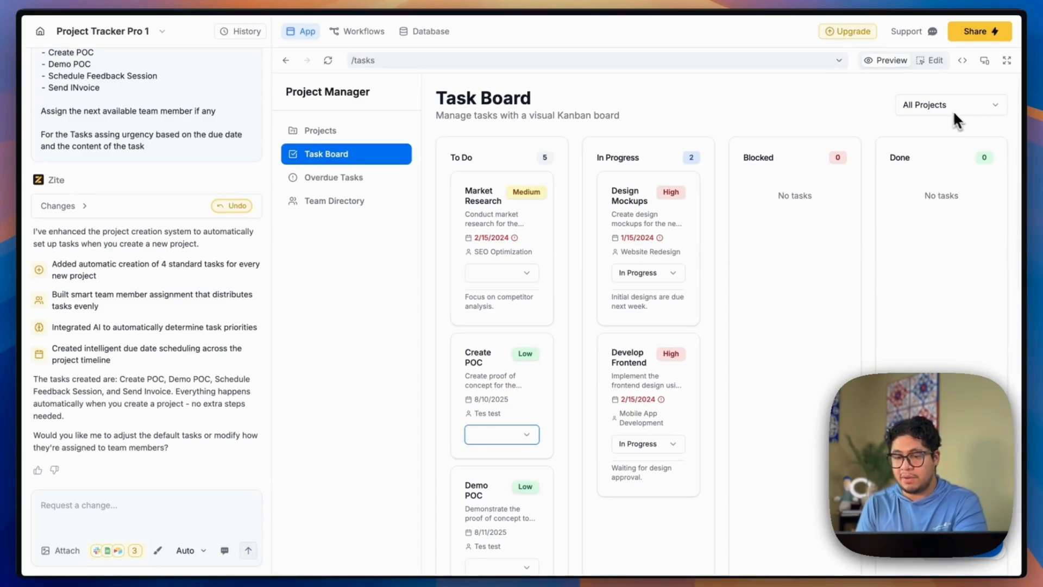
click(356, 32)
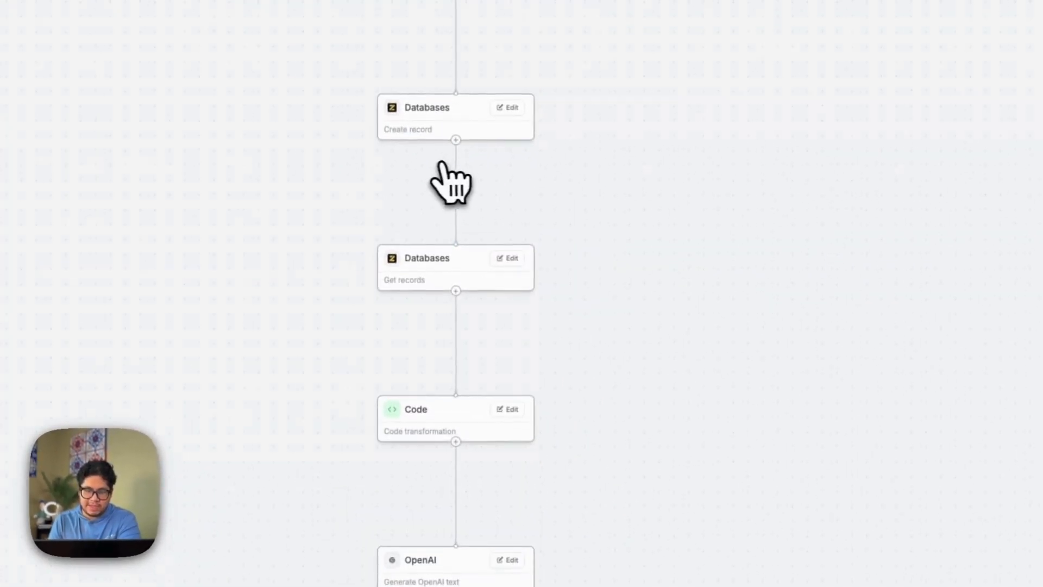
Scroll the workflows list to see the new Create Project With Tasks entry.
scroll(down, 3)
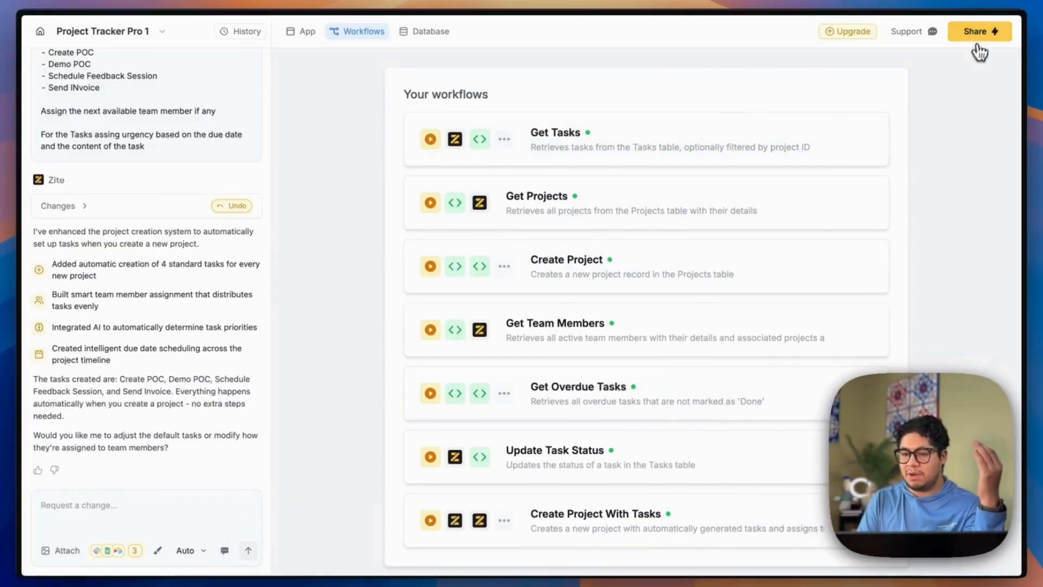
Bring up the Publish your Zite panel for the finished Project Tracker Pro app.
click(978, 30)
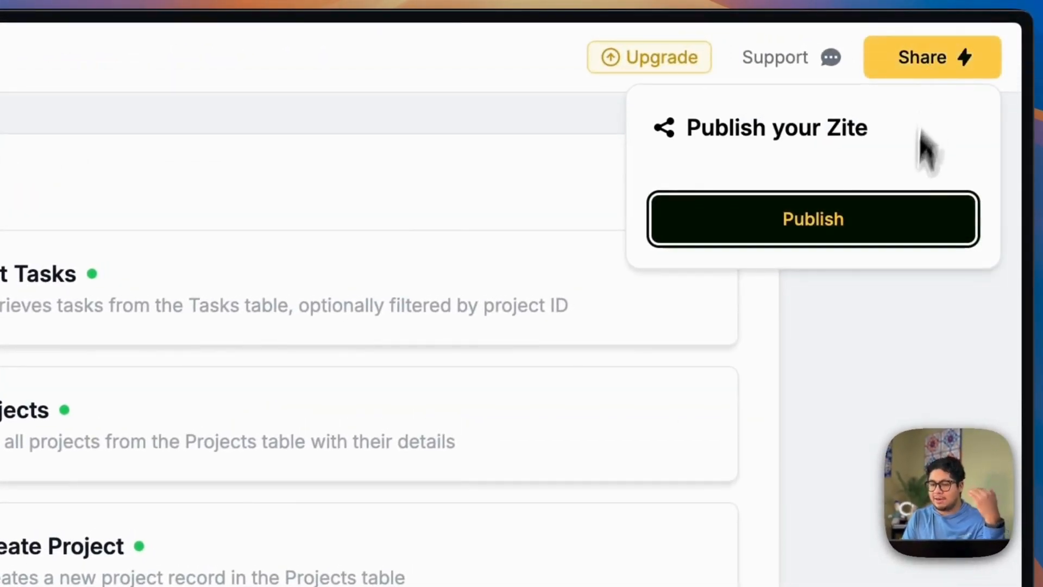
mouse_move(908, 326)
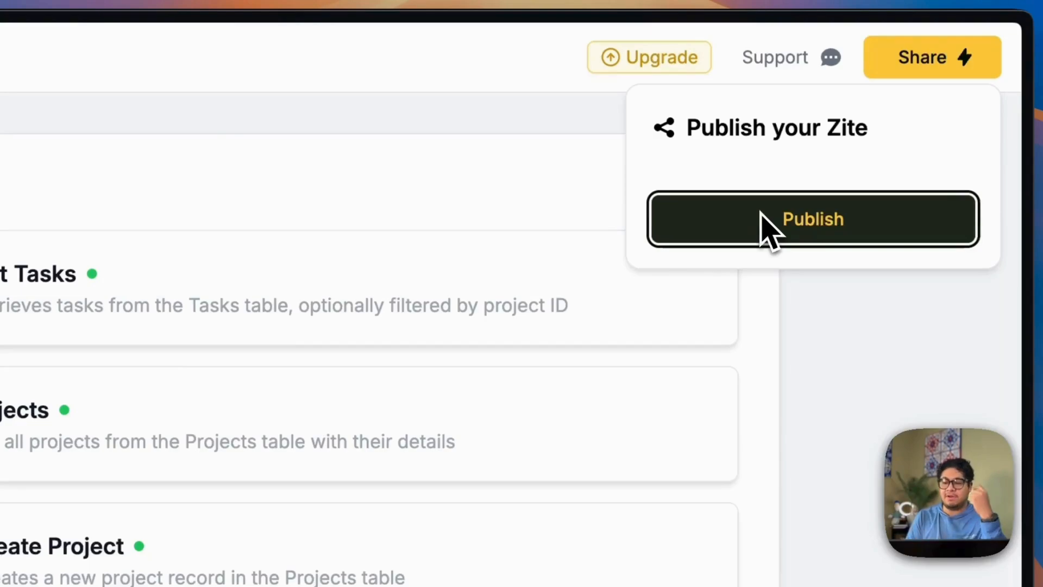
mouse_move(460, 157)
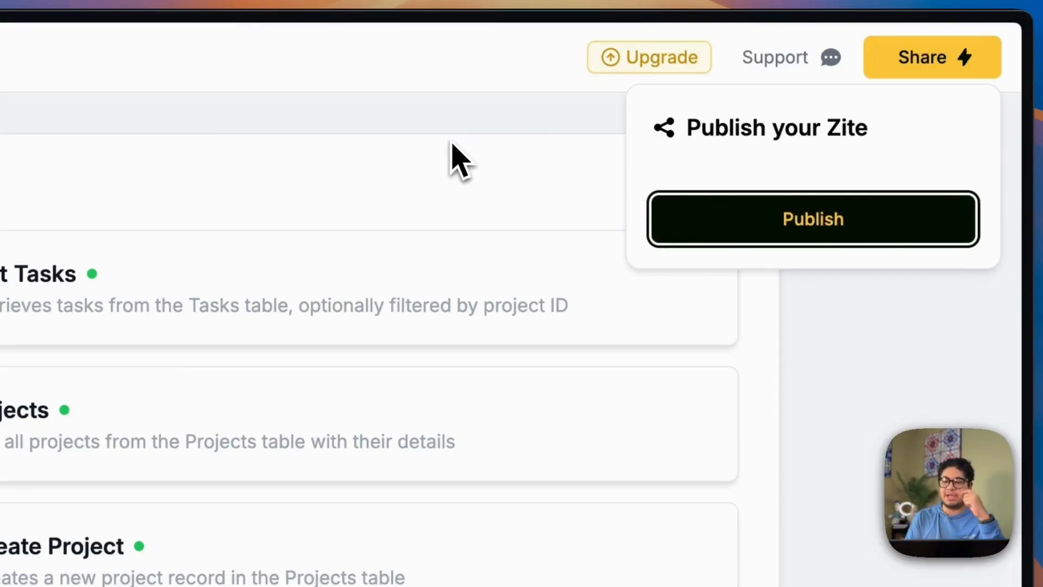